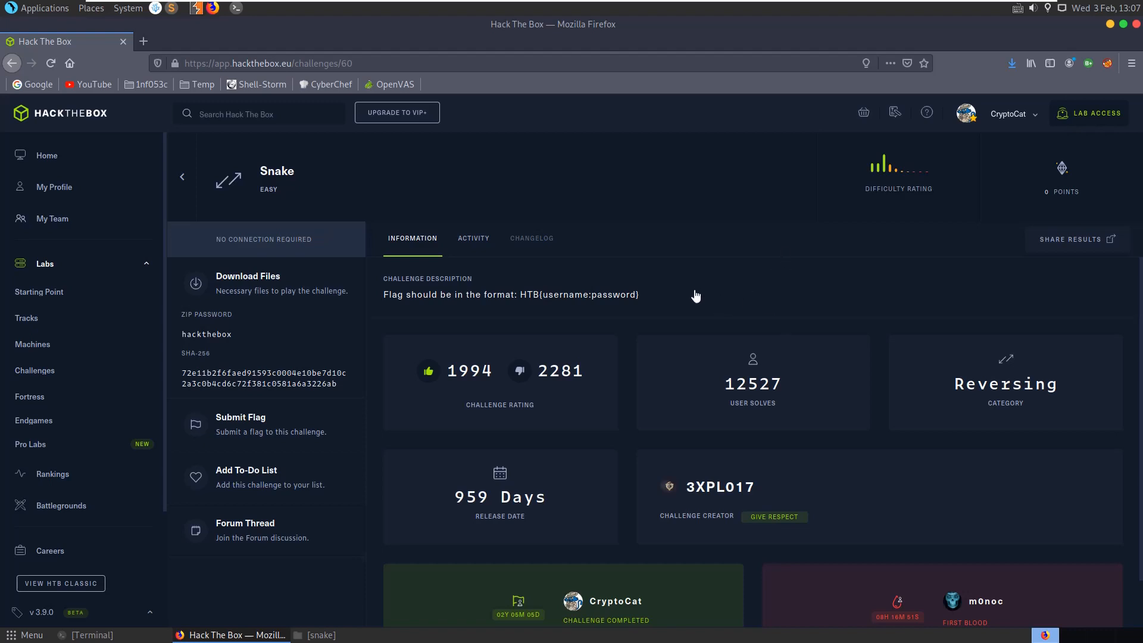
pyautogui.moveTo(310, 169)
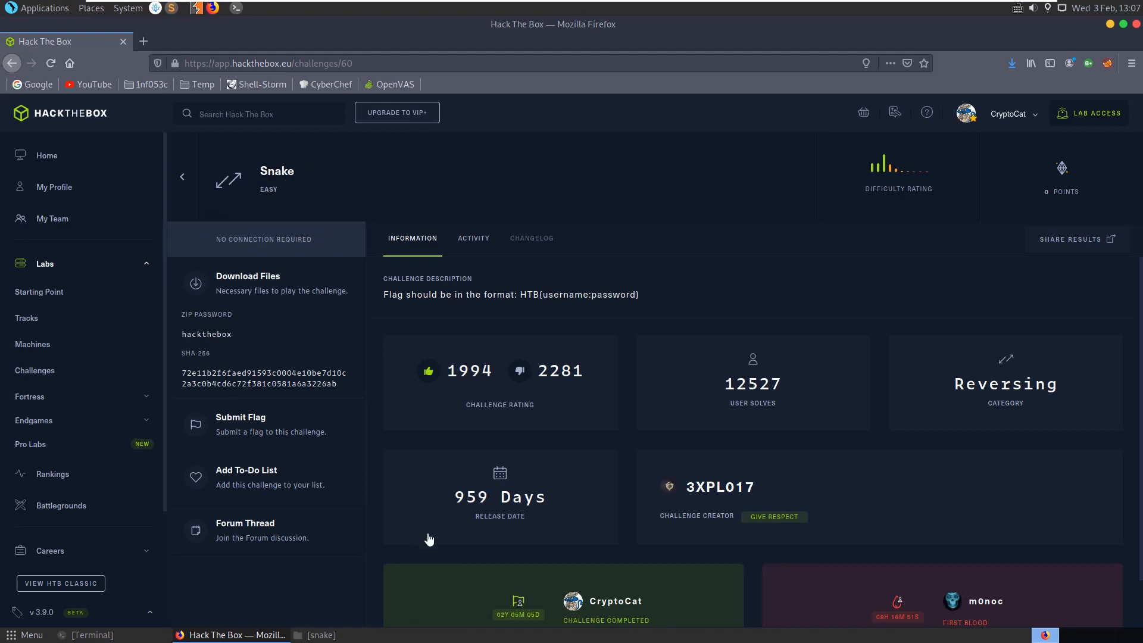
pyautogui.moveTo(282, 194)
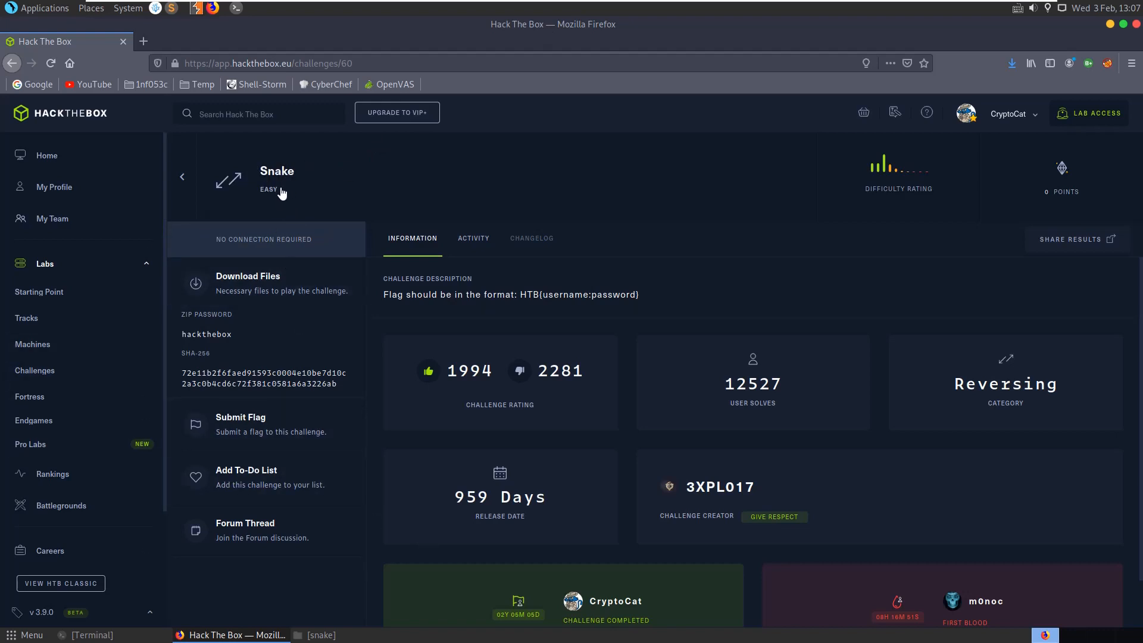
pyautogui.moveTo(449, 508)
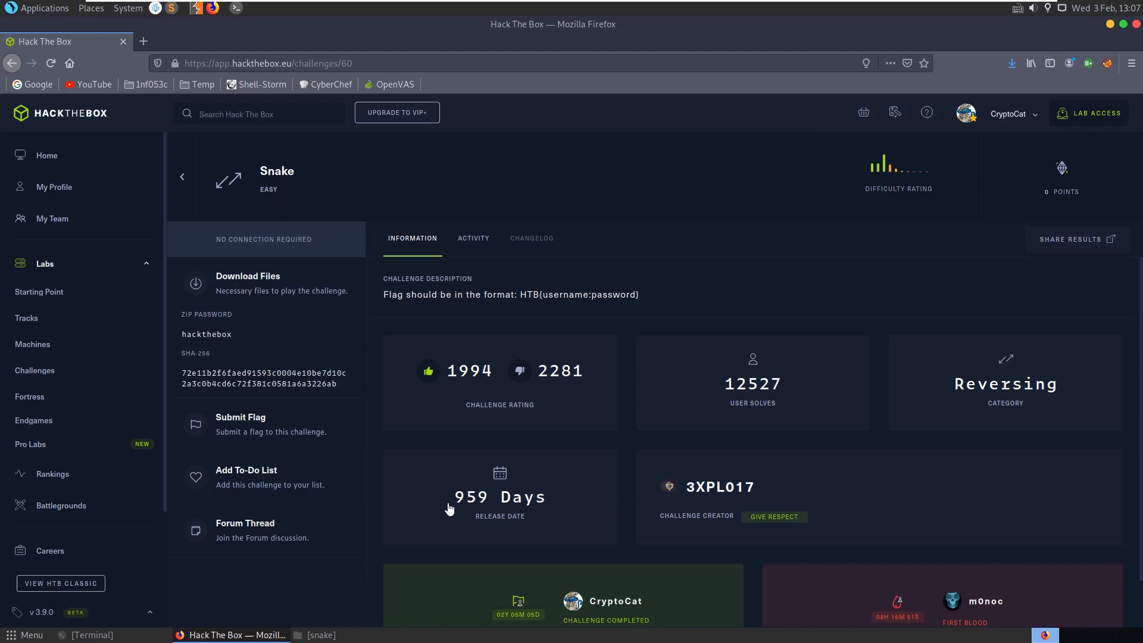
# - Read the challenge description, selecting the flag format username:password text
pyautogui.doubleClick(523, 496)
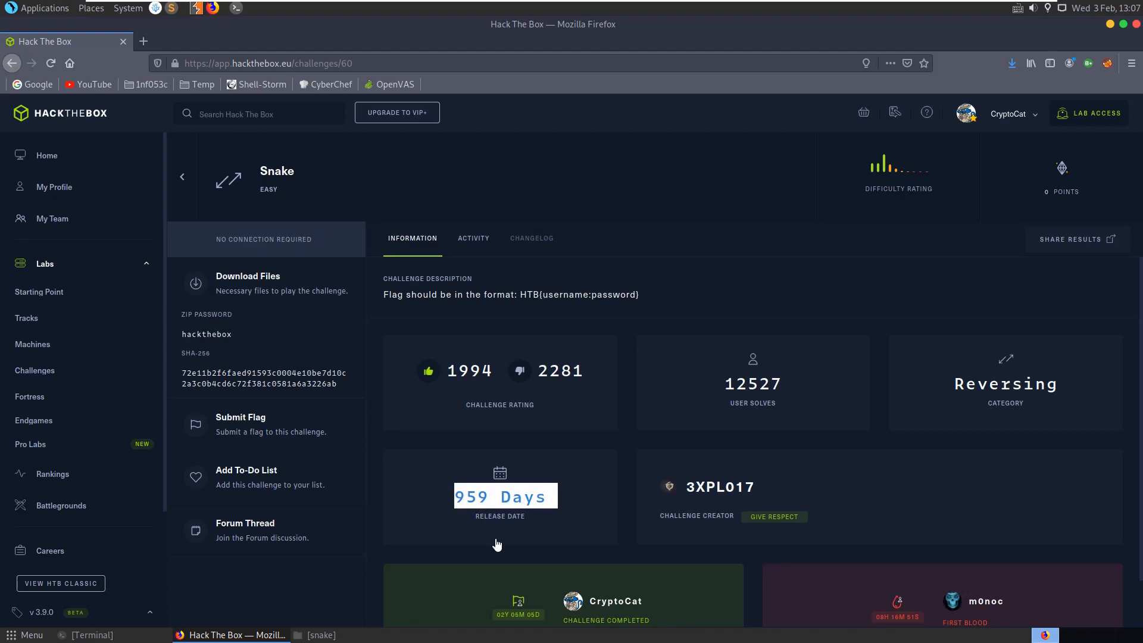
pyautogui.moveTo(723, 289)
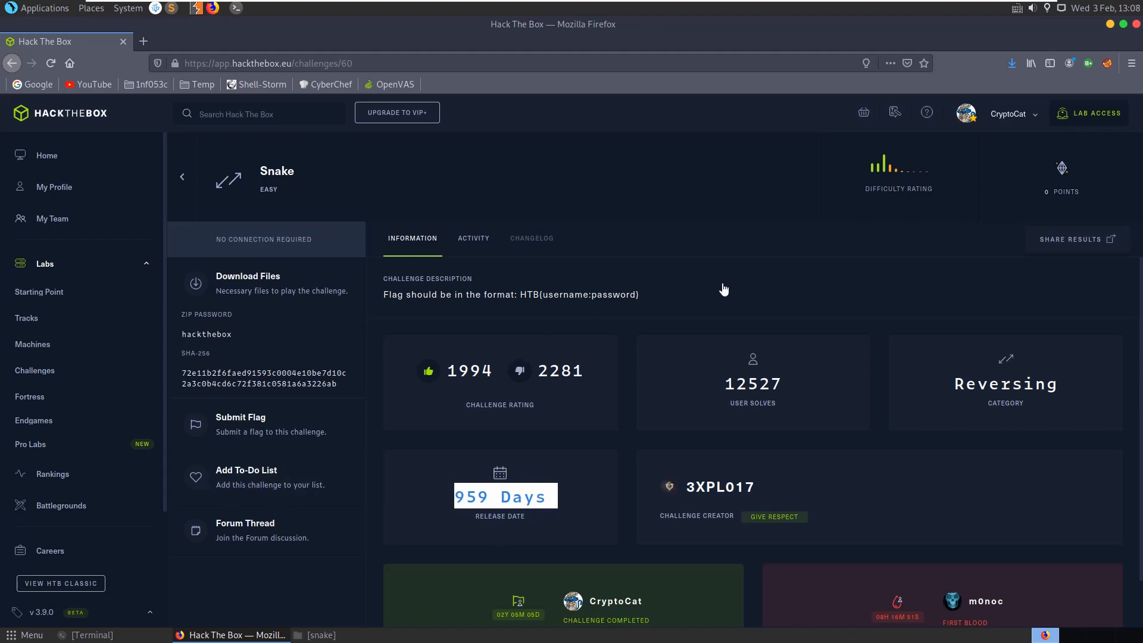
pyautogui.moveTo(323, 203)
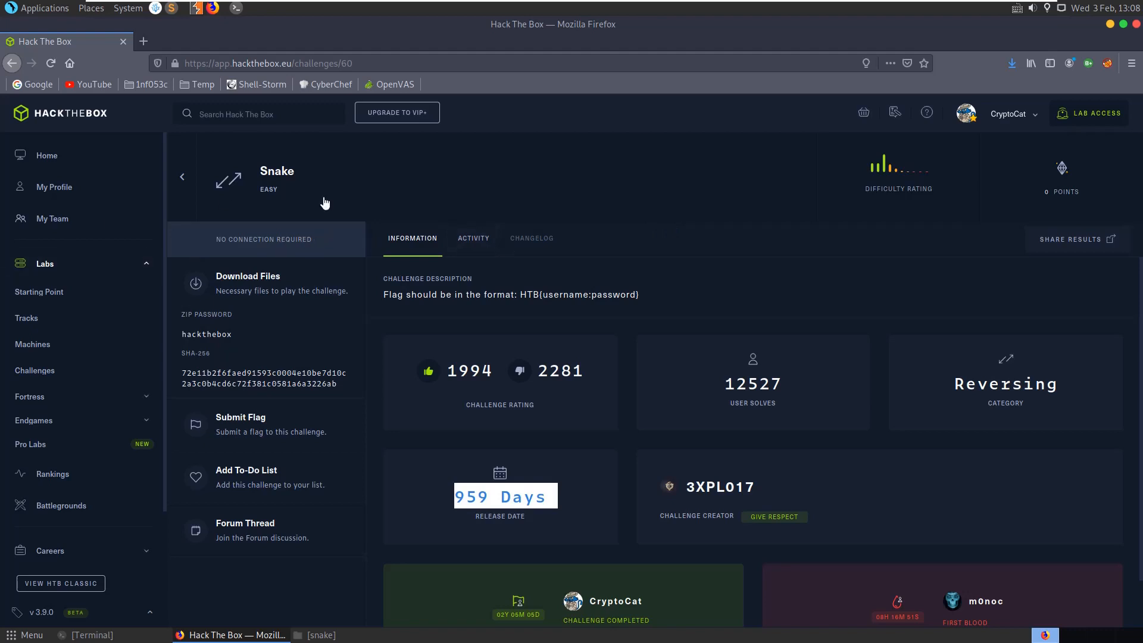
pyautogui.moveTo(465, 168)
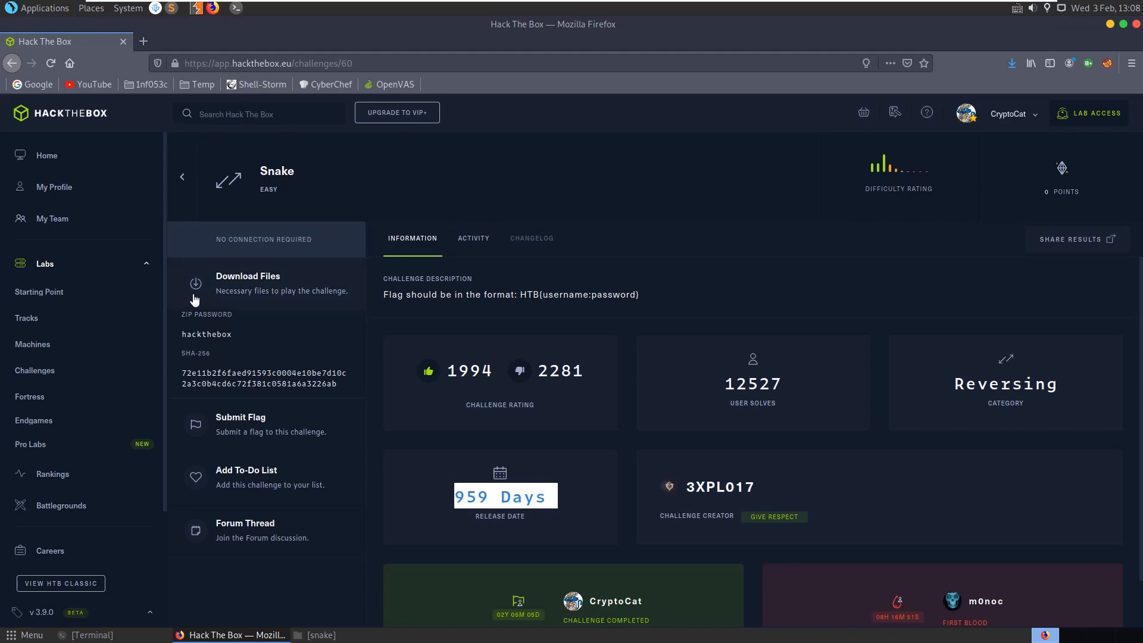
pyautogui.moveTo(582, 204)
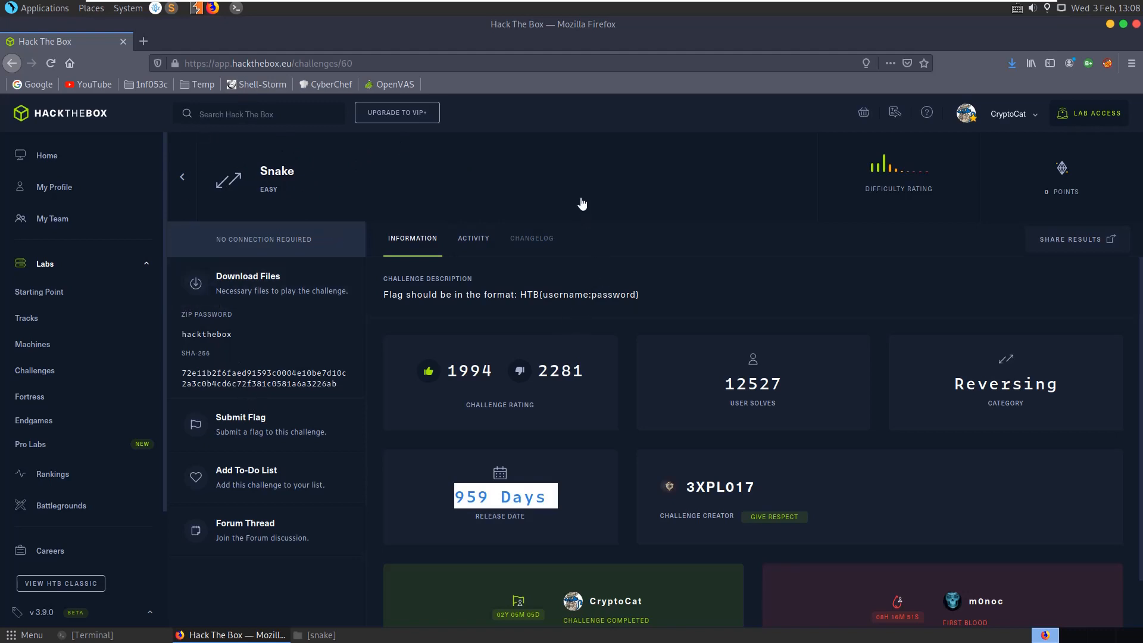
pyautogui.moveTo(529, 377)
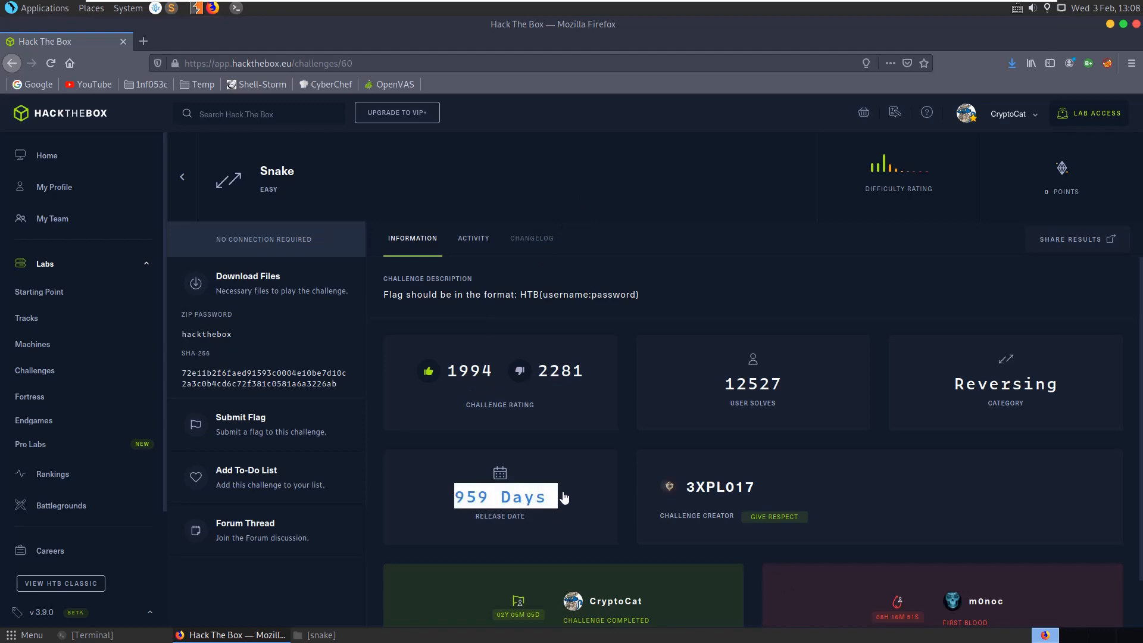
pyautogui.moveTo(425, 501)
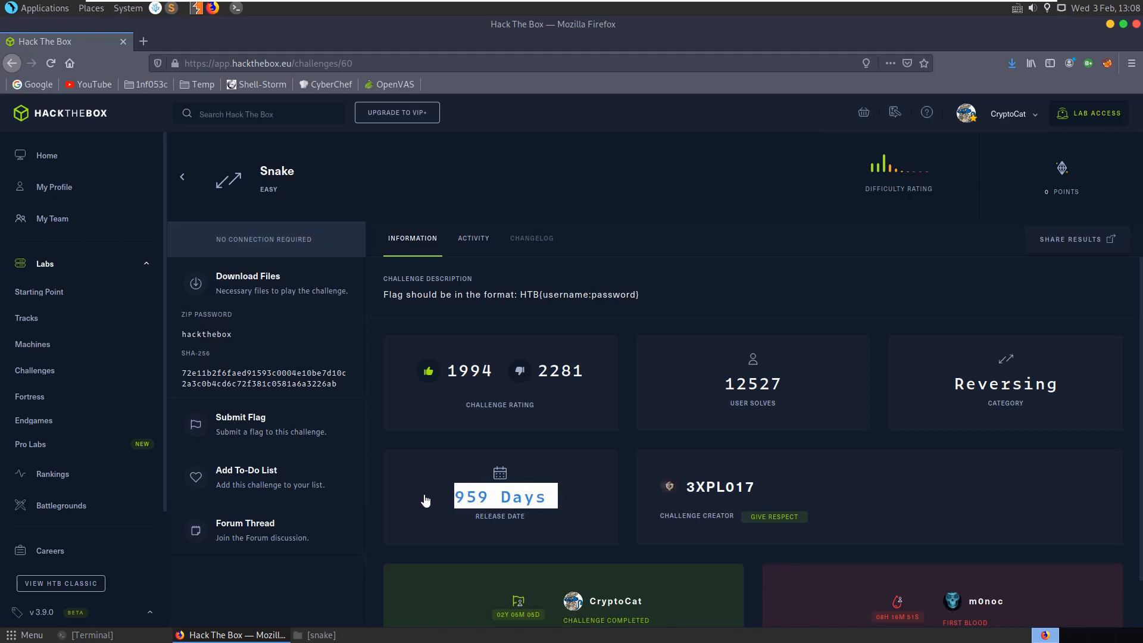
pyautogui.moveTo(437, 506)
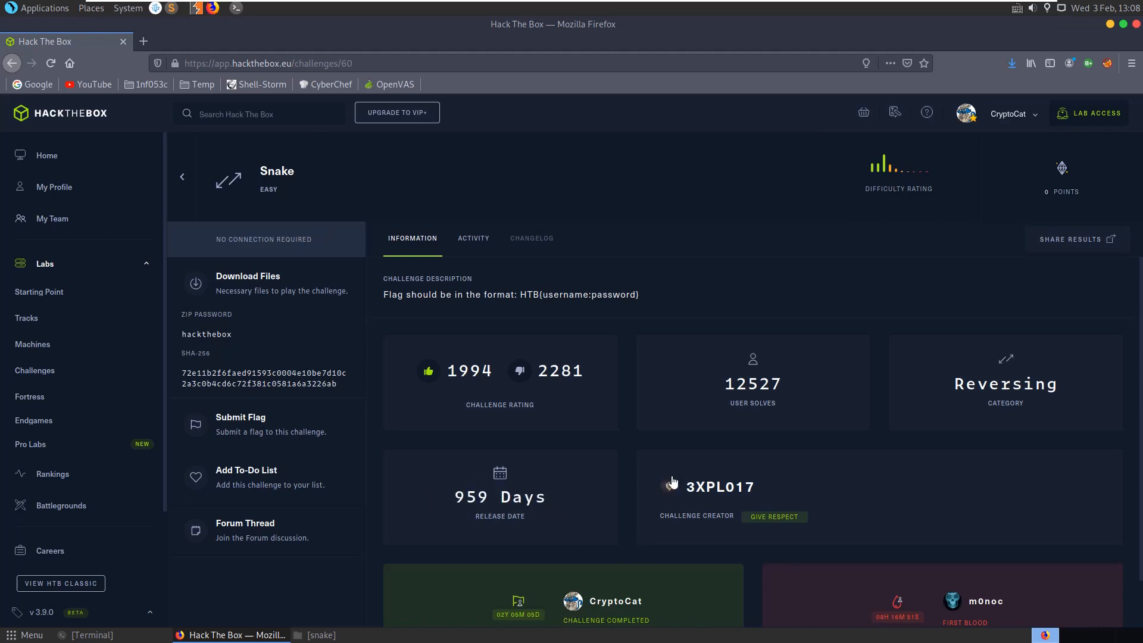
pyautogui.moveTo(960, 364)
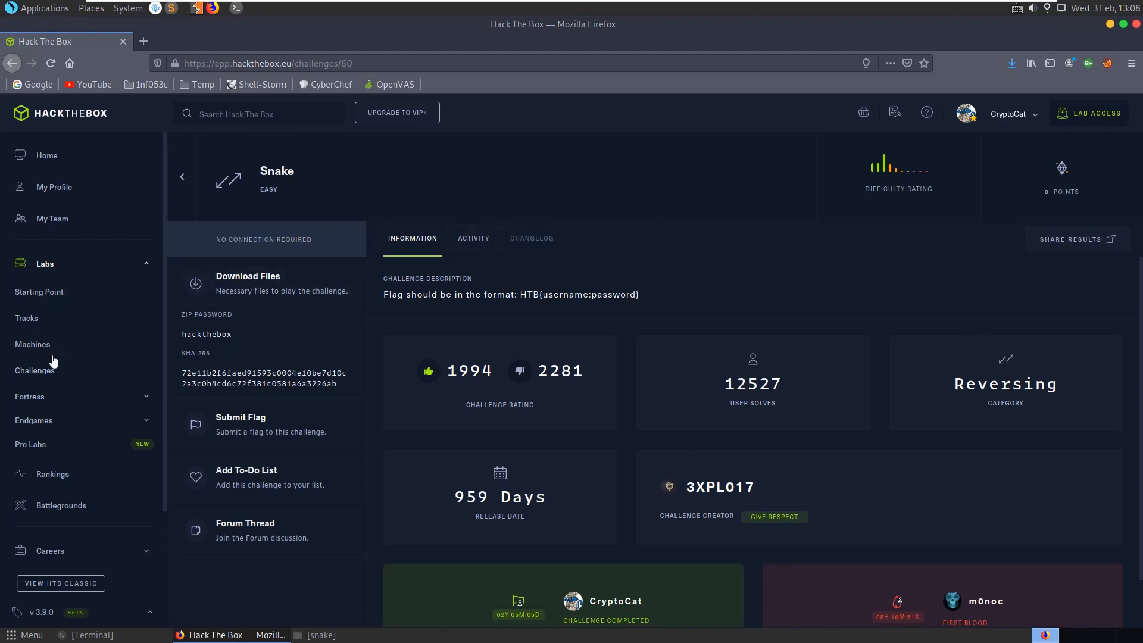
pyautogui.moveTo(58, 346)
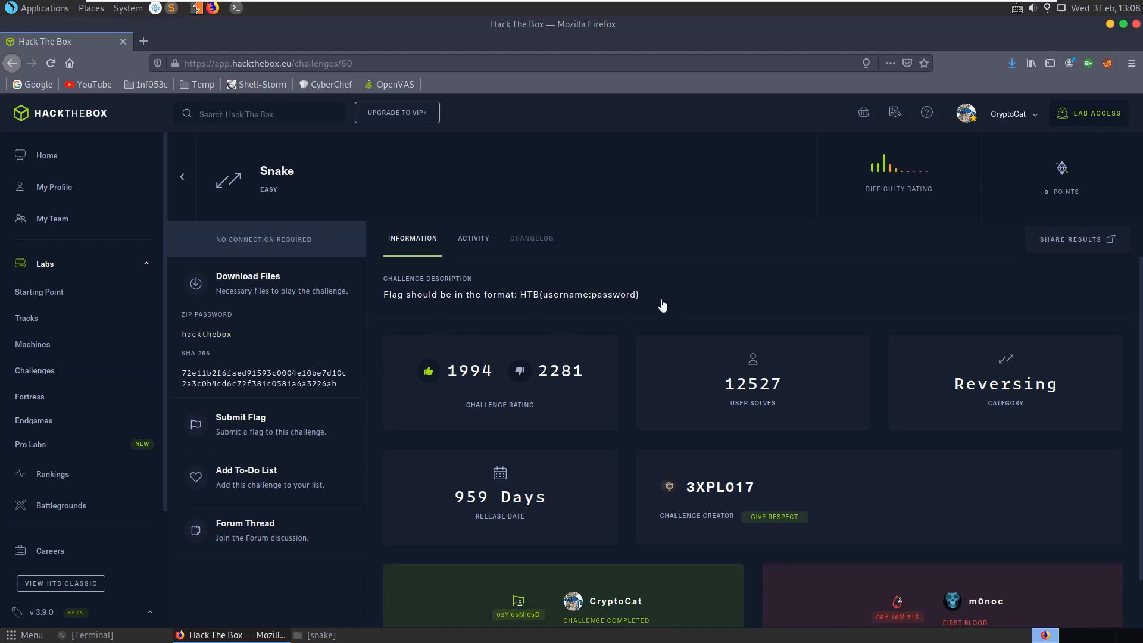
pyautogui.moveTo(644, 300)
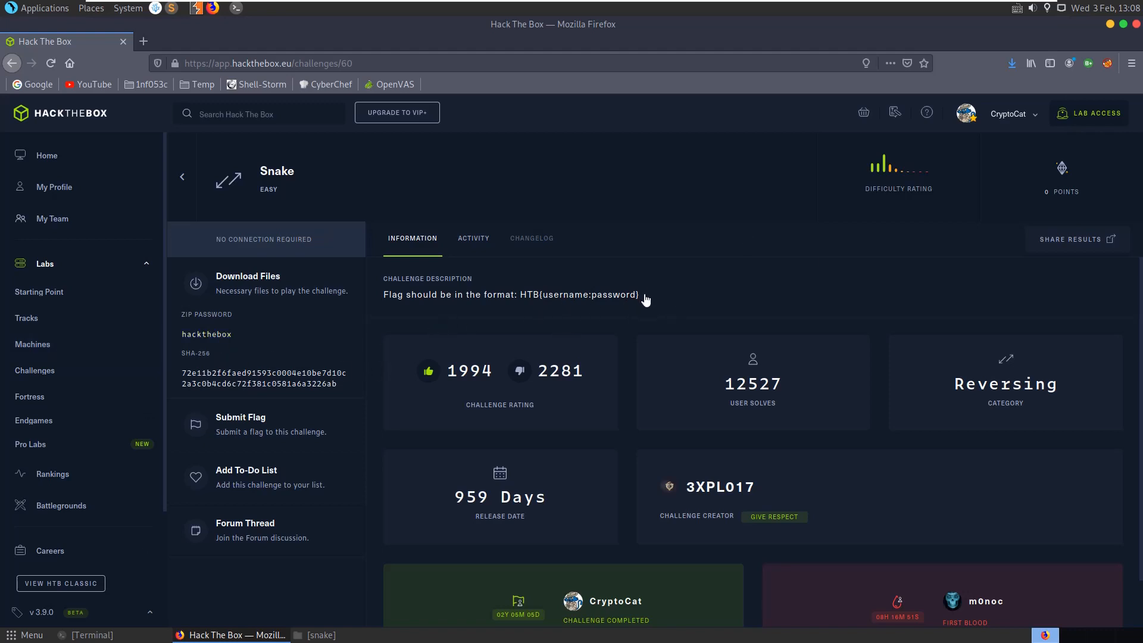
pyautogui.moveTo(307, 198)
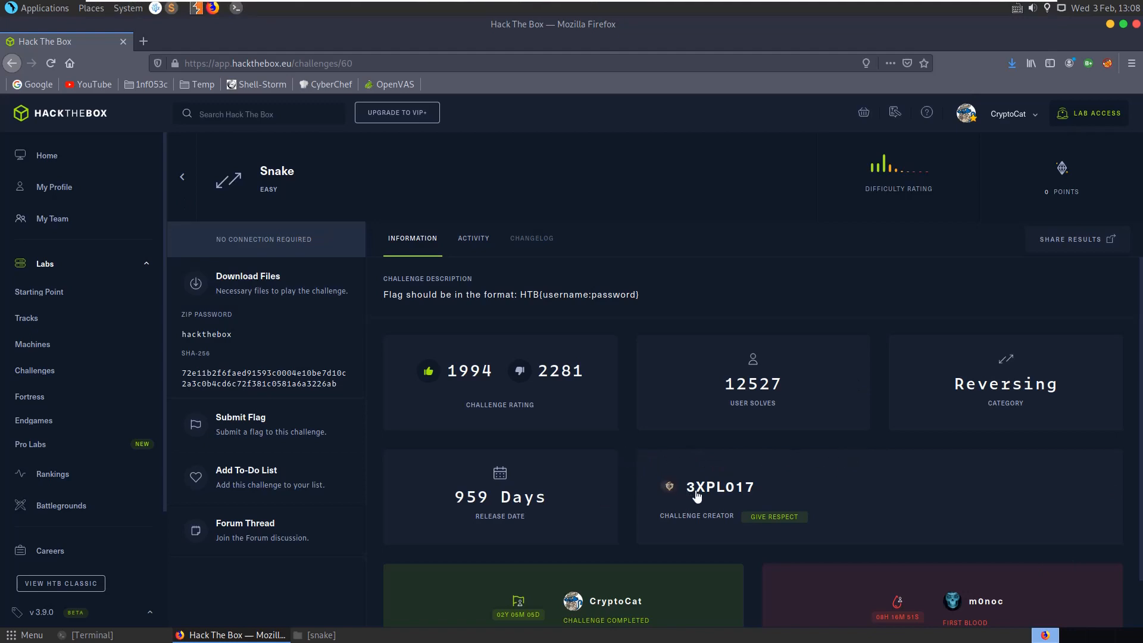
pyautogui.moveTo(735, 409)
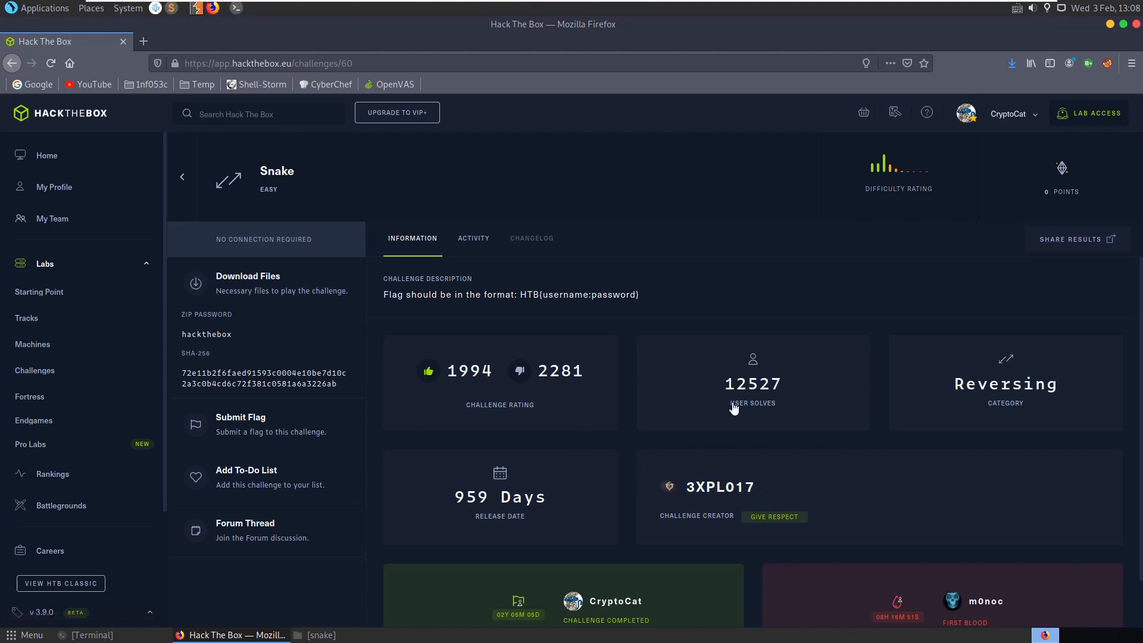
pyautogui.moveTo(867, 343)
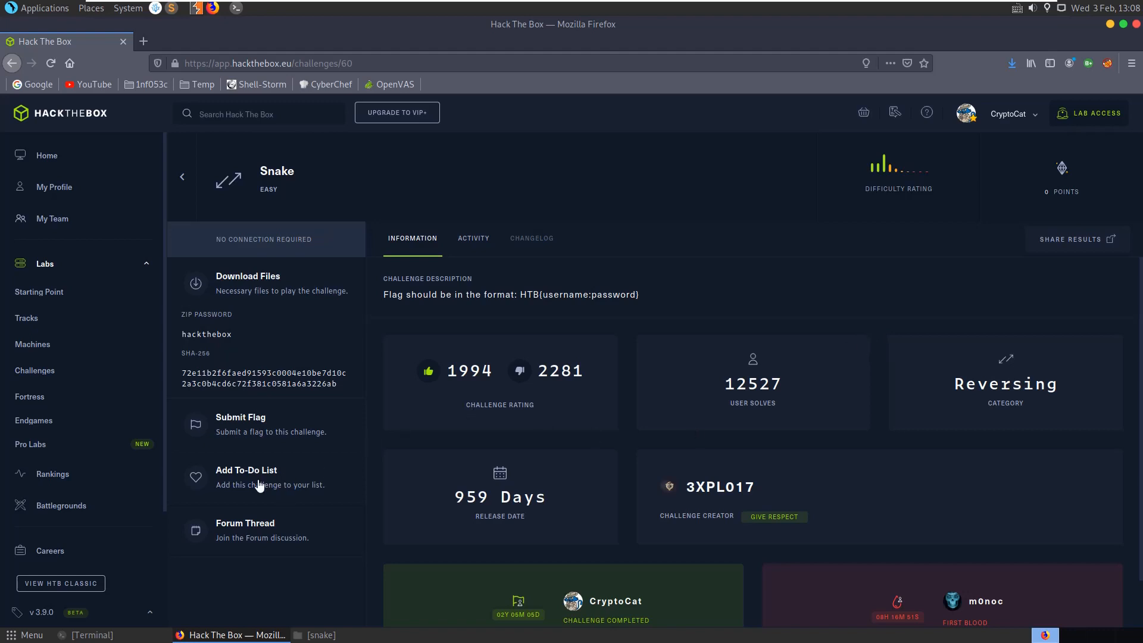
pyautogui.moveTo(44, 348)
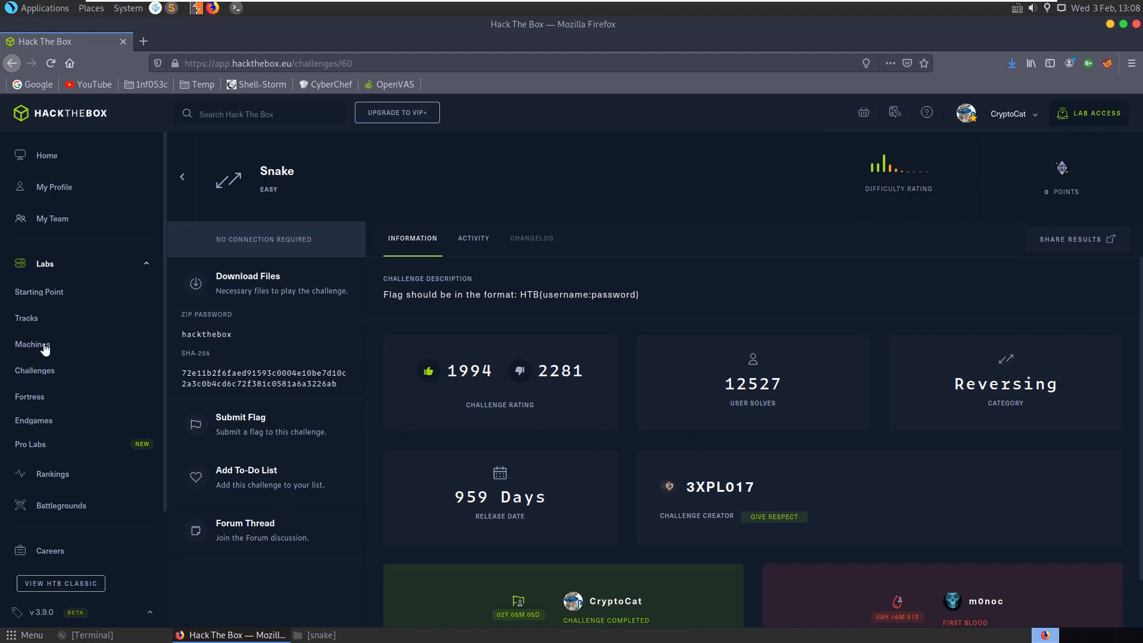
pyautogui.moveTo(948, 419)
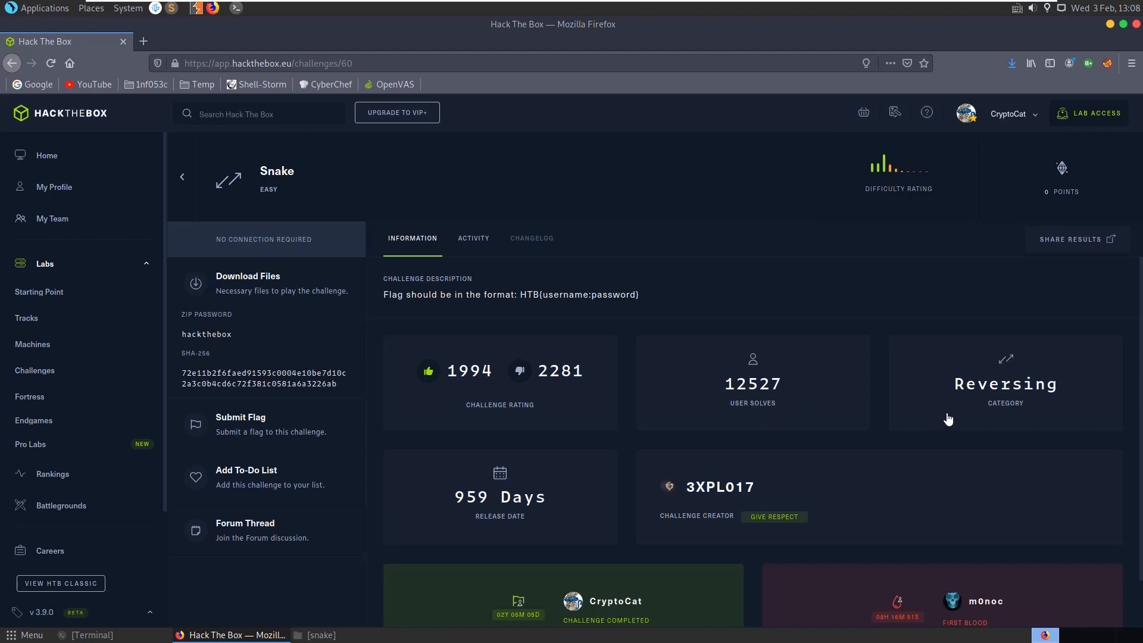
pyautogui.moveTo(643, 421)
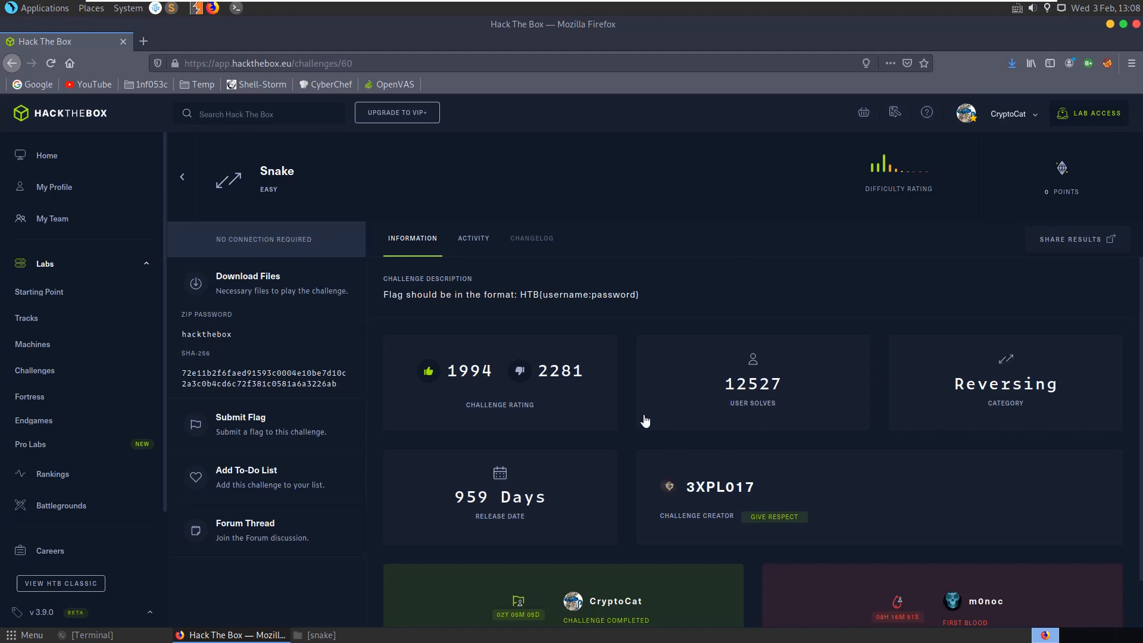
pyautogui.moveTo(332, 362)
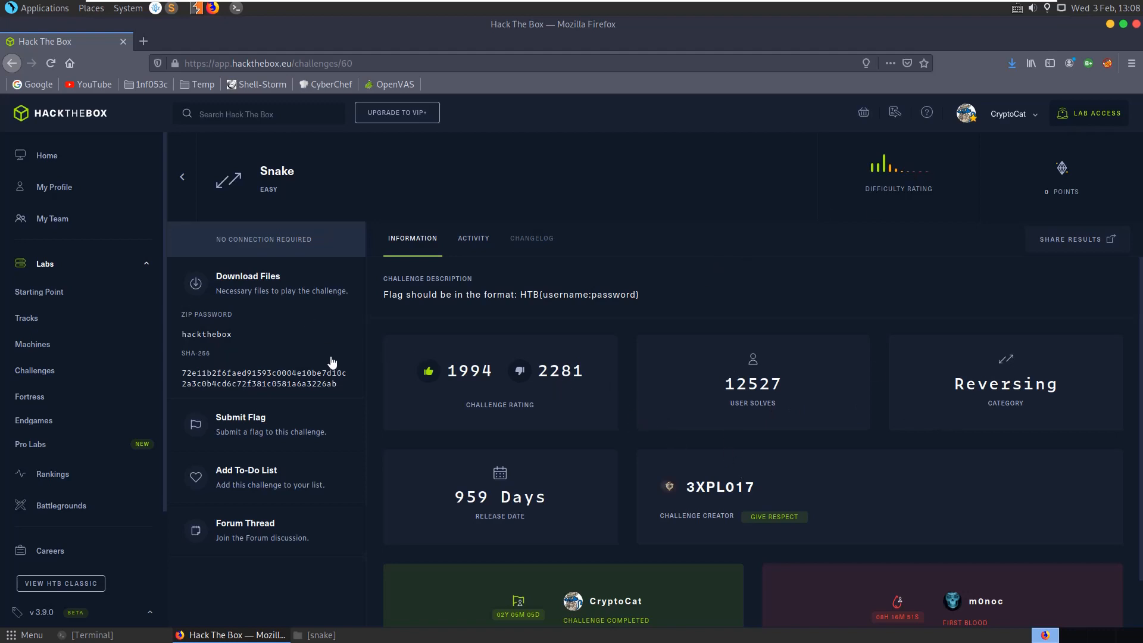
pyautogui.moveTo(406, 303)
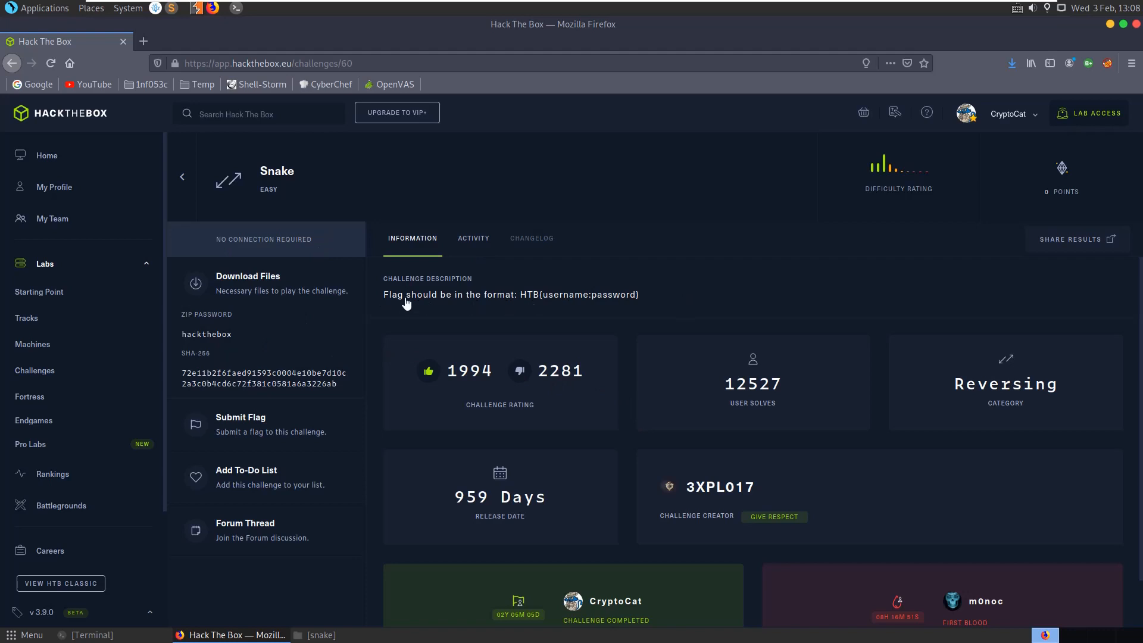
pyautogui.doubleClick(393, 294)
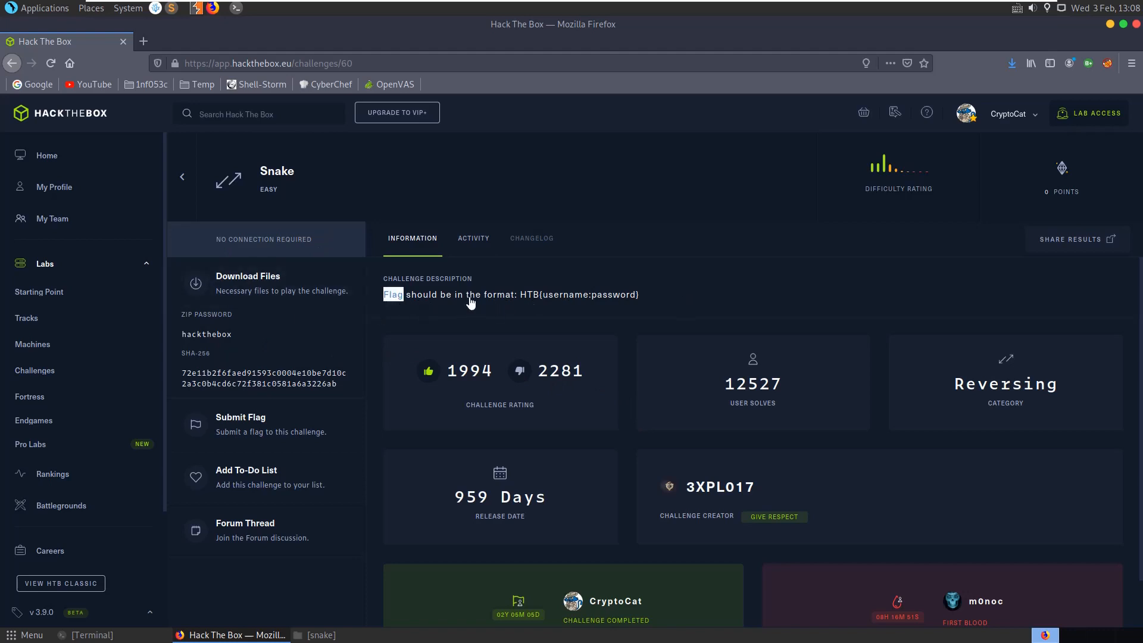
pyautogui.moveTo(466, 294); pyautogui.dragTo(625, 294)
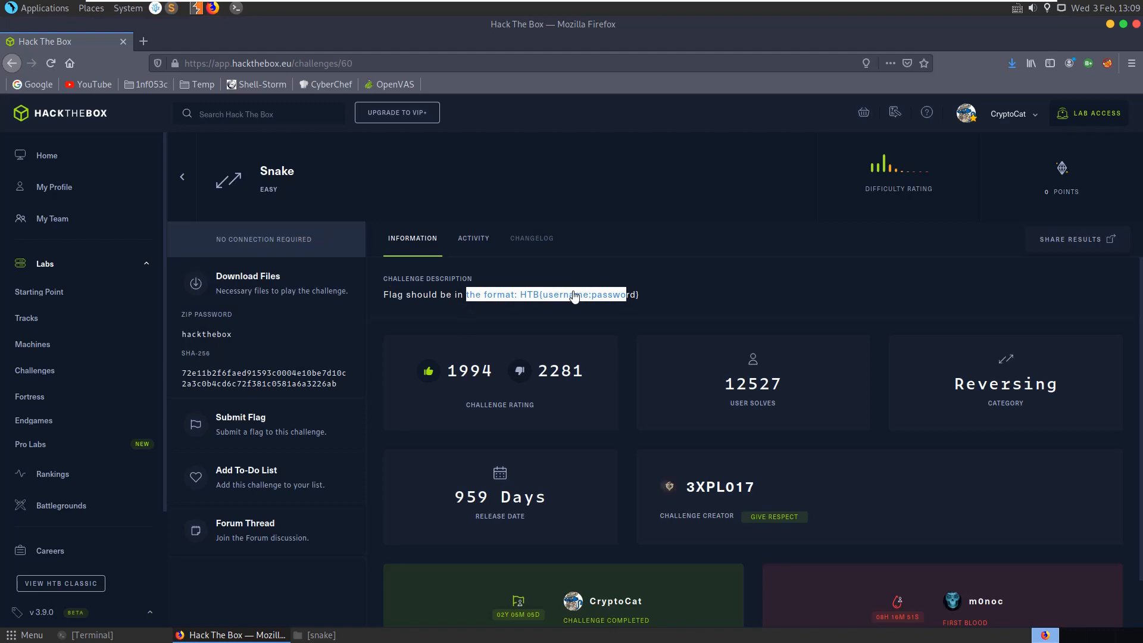
pyautogui.click(568, 294)
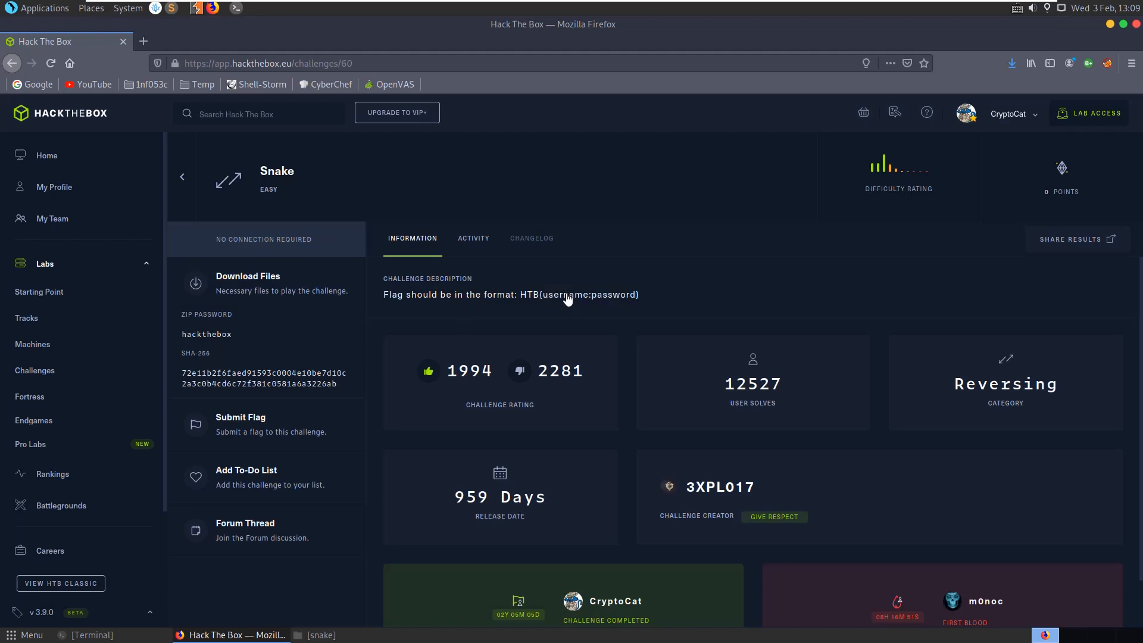
pyautogui.doubleClick(614, 294)
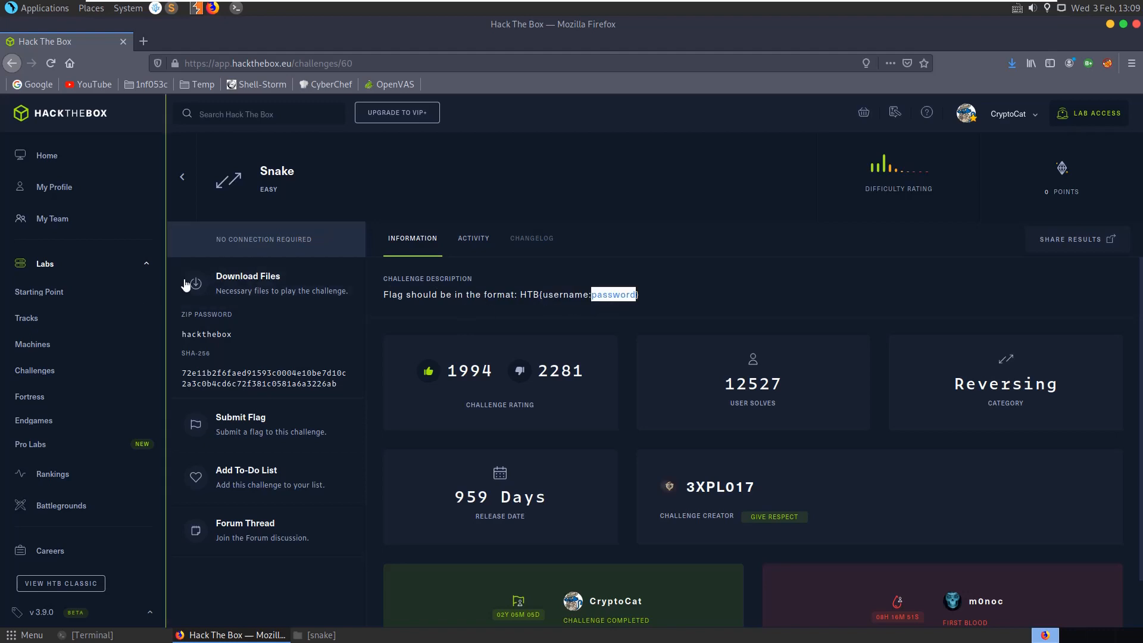
pyautogui.click(195, 283)
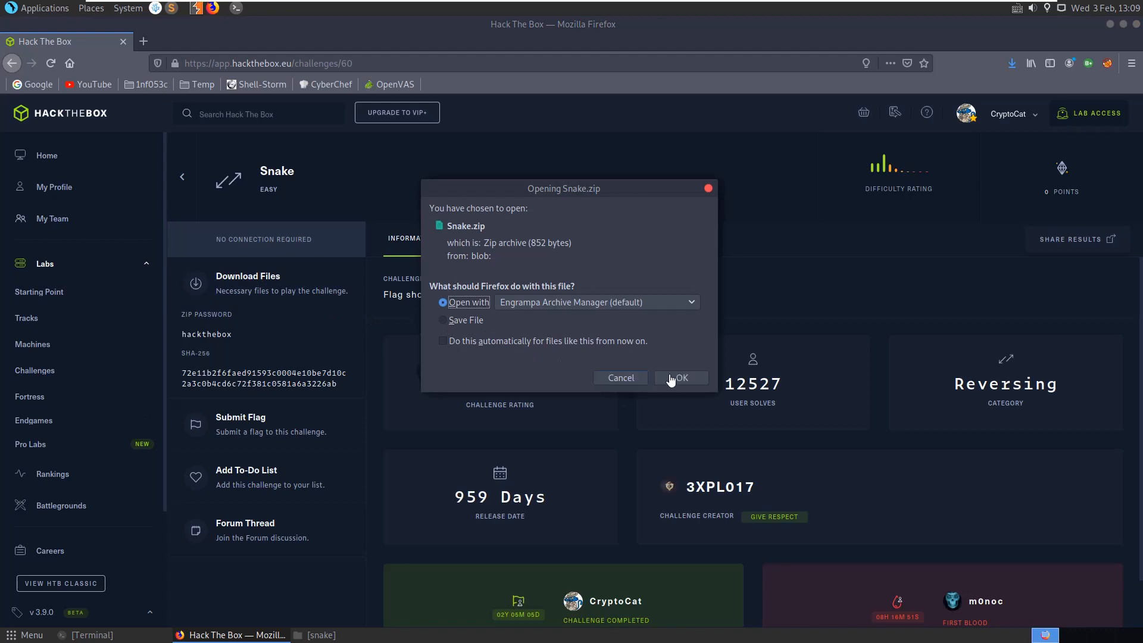
pyautogui.click(680, 377)
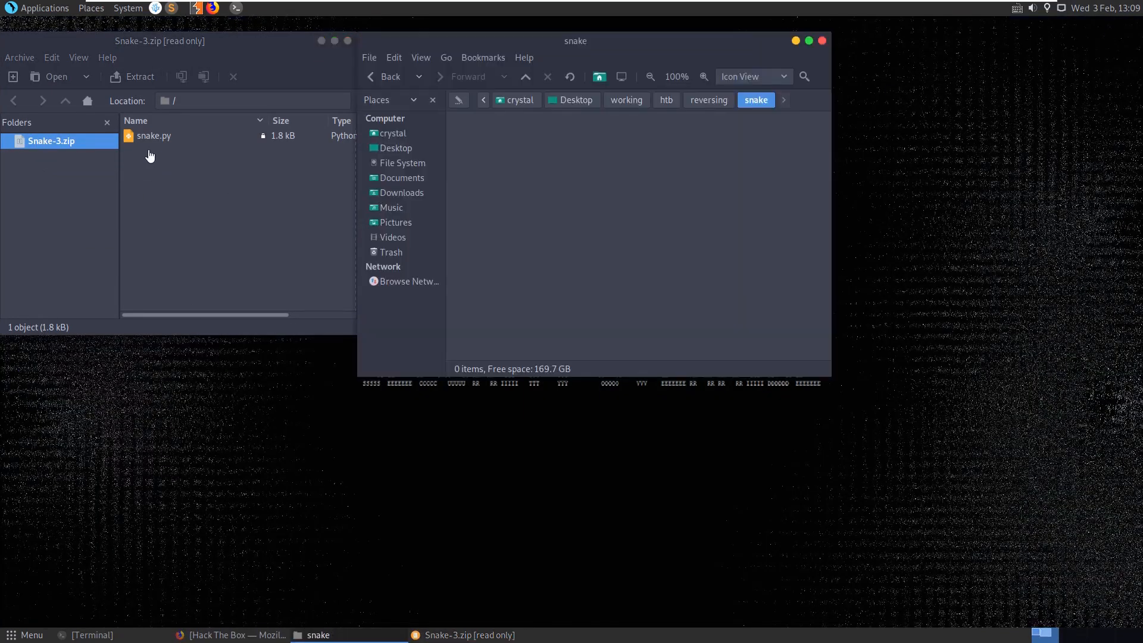
pyautogui.doubleClick(154, 135)
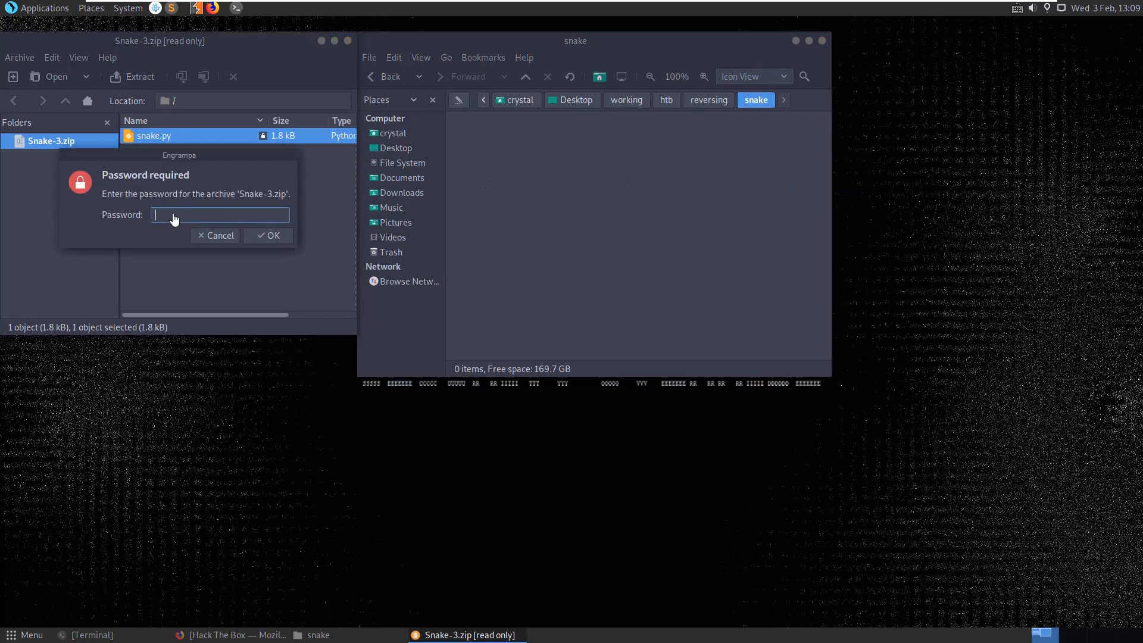
pyautogui.click(273, 236)
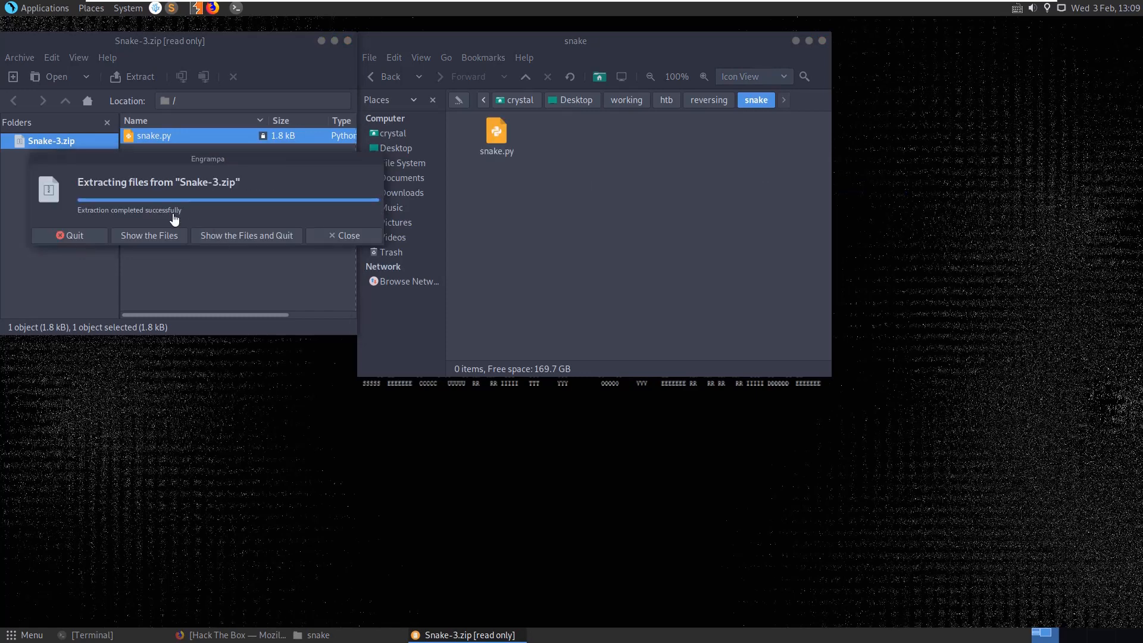
pyautogui.click(343, 234)
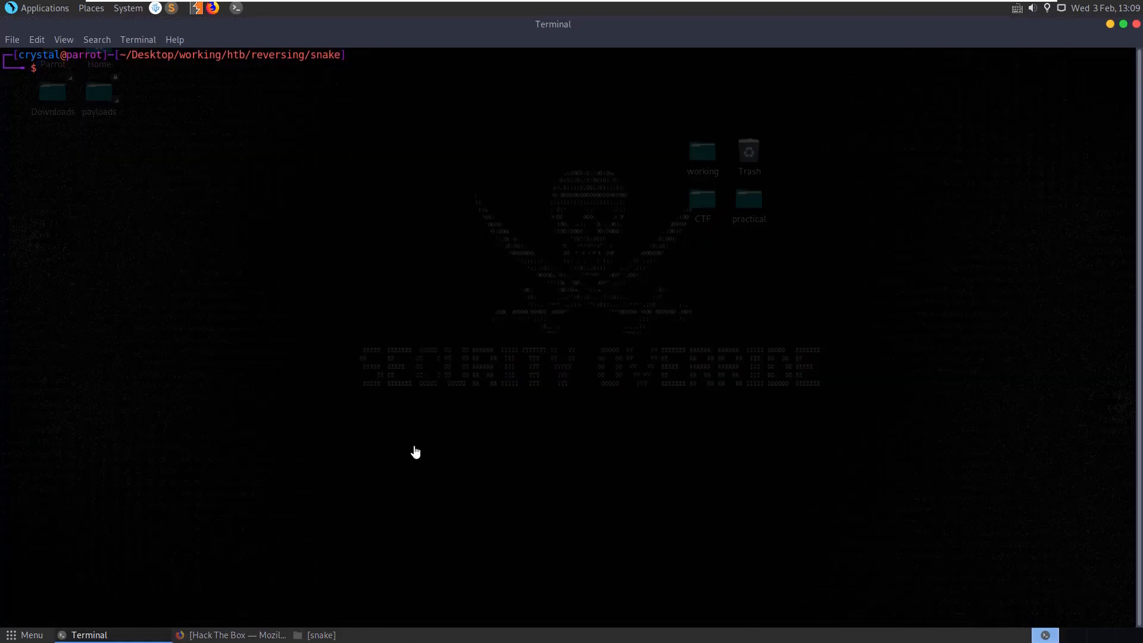
# - Run snake.py under python then python2, entering admin at the username prompt, which is rejected
pyautogui.write('python snake.py')
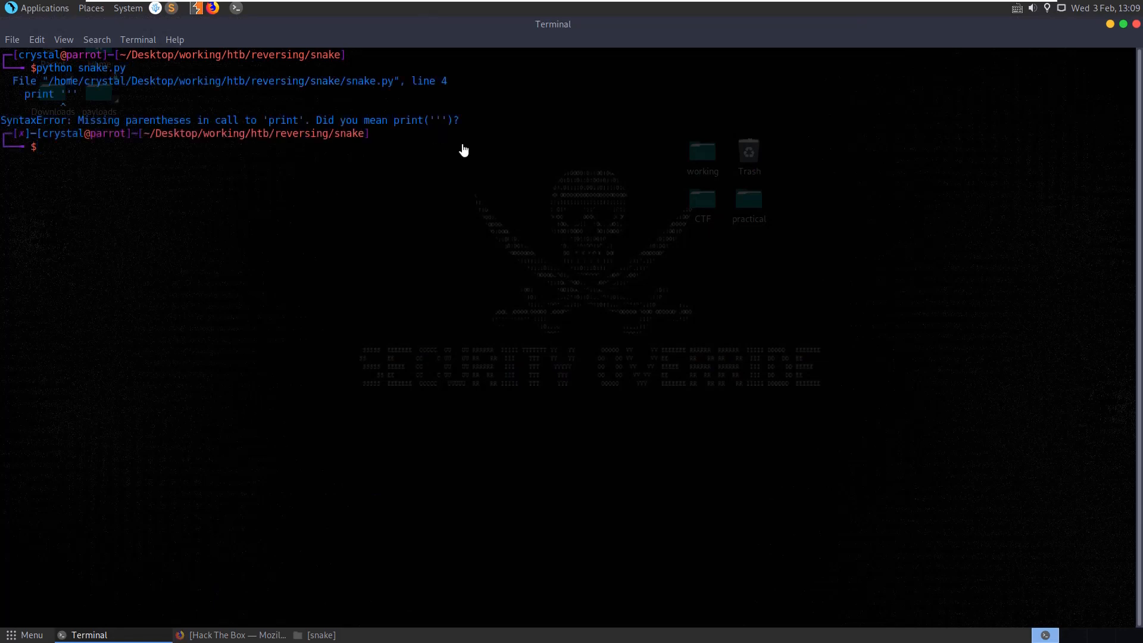
pyautogui.write('python2 snake.py')
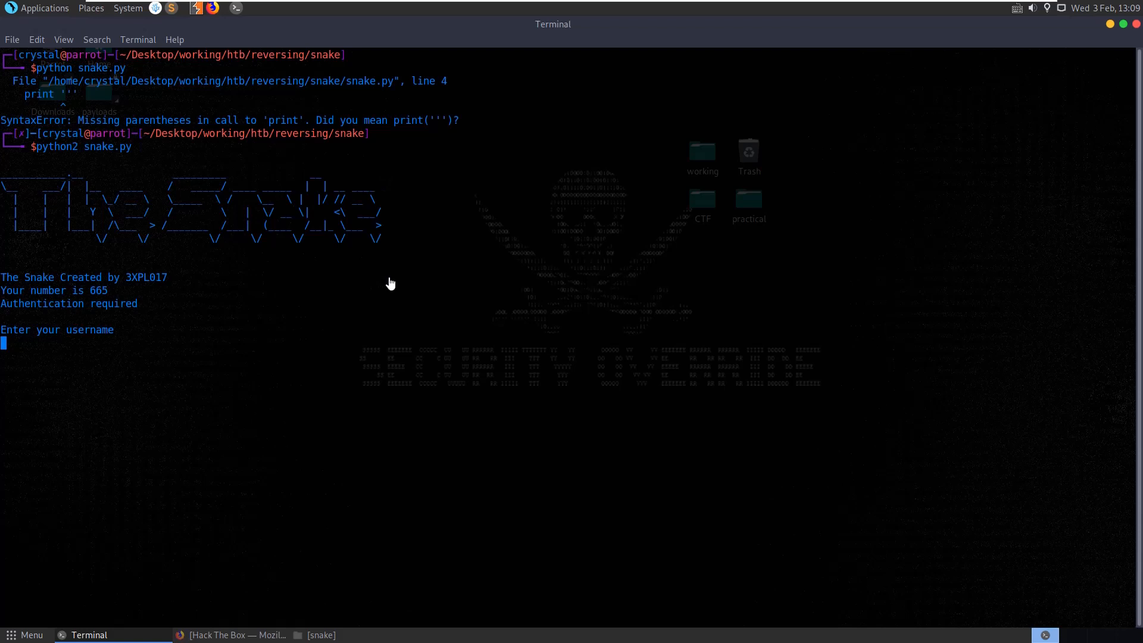
pyautogui.doubleClick(34, 304)
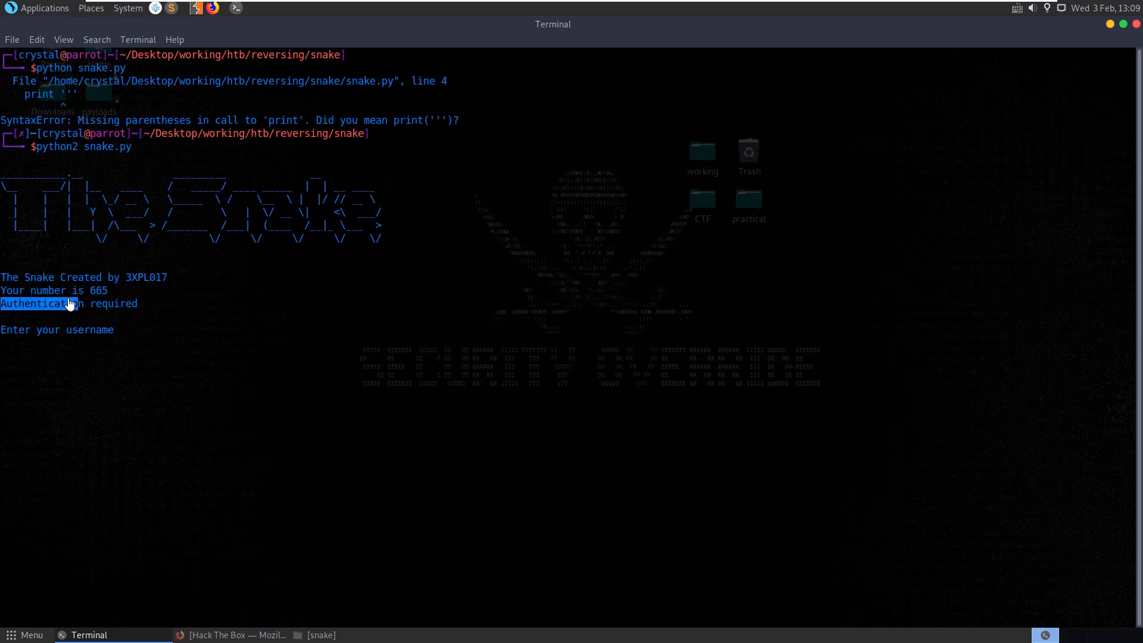
pyautogui.write('admin')
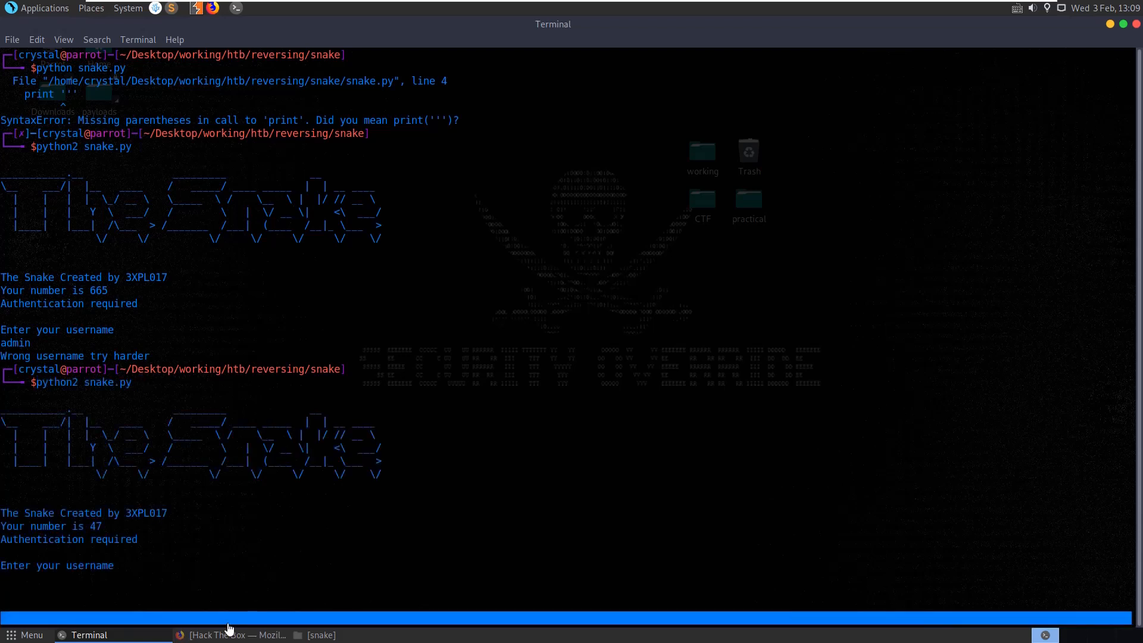
pyautogui.moveTo(106, 532)
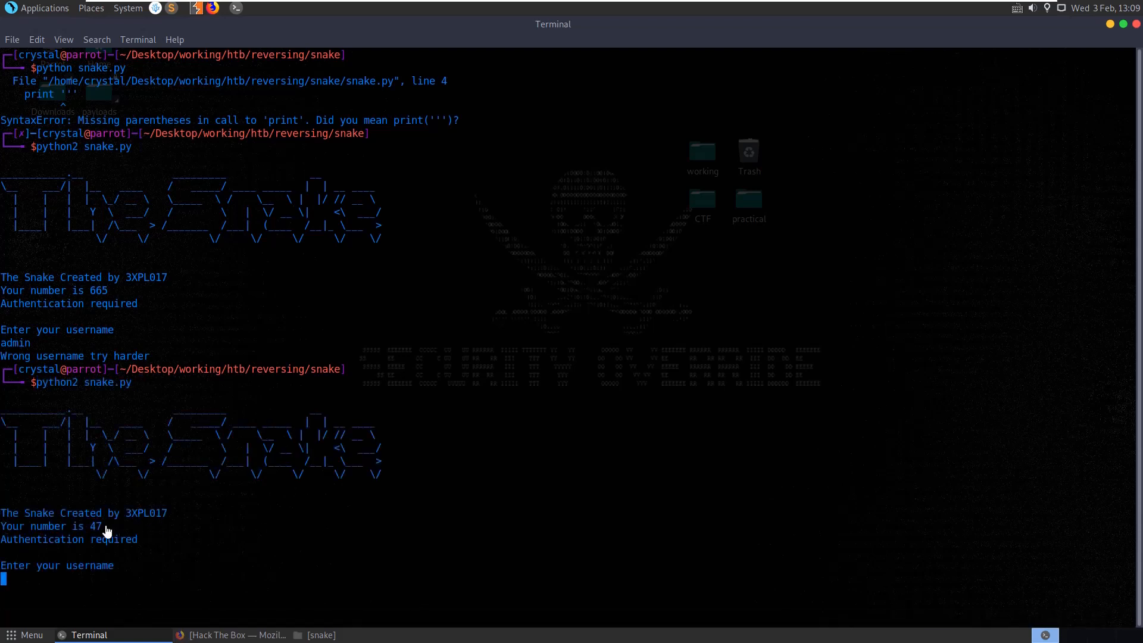
pyautogui.moveTo(184, 528)
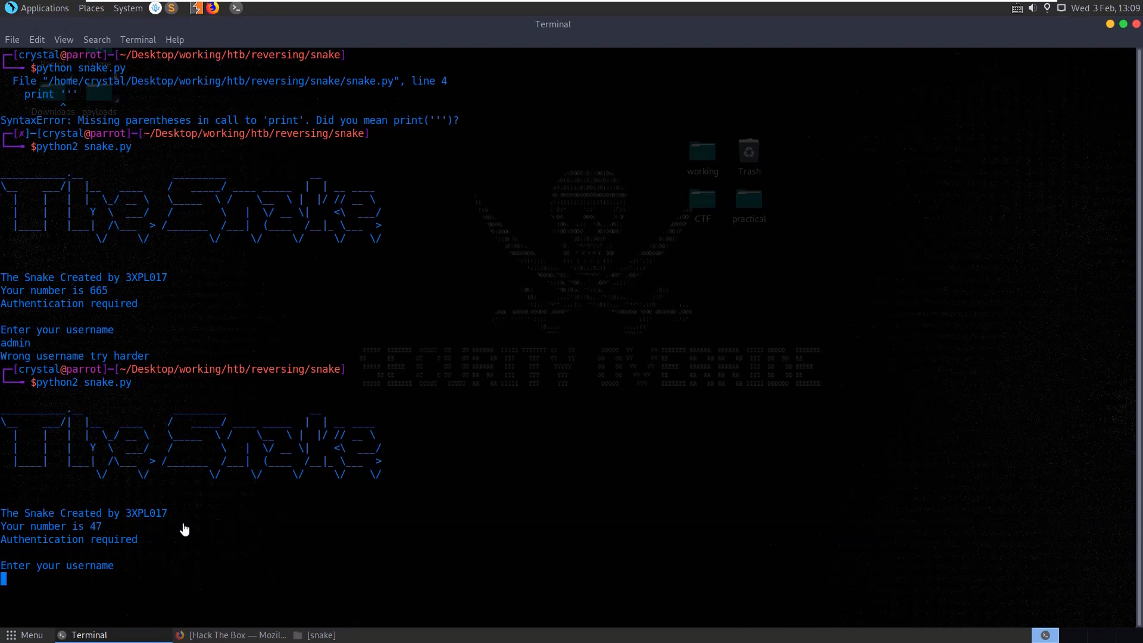
pyautogui.write('admin2')
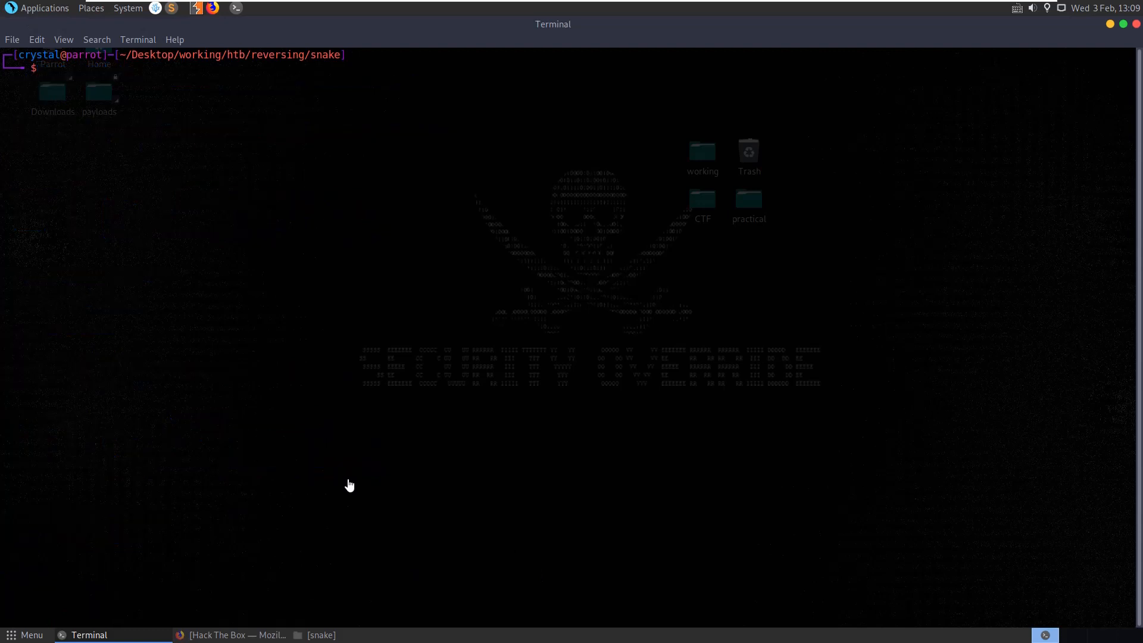
# - Launch snake.py in VSCodium with codium snake.py
pyautogui.write('codium')
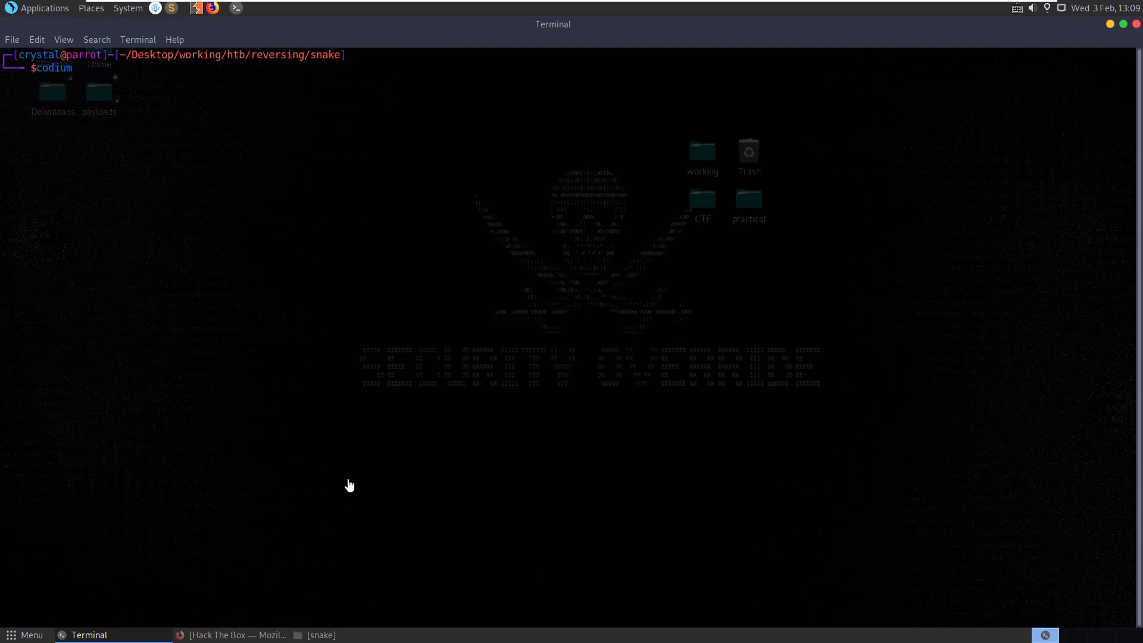
pyautogui.write('s')
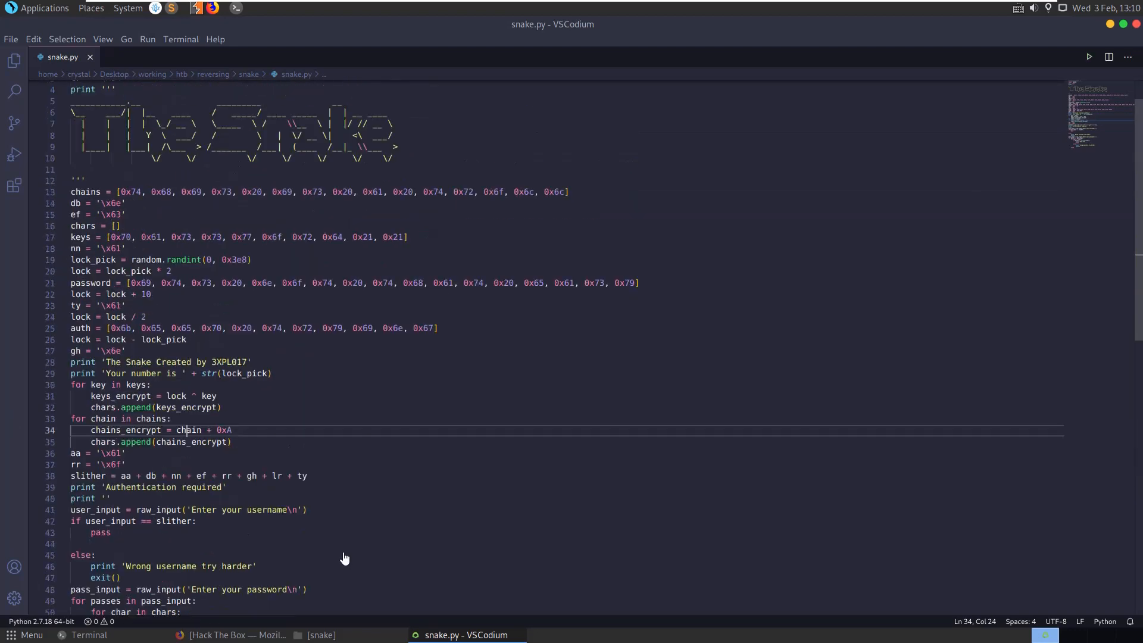
pyautogui.moveTo(110, 206)
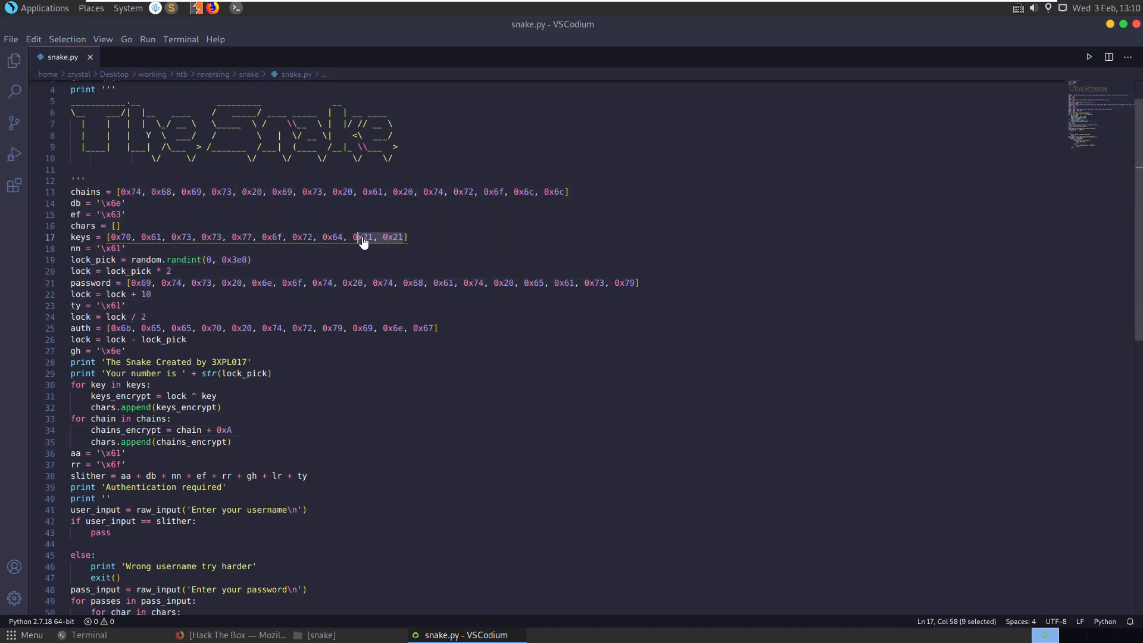
pyautogui.moveTo(333, 236)
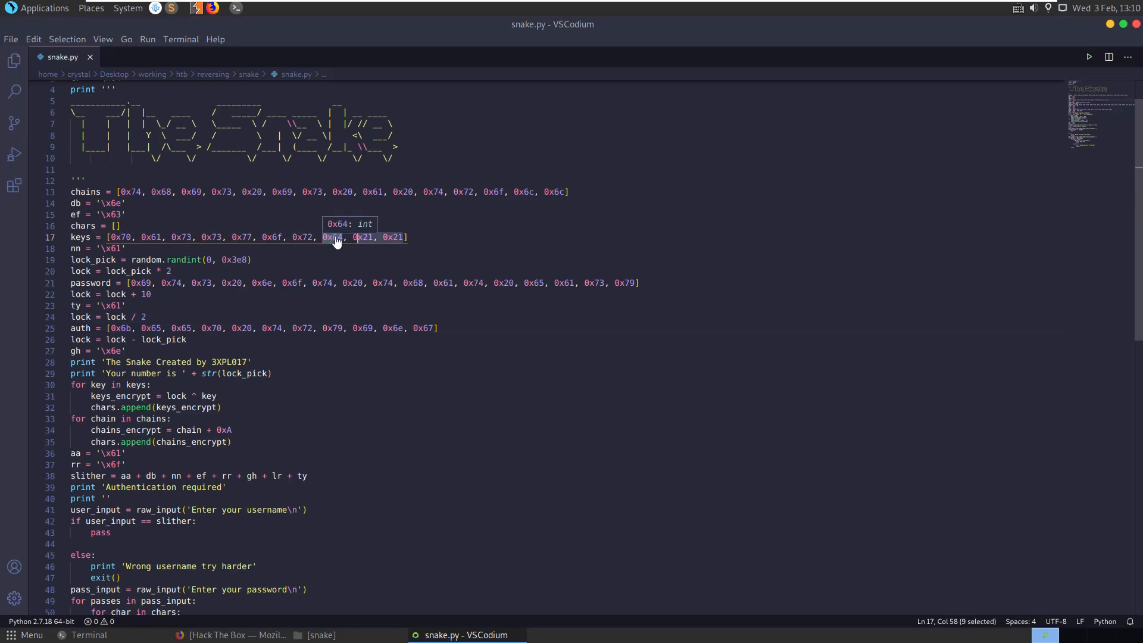
pyautogui.moveTo(184, 241)
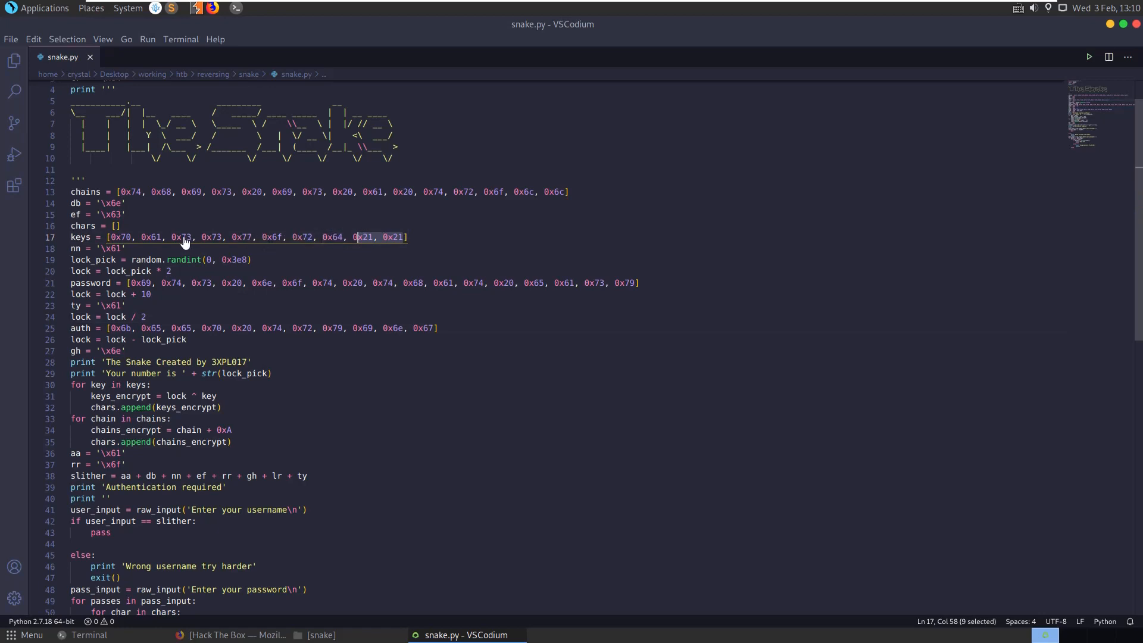
pyautogui.moveTo(199, 347)
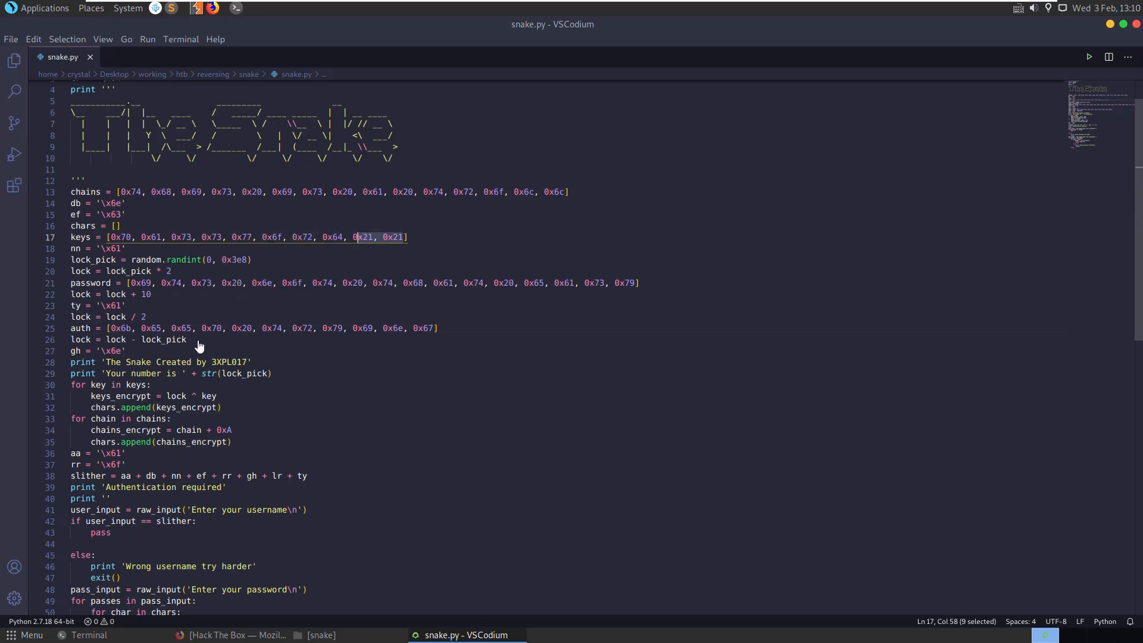
# - Inspect the lock, lock_pick randint and aa/rr character assignments in the script
pyautogui.doubleClick(76, 270)
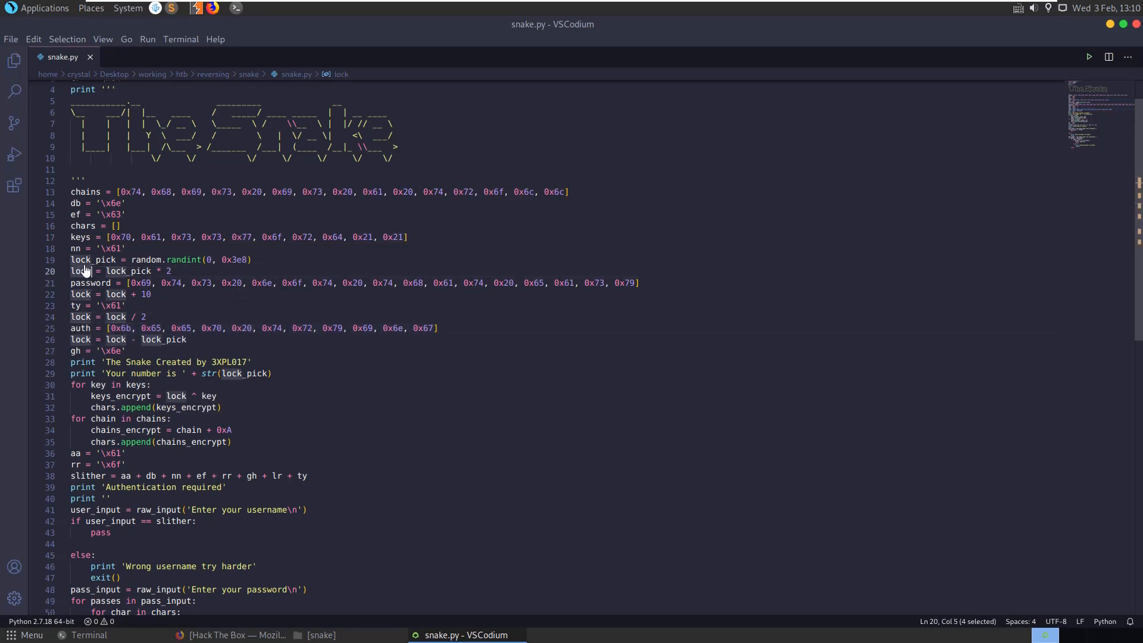
pyautogui.doubleClick(183, 259)
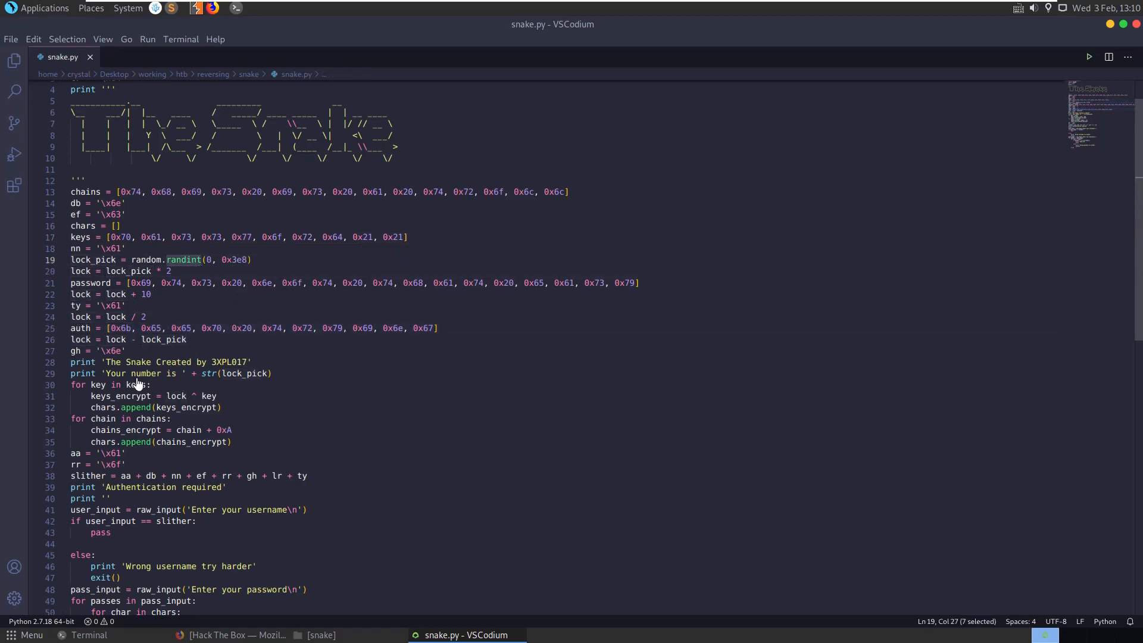
pyautogui.click(254, 373)
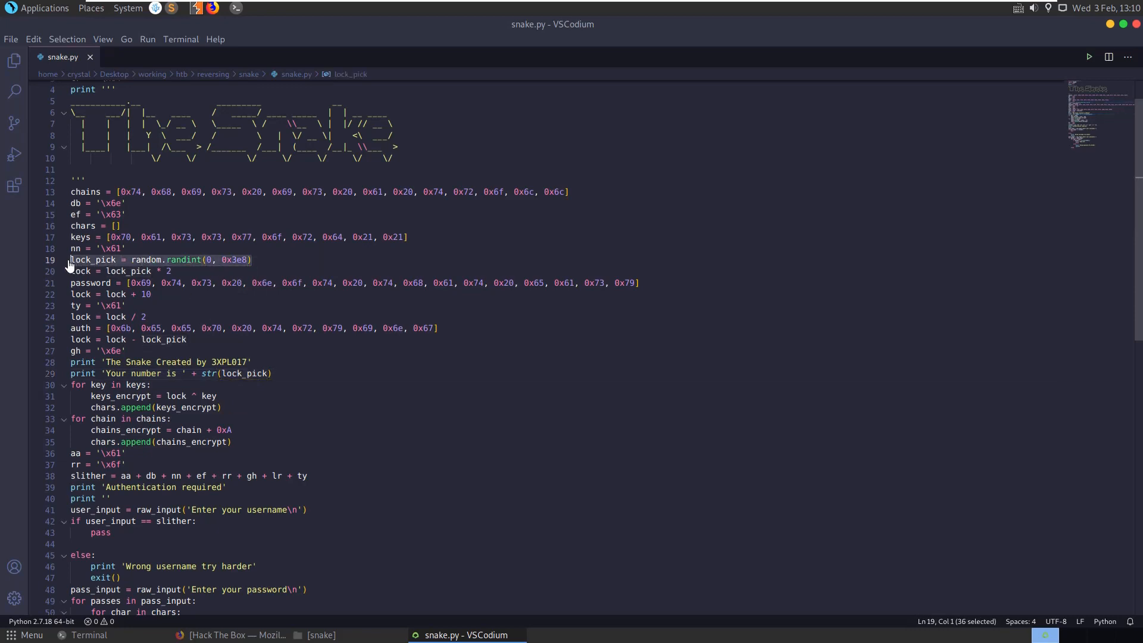
pyautogui.doubleClick(115, 270)
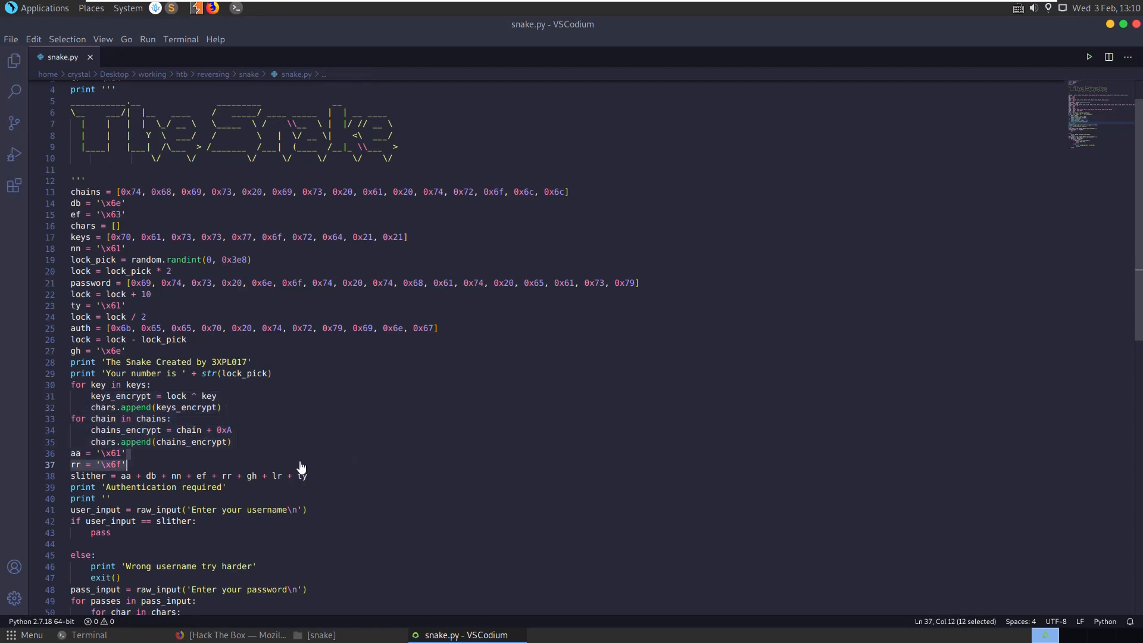
pyautogui.scroll(-3)
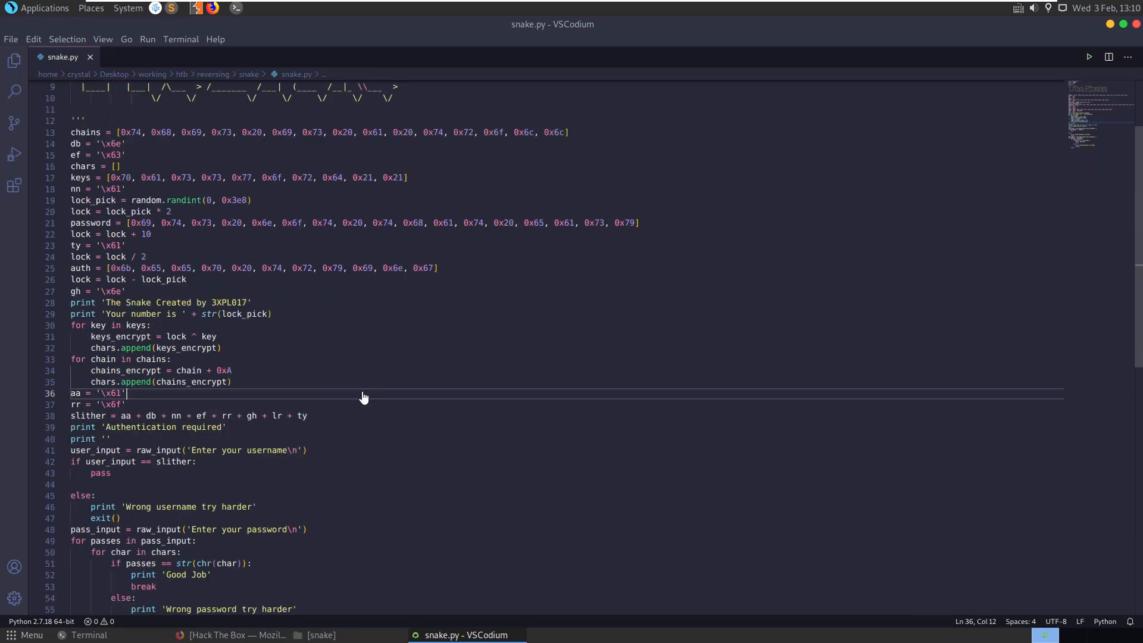
pyautogui.scroll(-3)
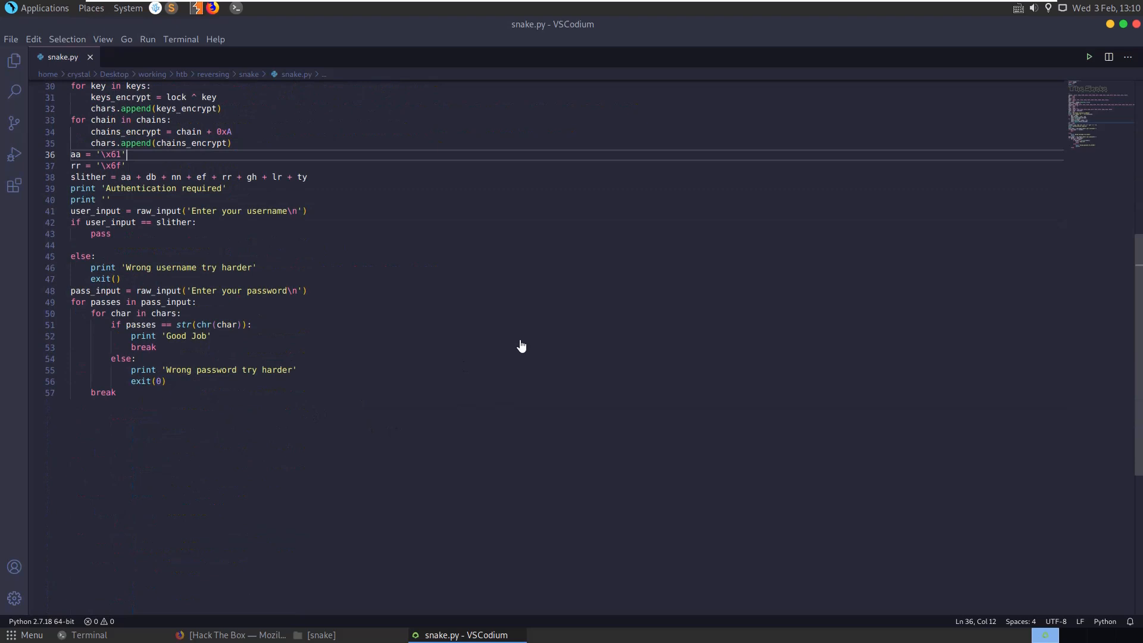
pyautogui.moveTo(501, 399)
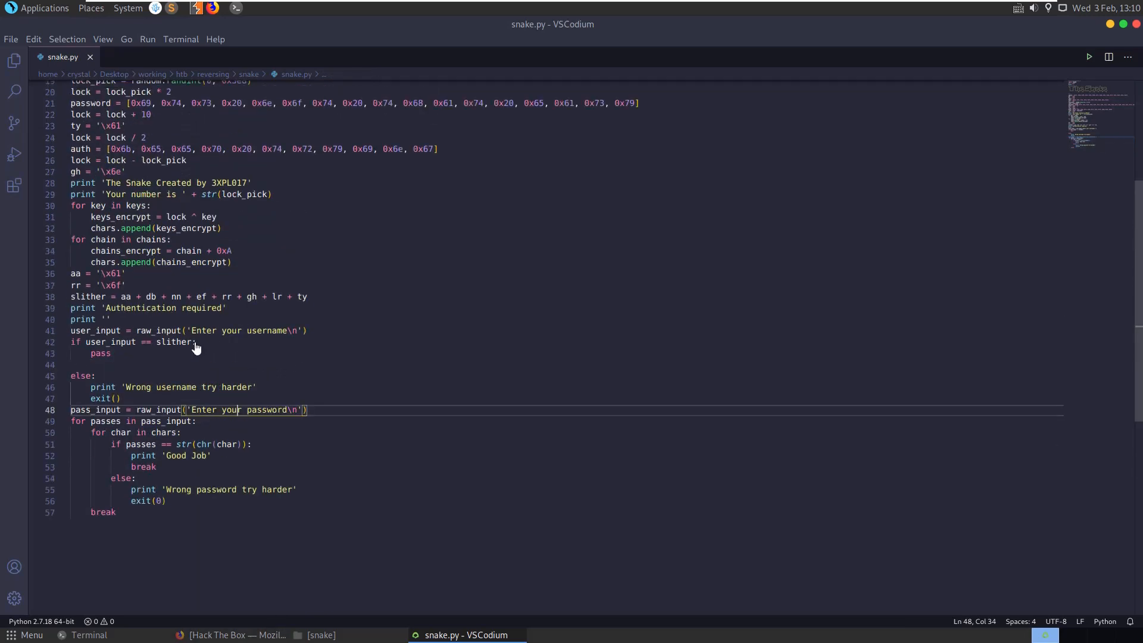
pyautogui.doubleClick(109, 342)
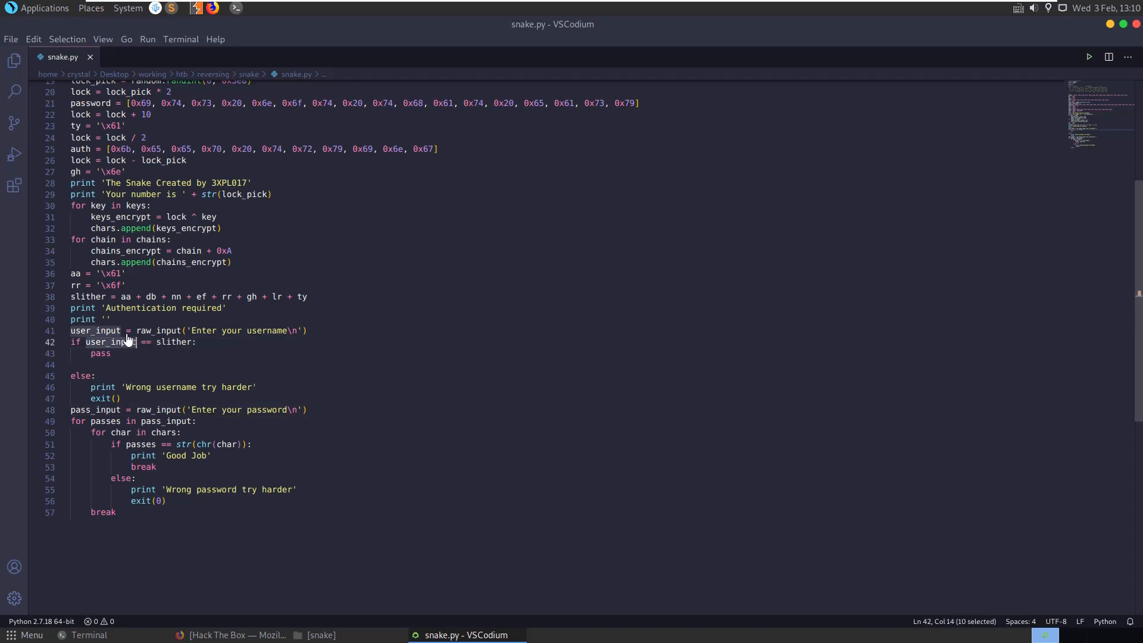
pyautogui.click(109, 330)
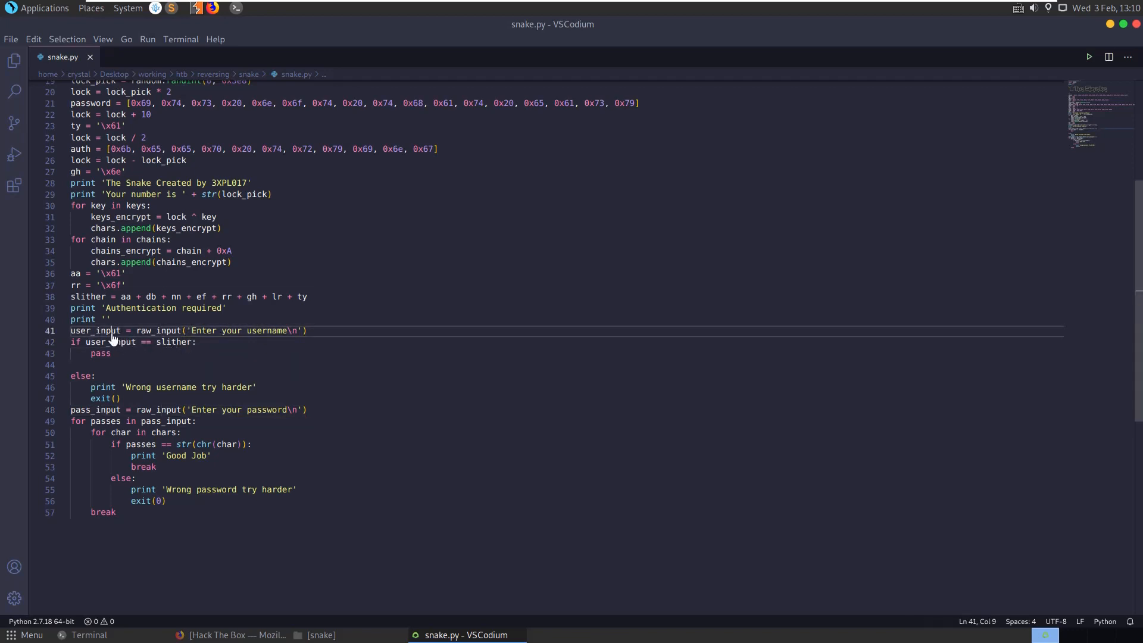
pyautogui.doubleClick(173, 342)
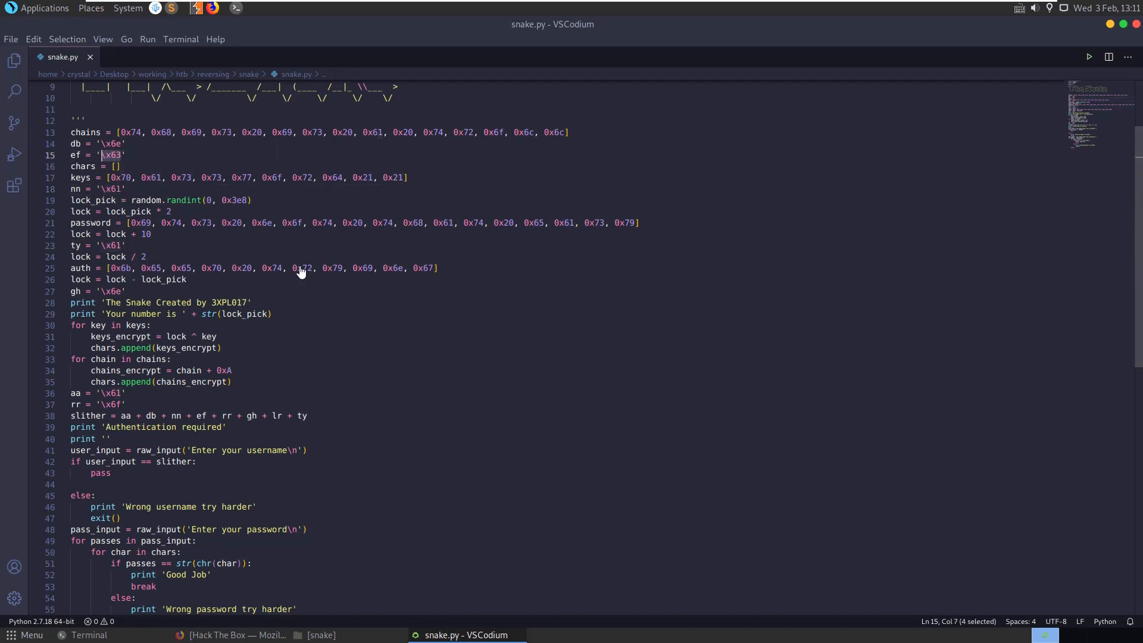
pyautogui.scroll(-3)
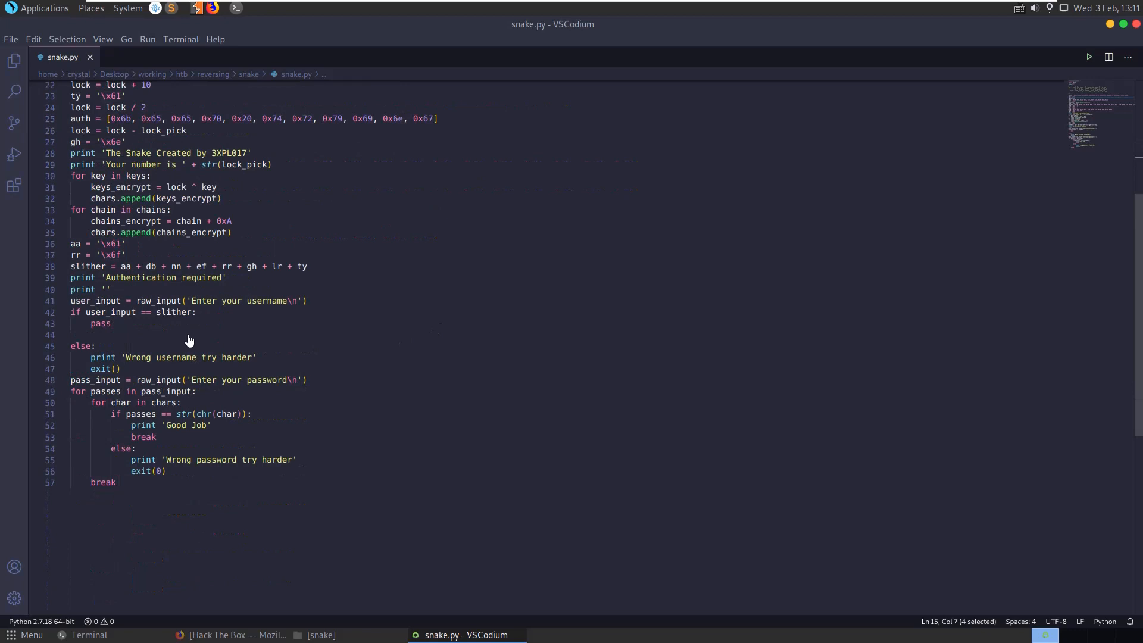
pyautogui.moveTo(158, 300)
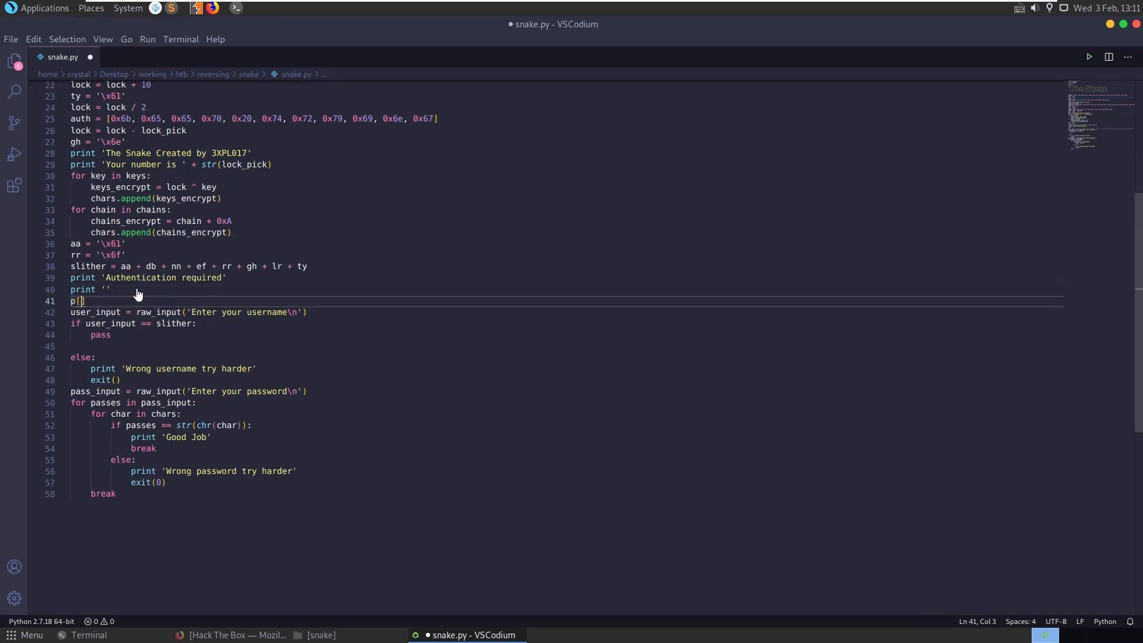
# - Add a print(slither) line above the raw_input username prompt and save
pyautogui.write('rint')
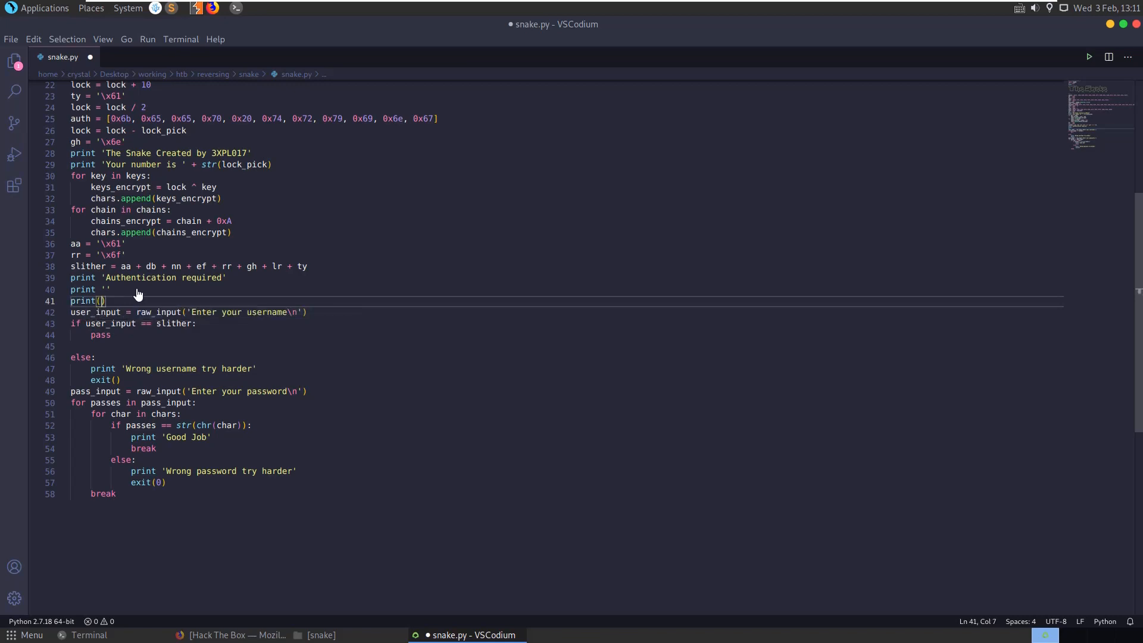
pyautogui.write('slither')
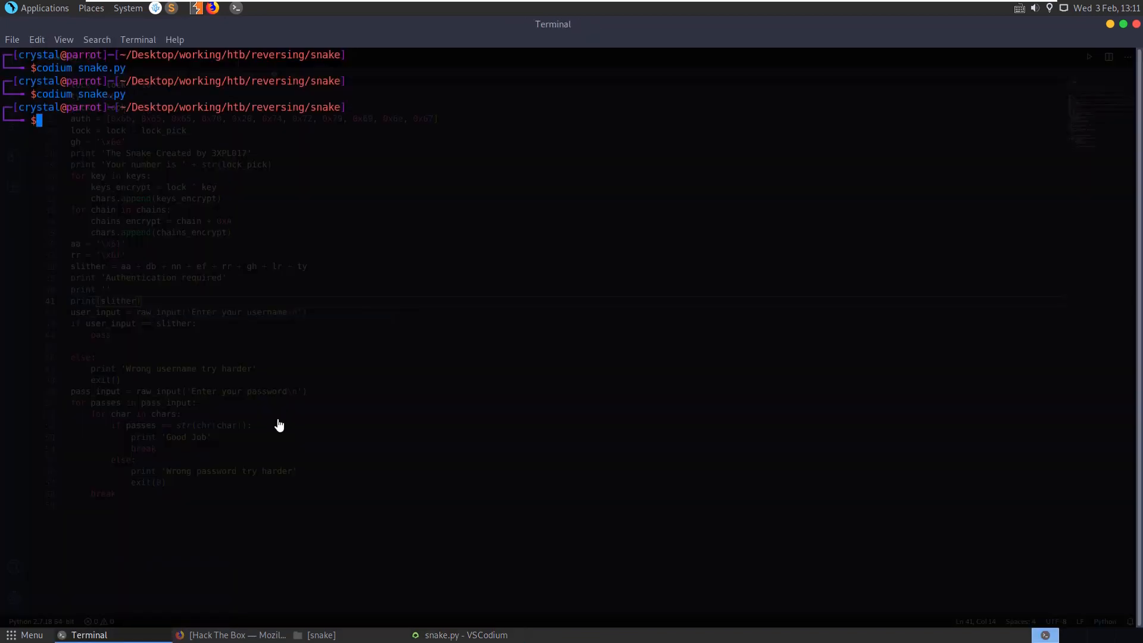
# - Rerun python2 snake.py, enter the printed username anaconda and reach the password prompt
pyautogui.click(465, 635)
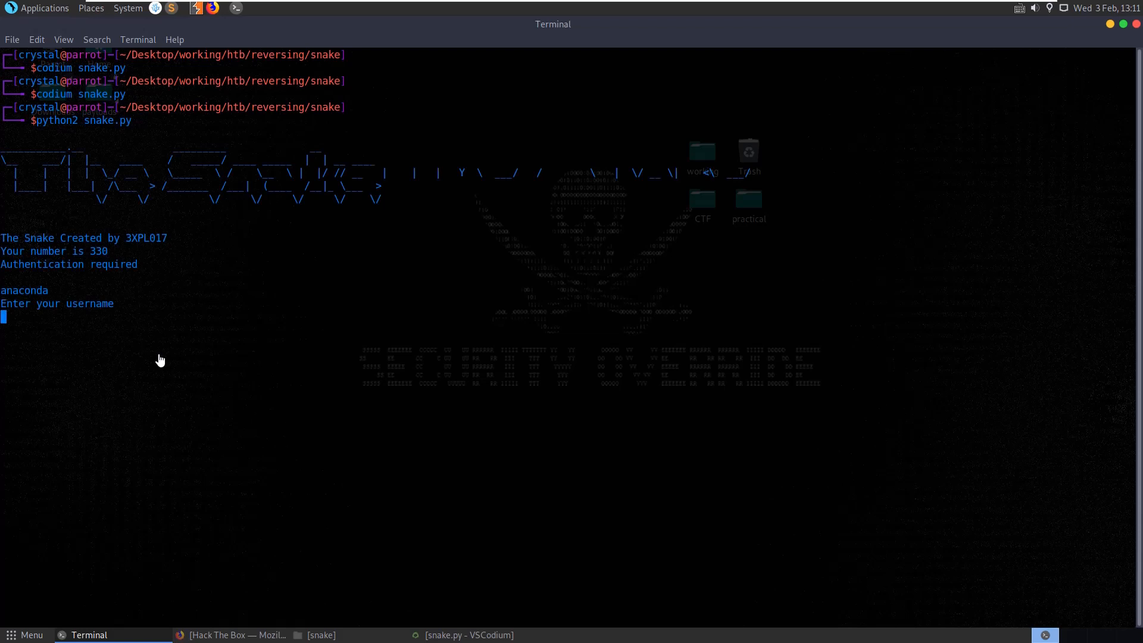
pyautogui.doubleClick(24, 290)
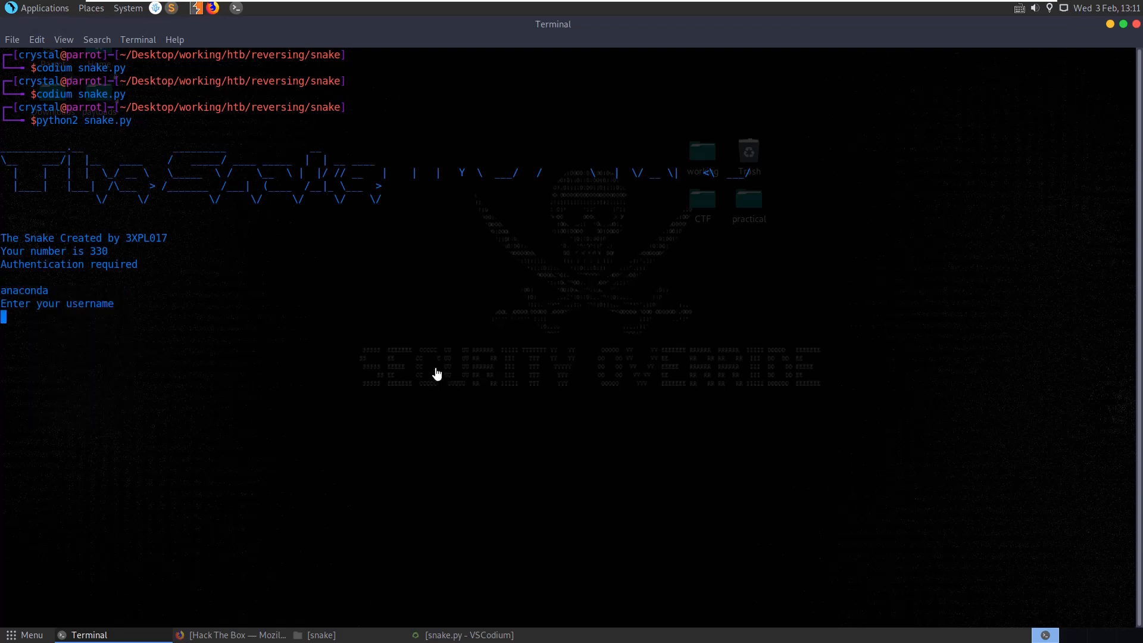
pyautogui.write('anaconda')
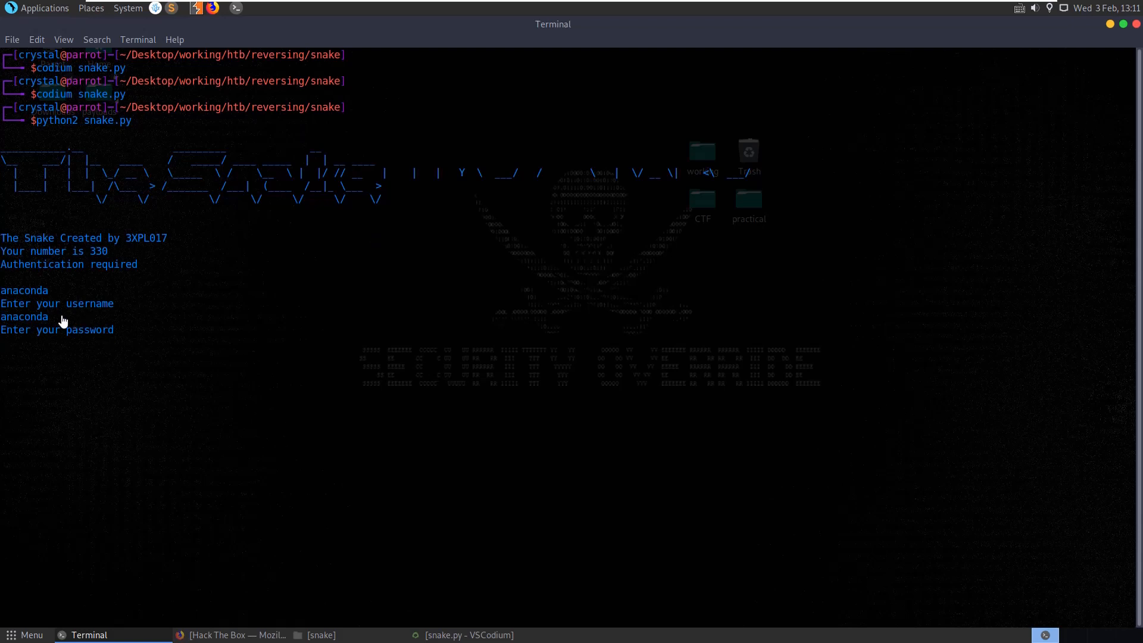
pyautogui.write('pass')
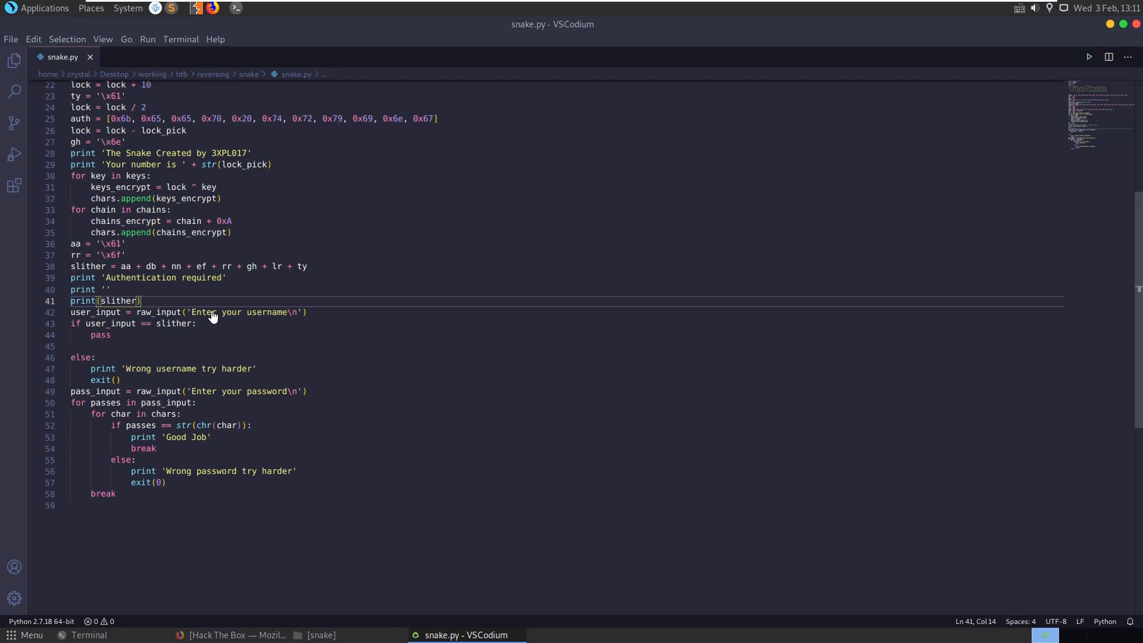
pyautogui.moveTo(241, 337)
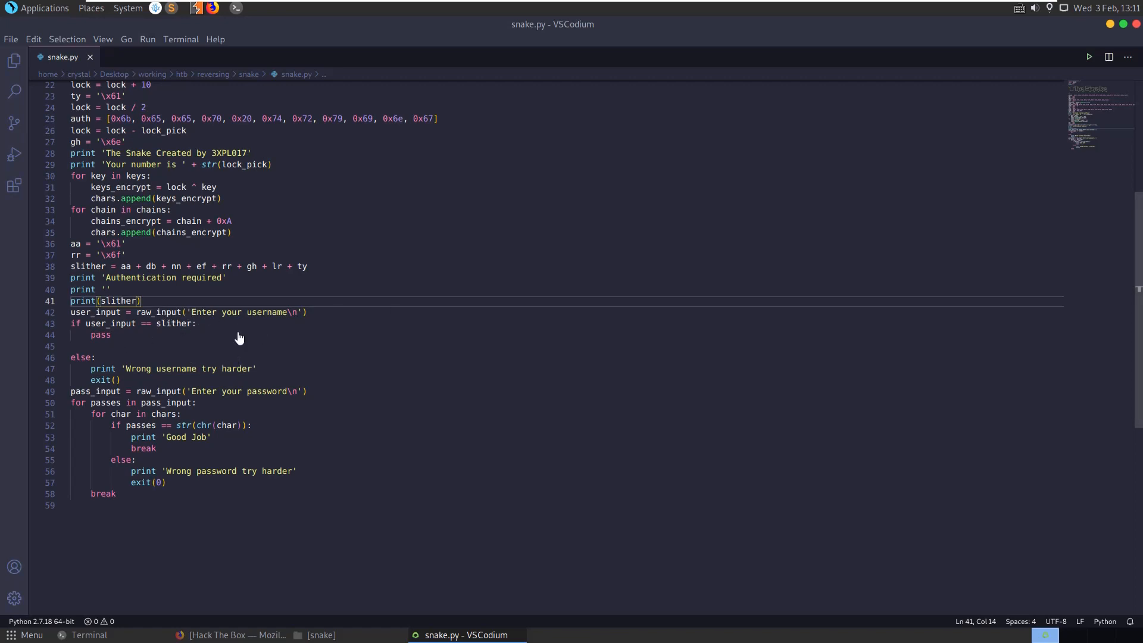
# - Remove the username prompt line, force the check true, and test with password abc in the terminal
pyautogui.tripleClick(146, 312)
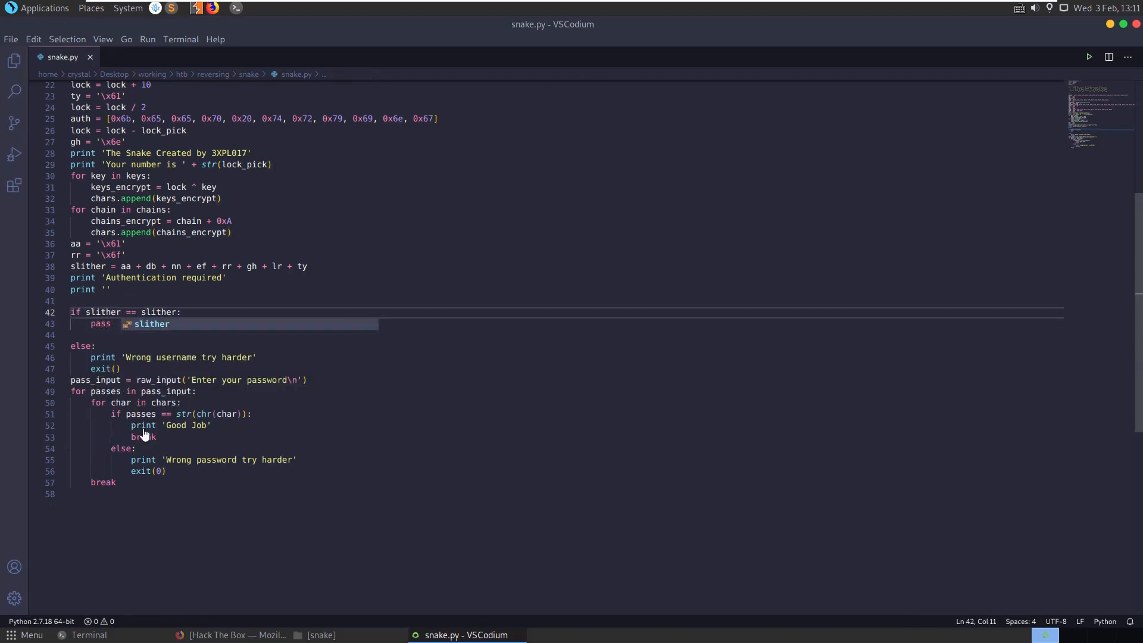
pyautogui.click(89, 634)
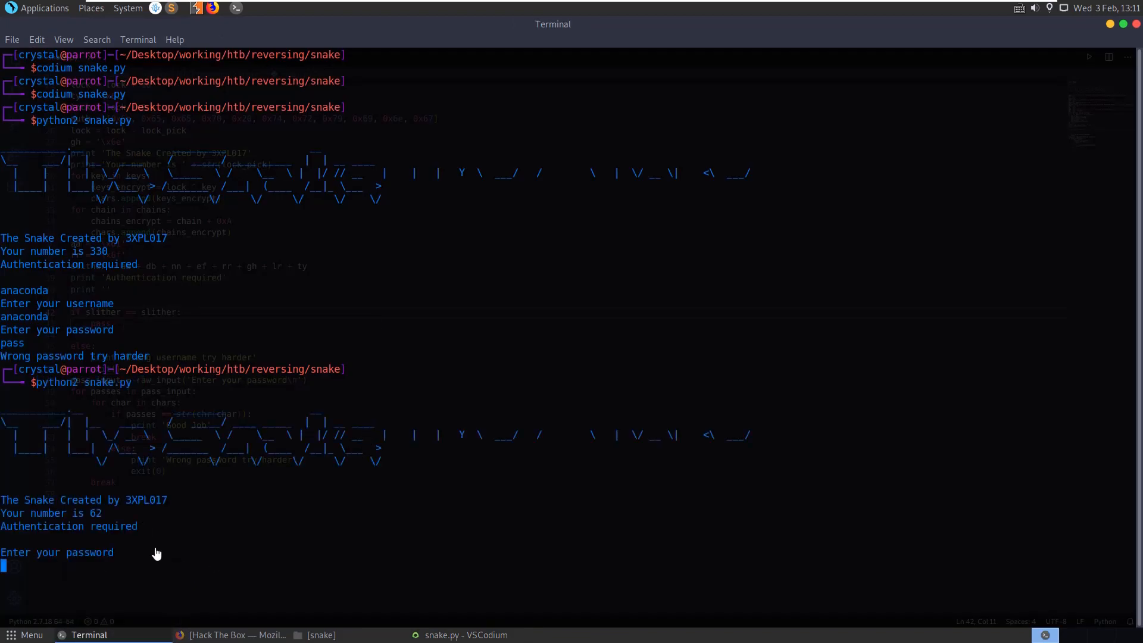
pyautogui.write('abc')
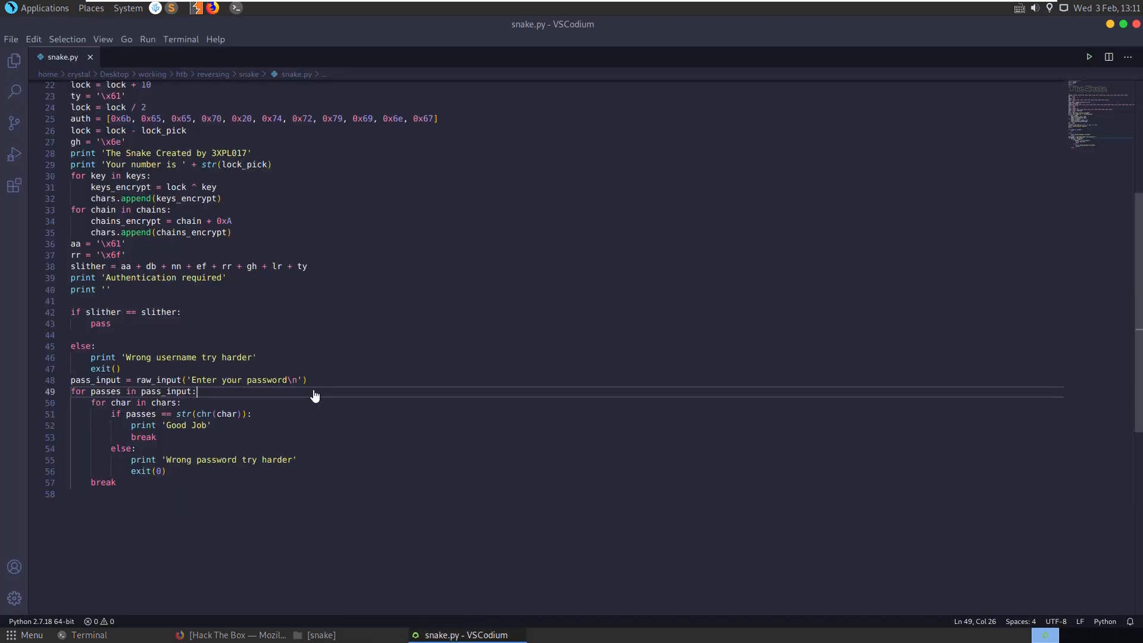
pyautogui.moveTo(250, 592)
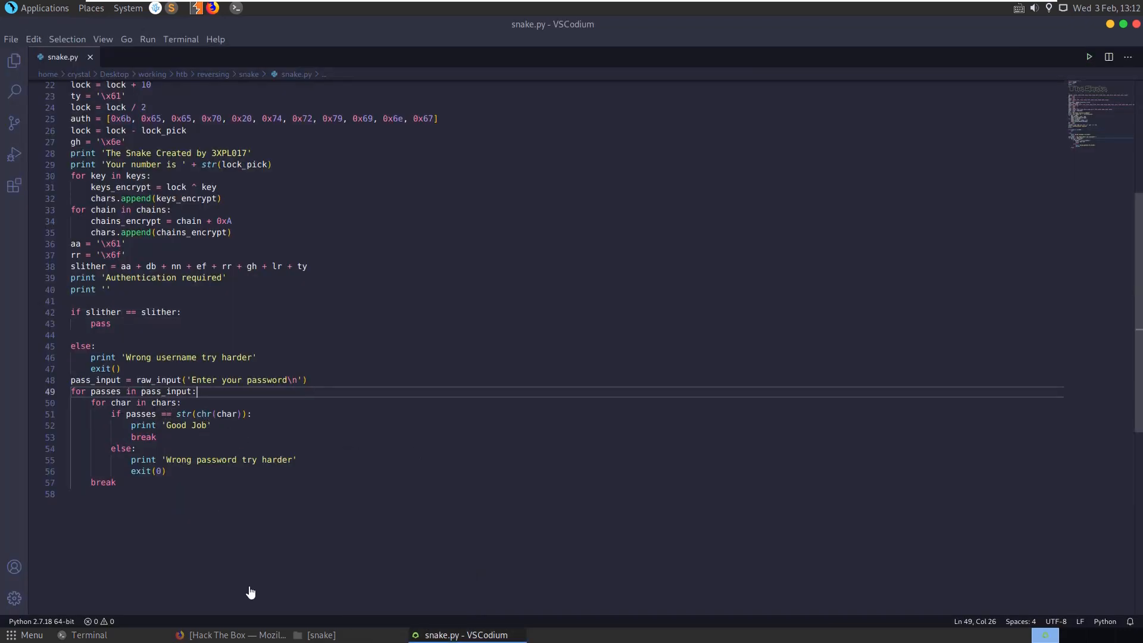
pyautogui.moveTo(319, 390)
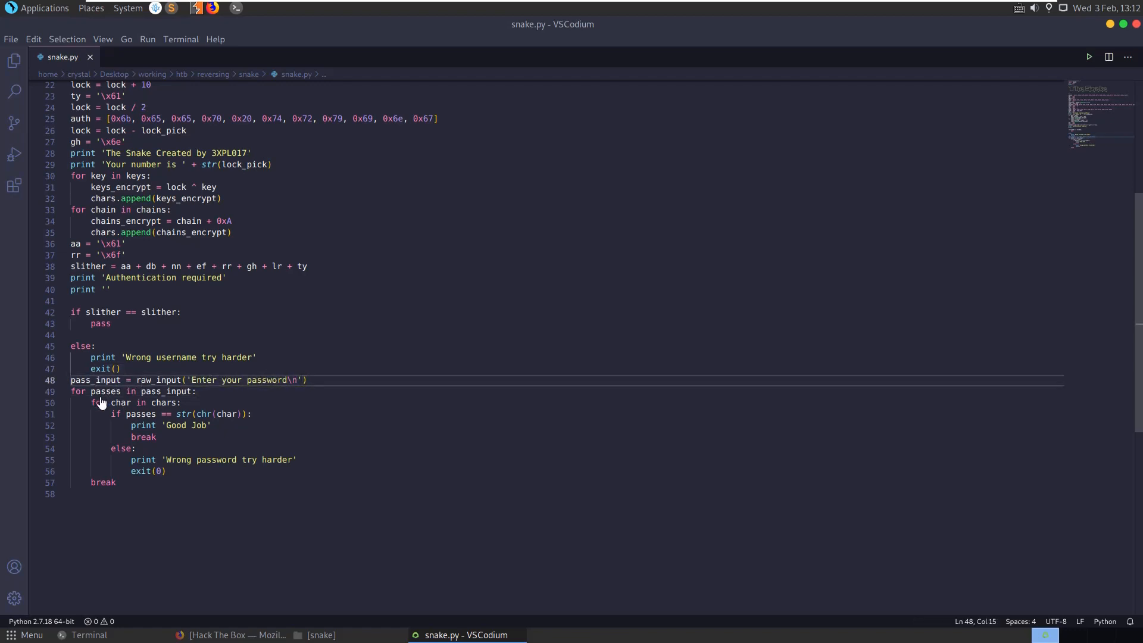
# - Add print(str(chr(char))) inside the 'for char in chars:' loop and save
pyautogui.doubleClick(105, 391)
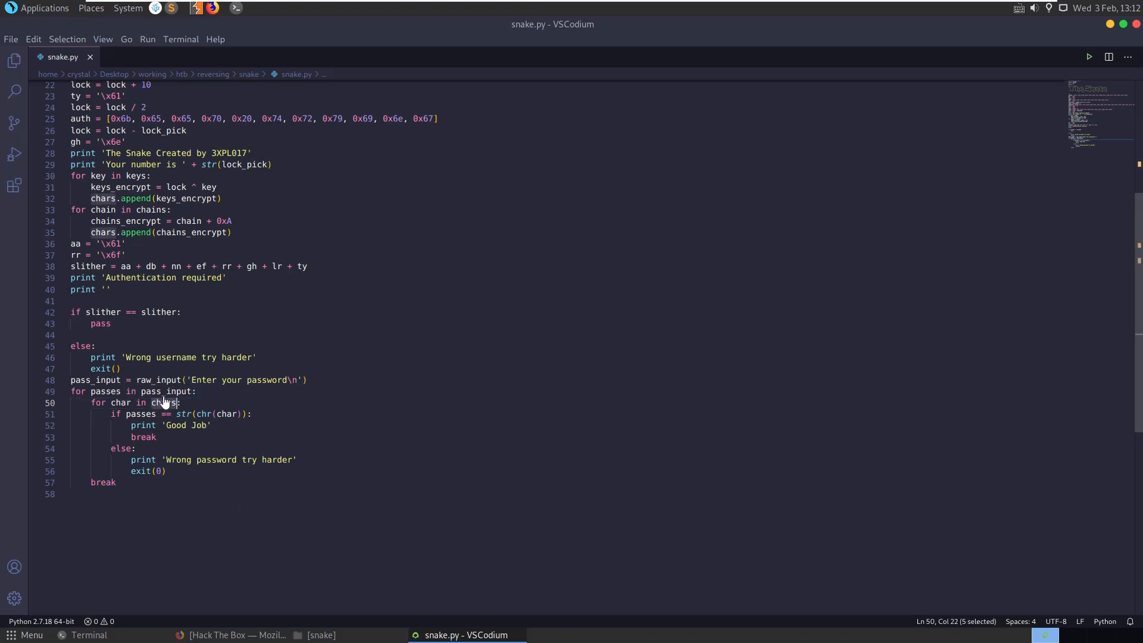
pyautogui.doubleClick(105, 391)
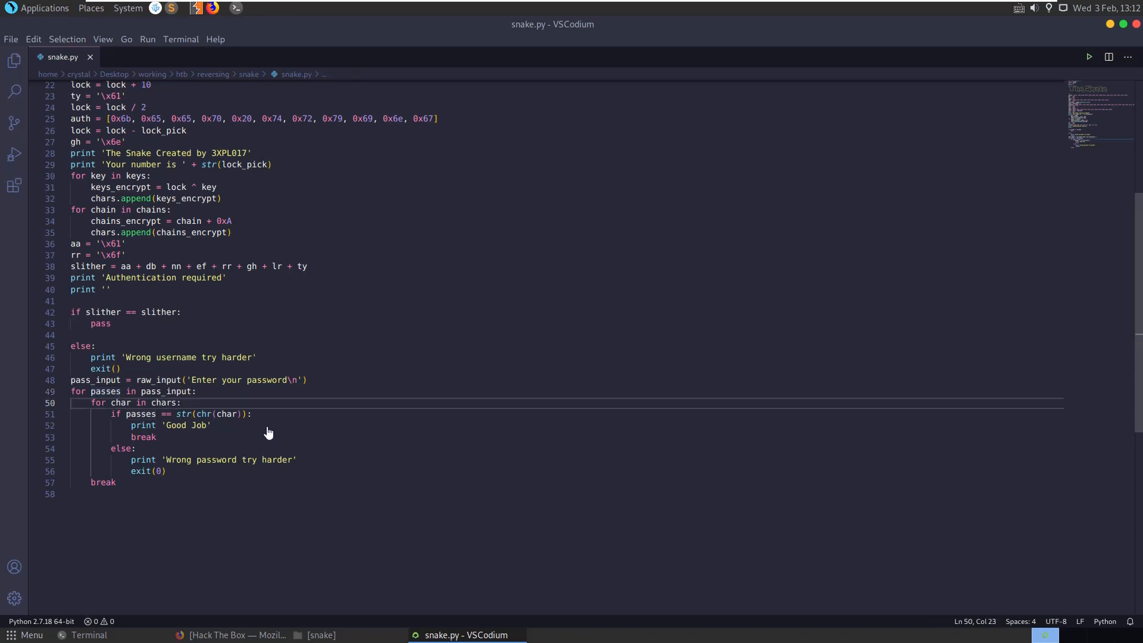
pyautogui.click(144, 437)
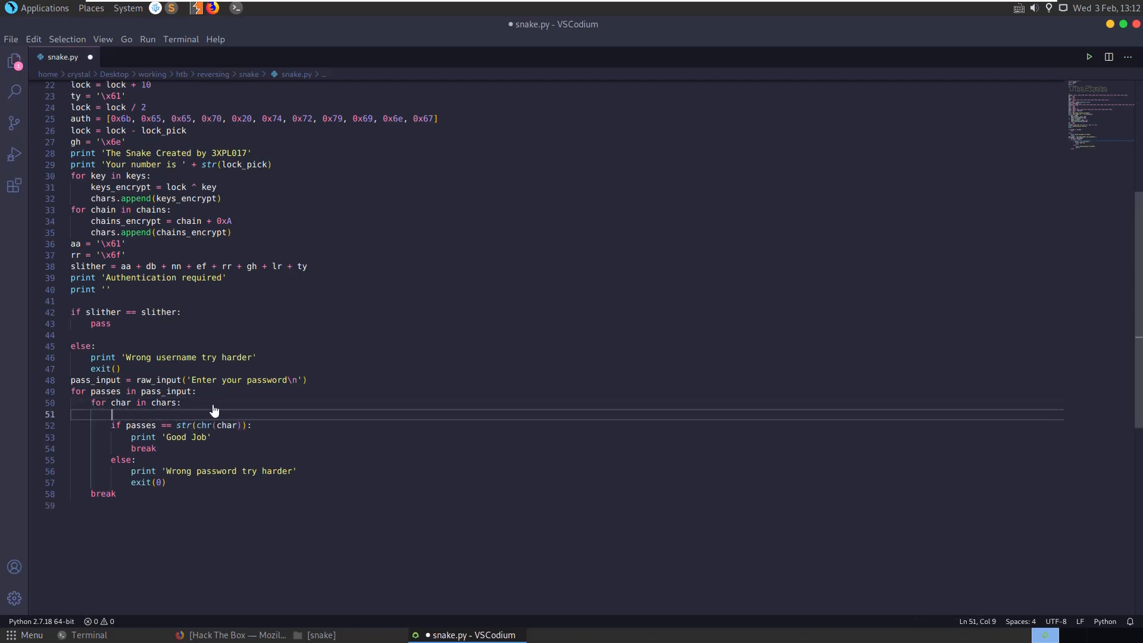
pyautogui.write('print(str(chr(char))')
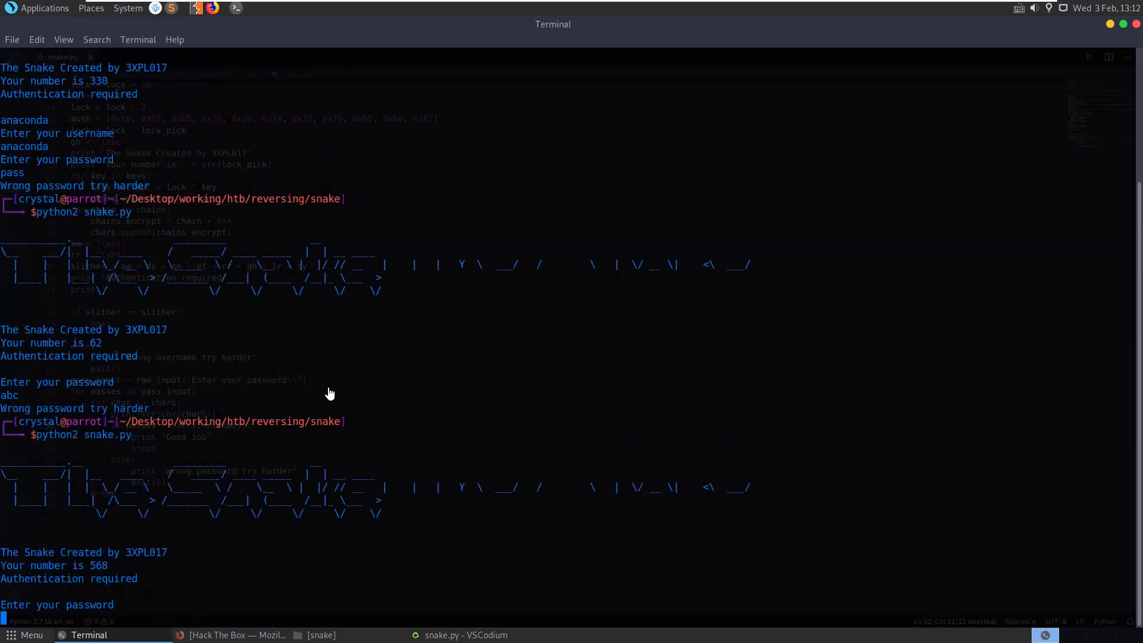
# - Rerun snake.py with test passwords a and a long random string, reading the printed expected characters
pyautogui.write('a')
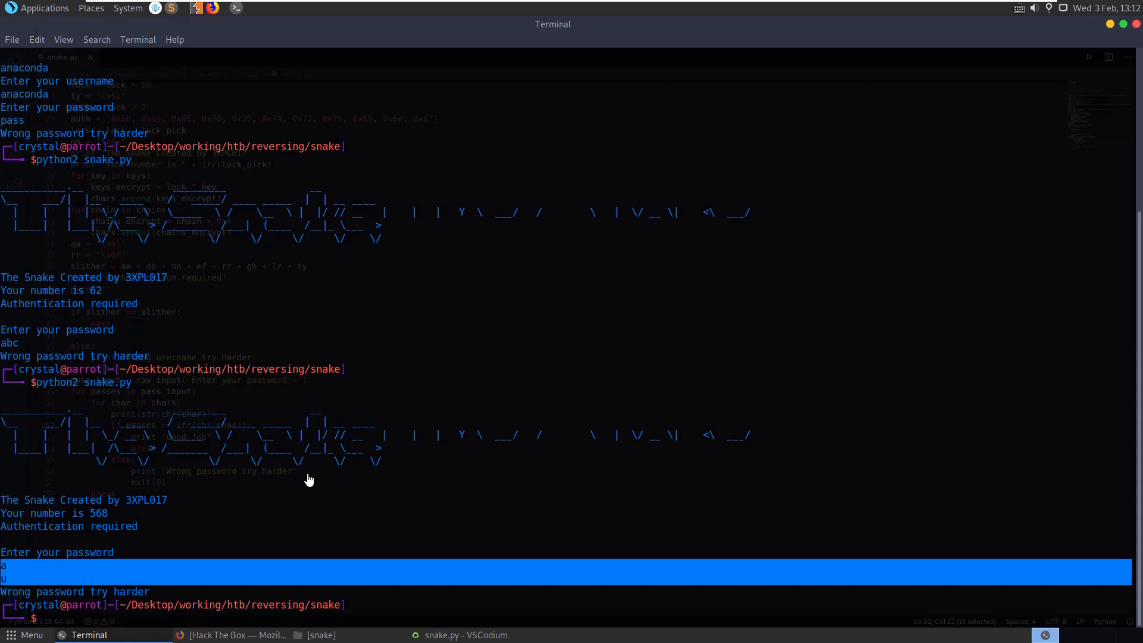
pyautogui.scroll(-3)
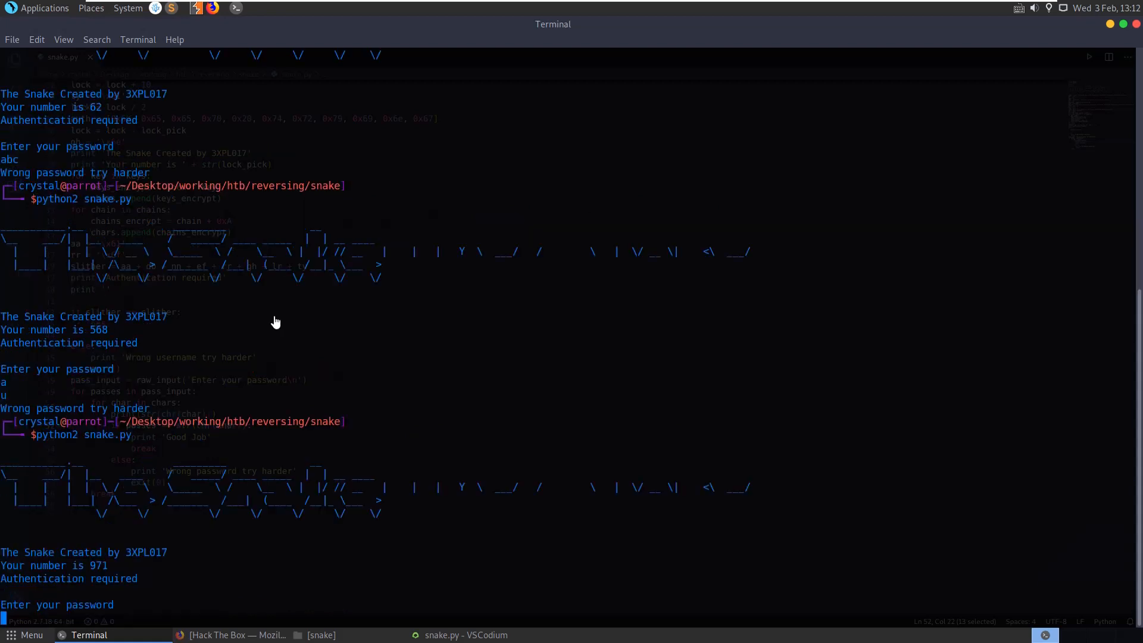
pyautogui.press('Return')
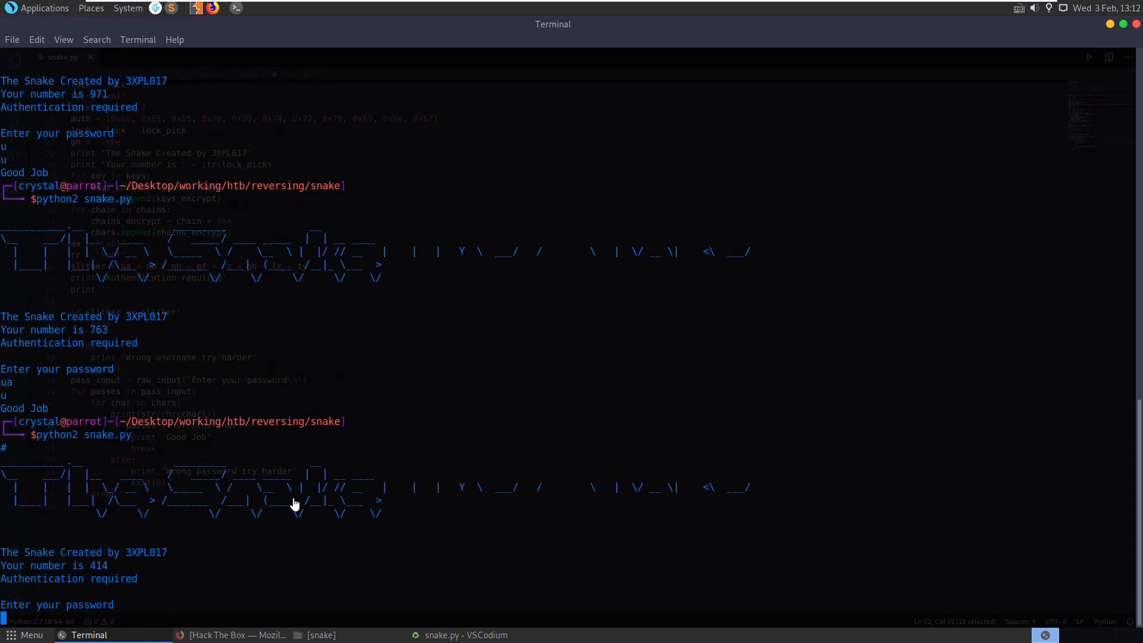
pyautogui.write('udsfusdgdfsghjdsghsdjhfksdhgdsjghsfgk')
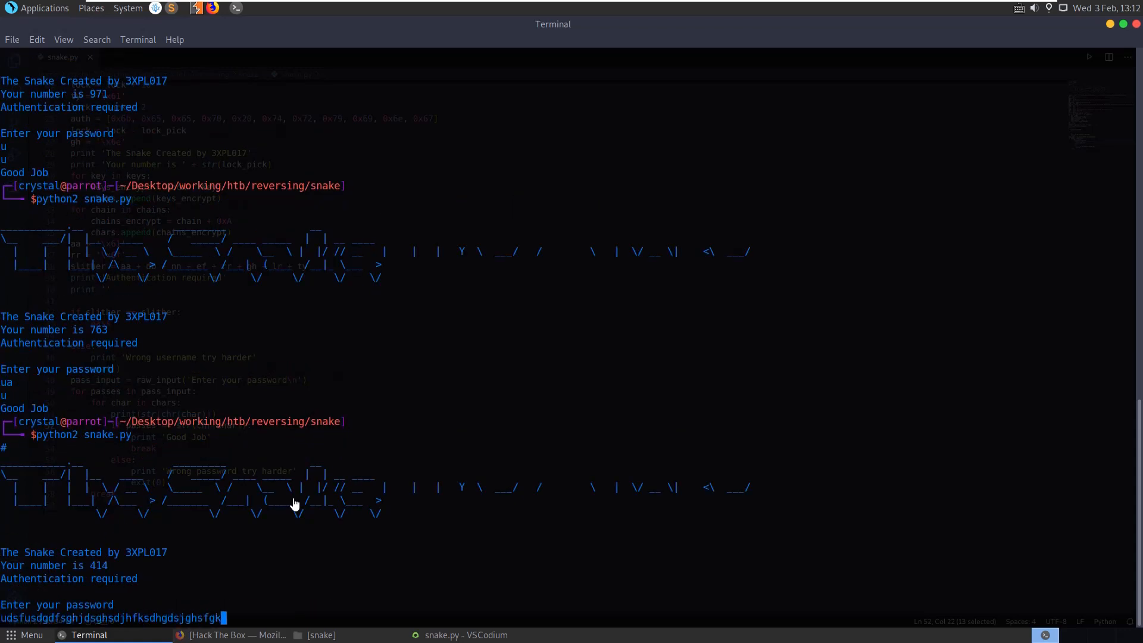
pyautogui.write('sdfg')
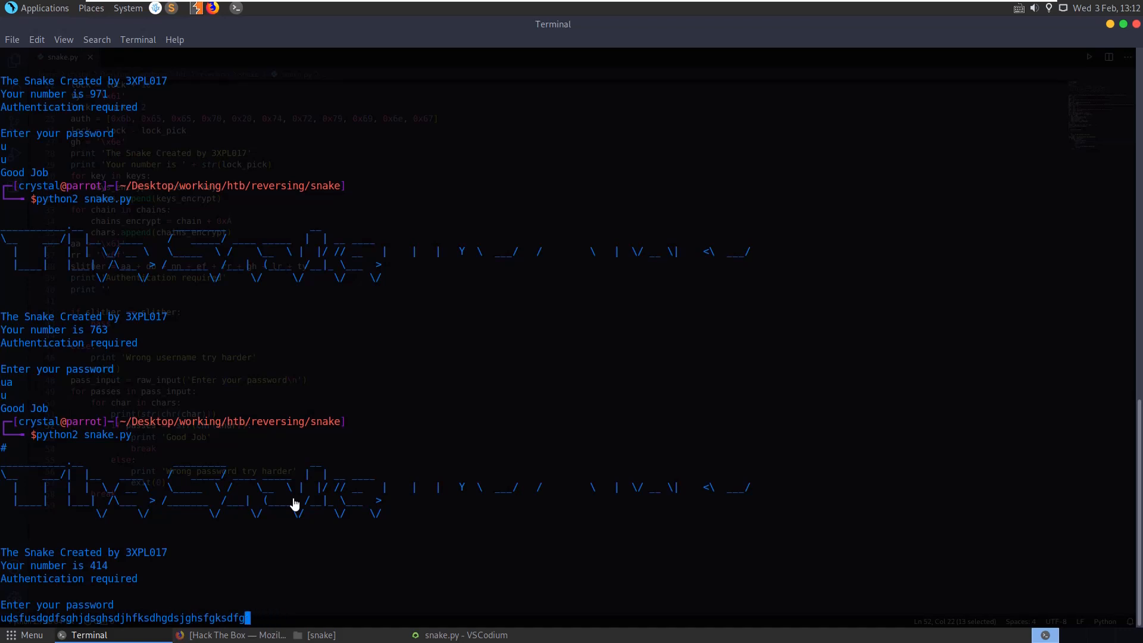
pyautogui.press('Return')
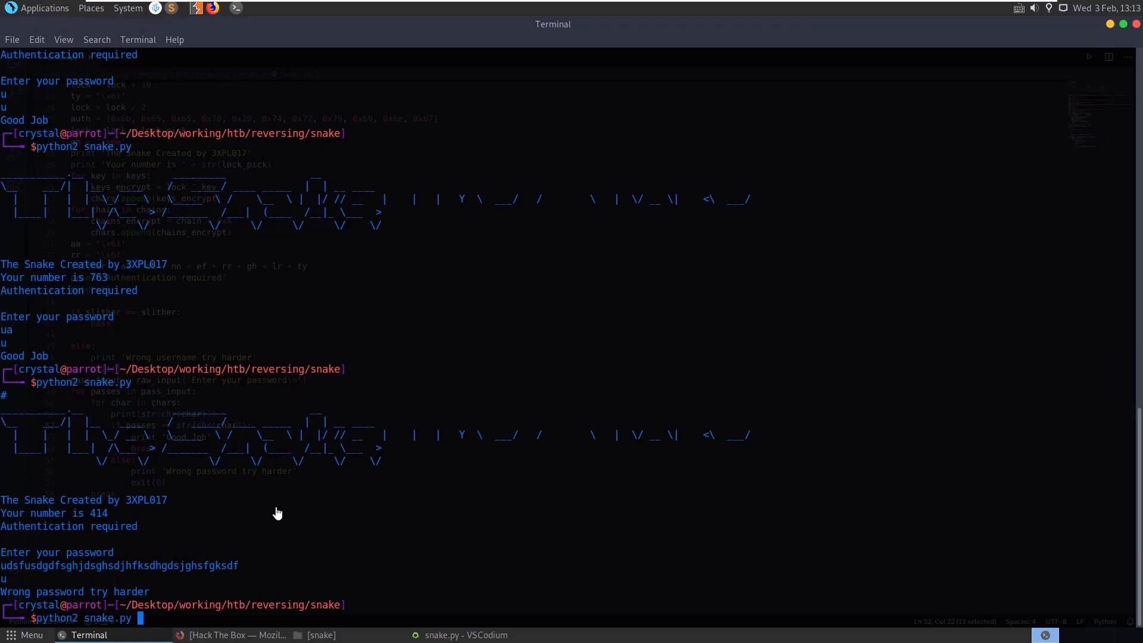
pyautogui.press('Return')
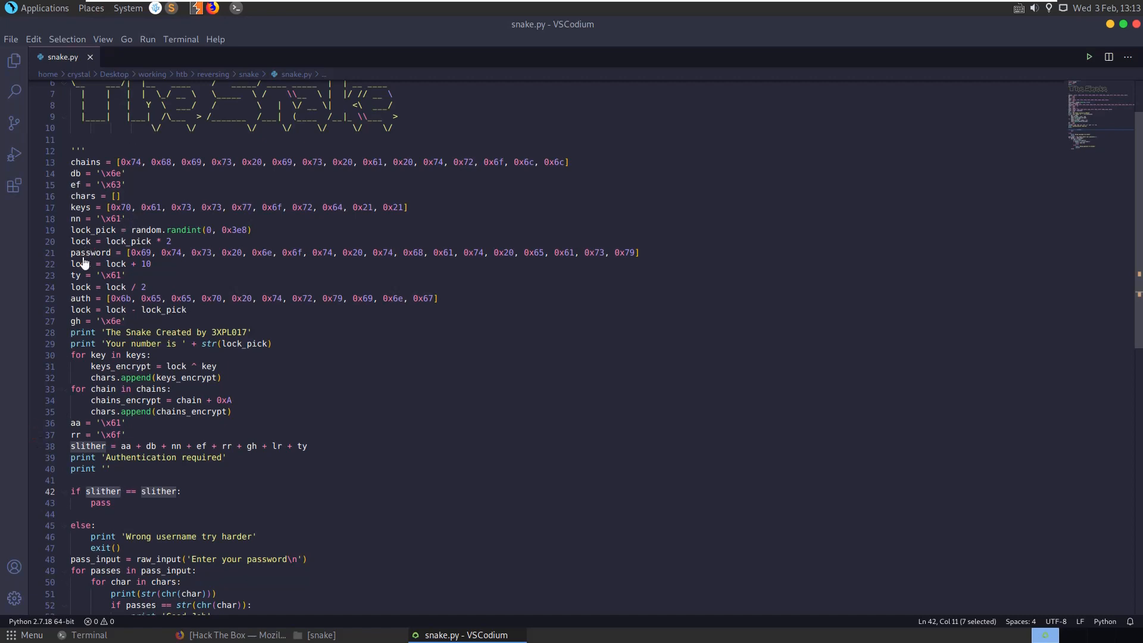
# - Add print(''.join(map(chr, password))) below the blank print line and save
pyautogui.doubleClick(89, 252)
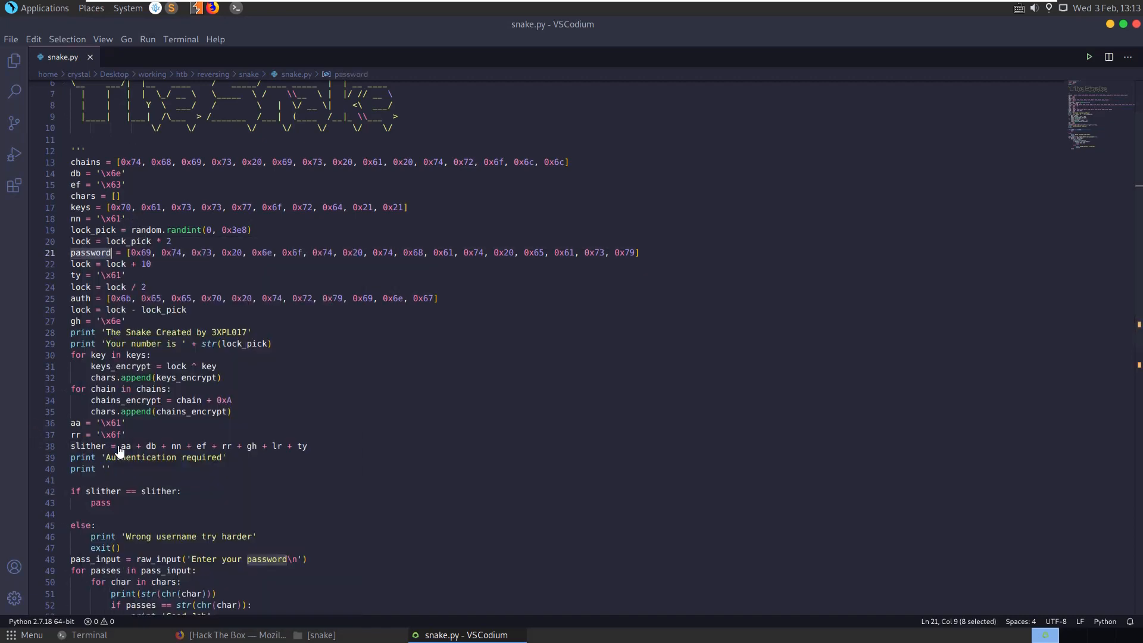
pyautogui.click(128, 469)
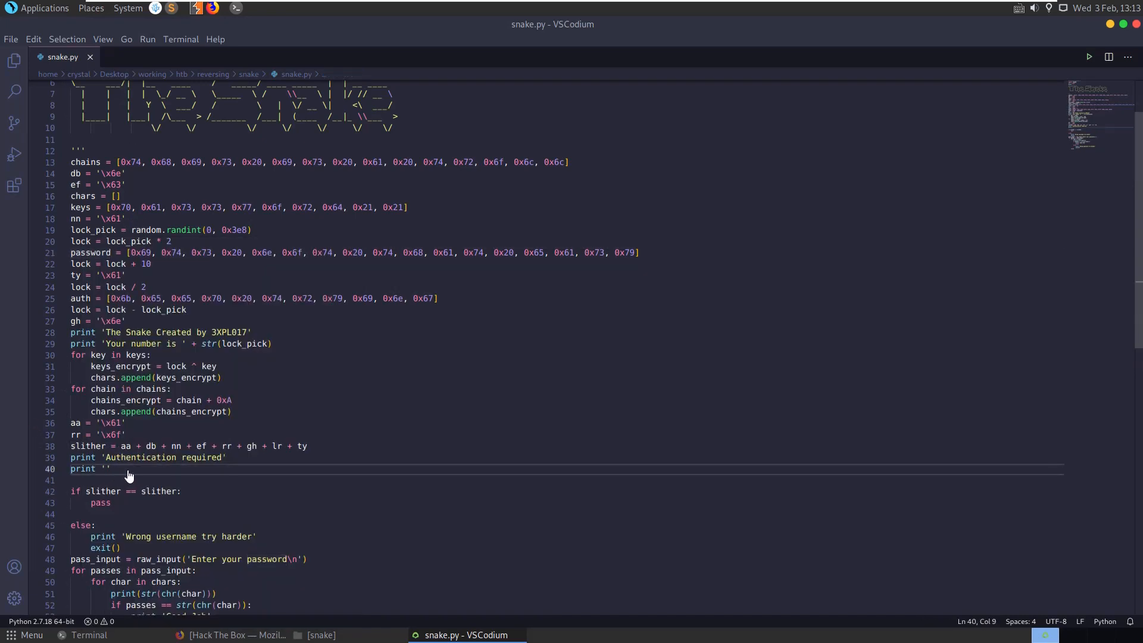
pyautogui.write('print(password')
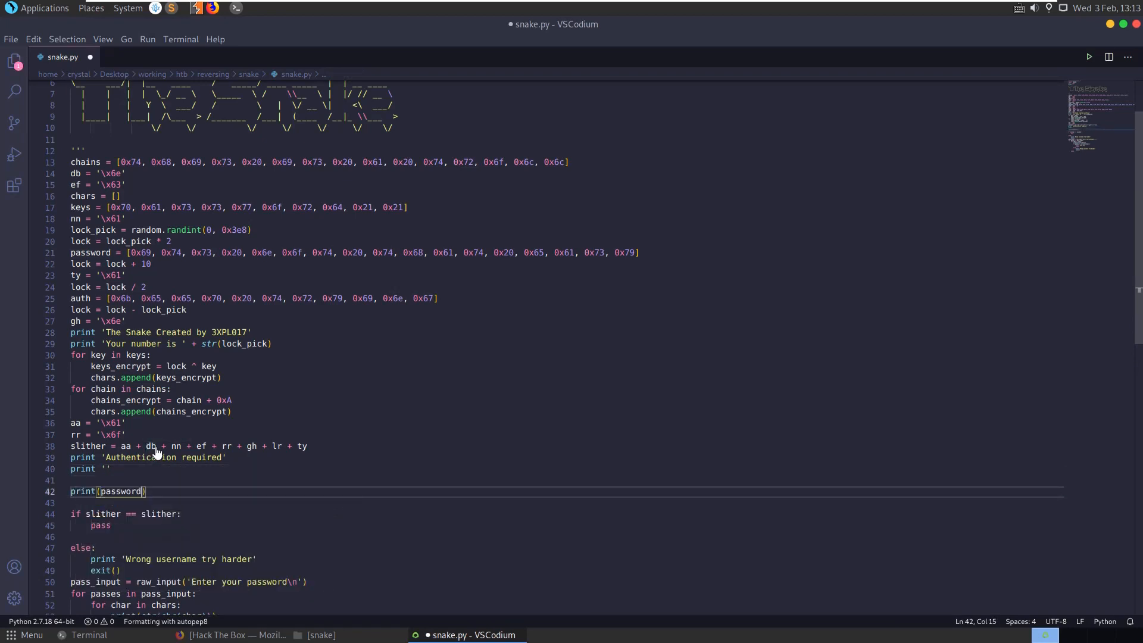
pyautogui.click(88, 634)
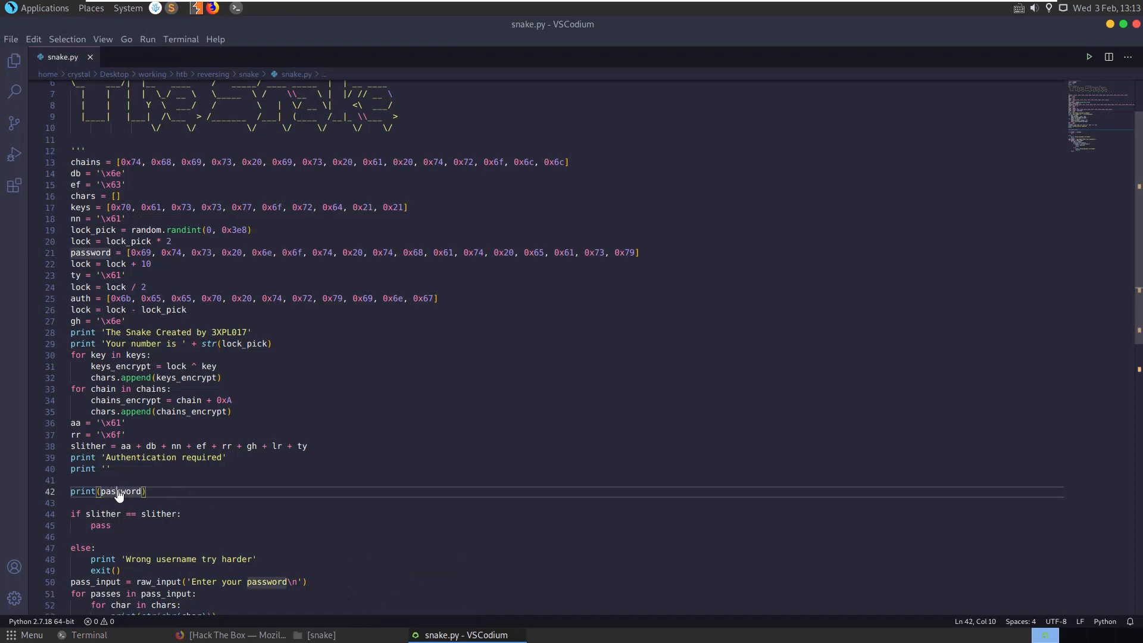
pyautogui.doubleClick(122, 492)
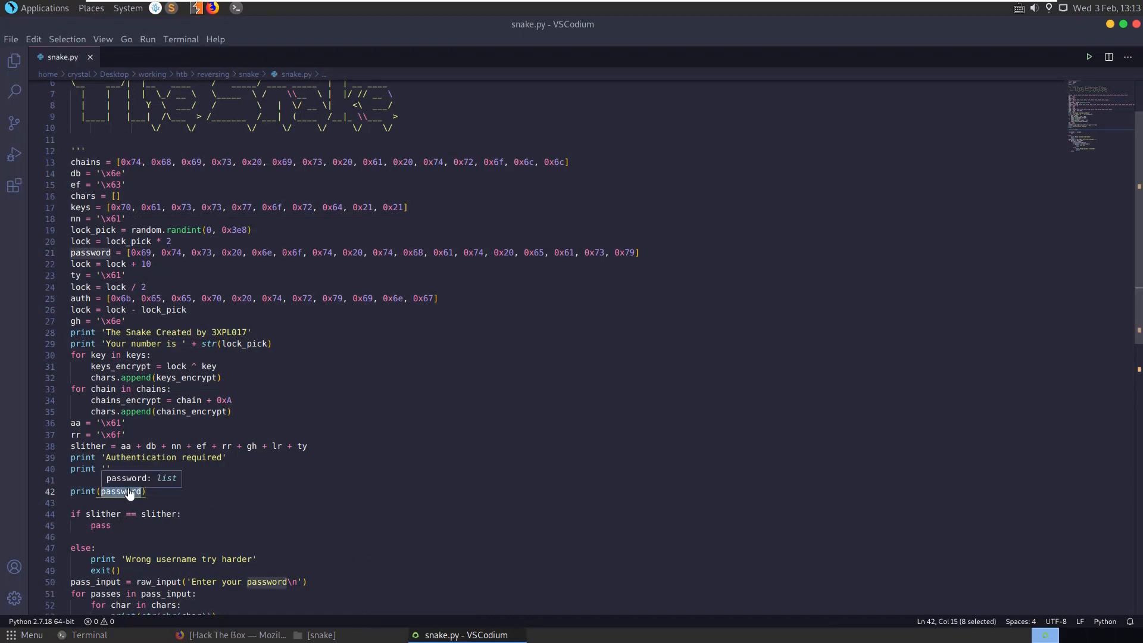
pyautogui.write("'')")
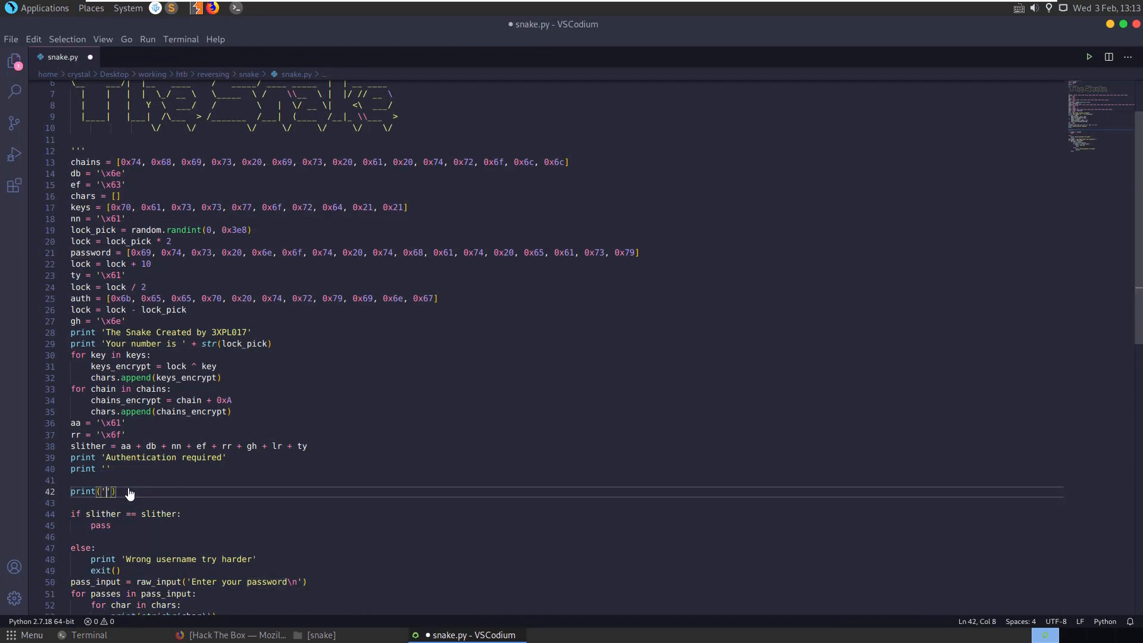
pyautogui.write('.join(map(')
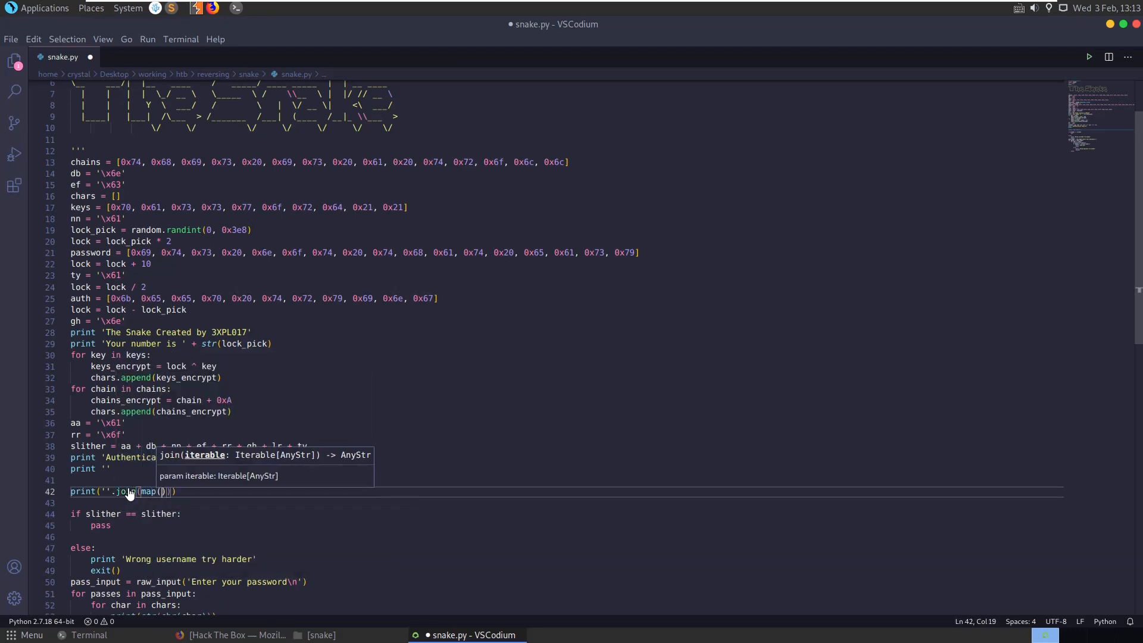
pyautogui.write('chr, password')
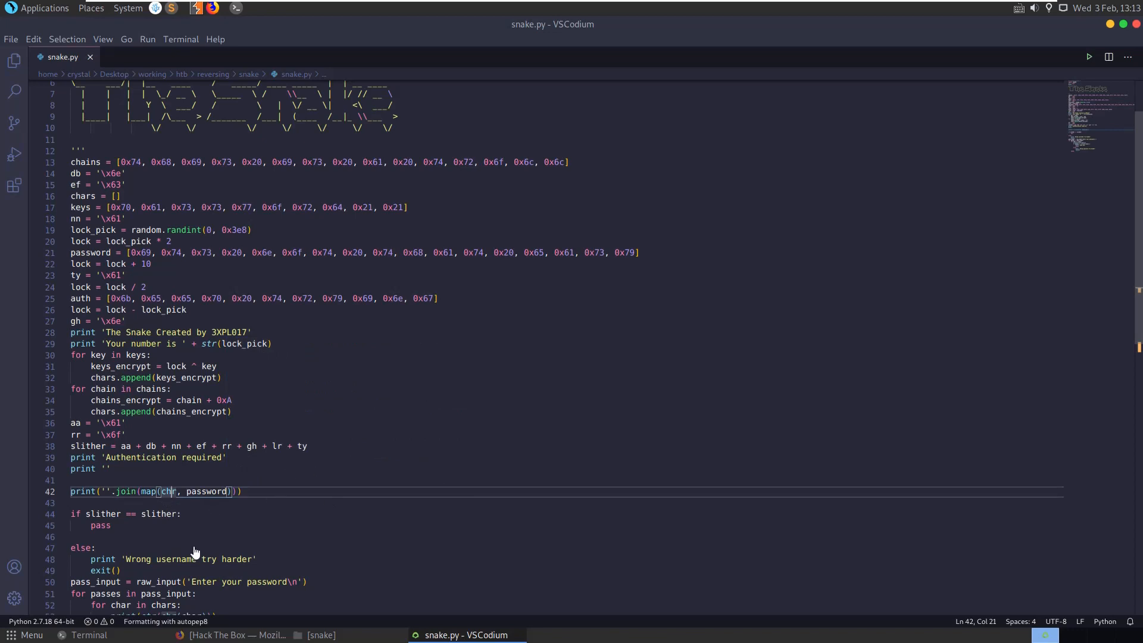
# - Rerun python2 snake.py in the terminal to read the decoded password 'its not that easy'
pyautogui.click(90, 635)
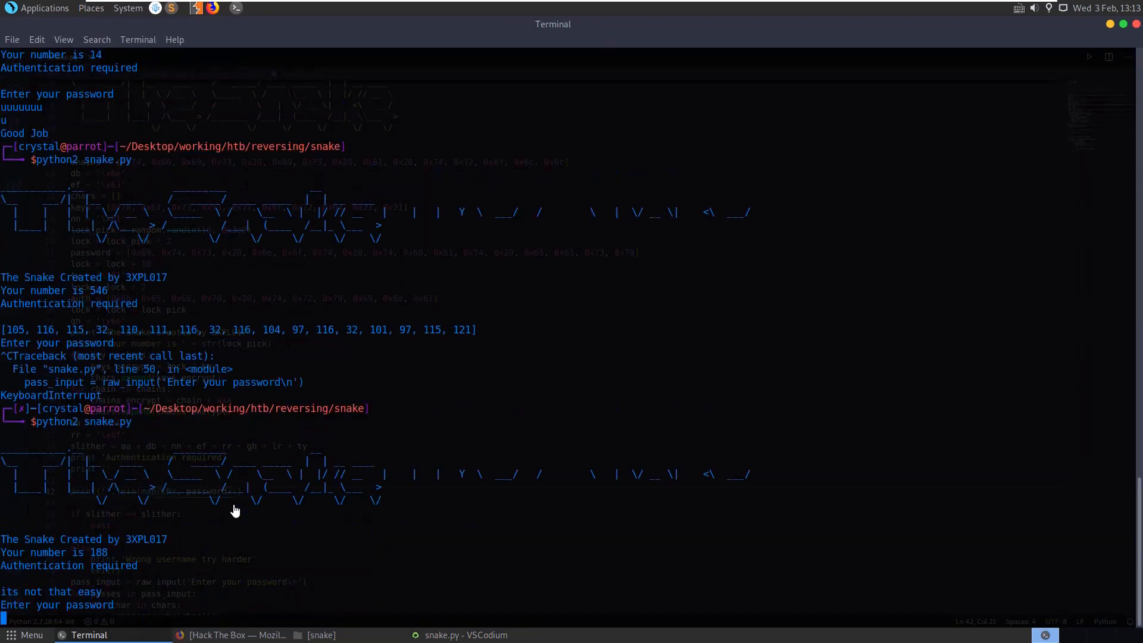
pyautogui.moveTo(124, 593)
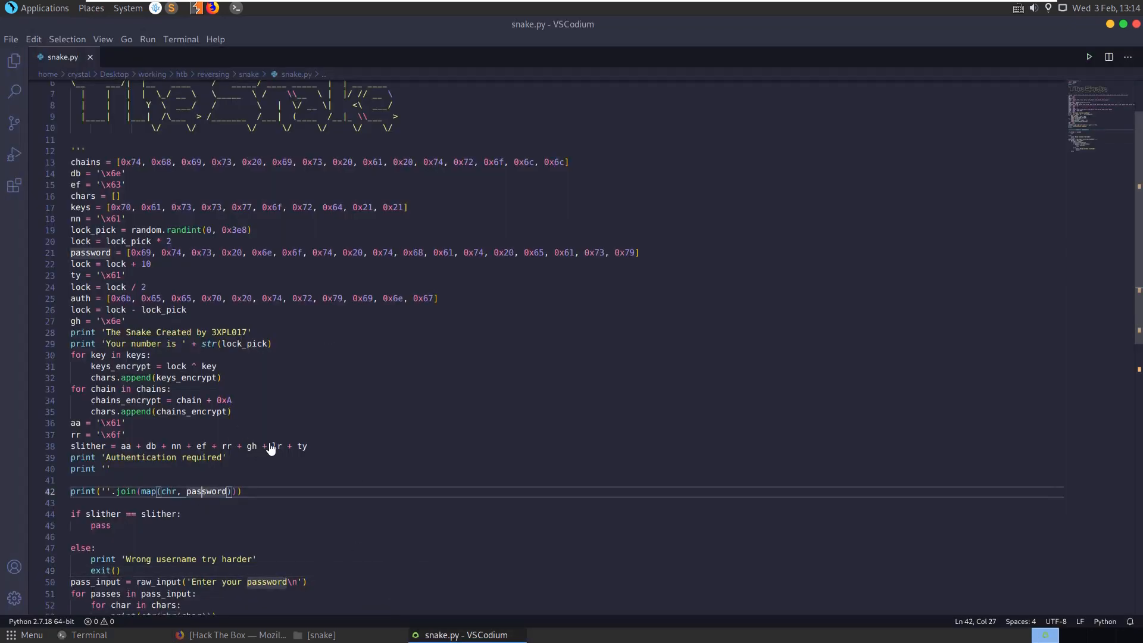
pyautogui.scroll(-3)
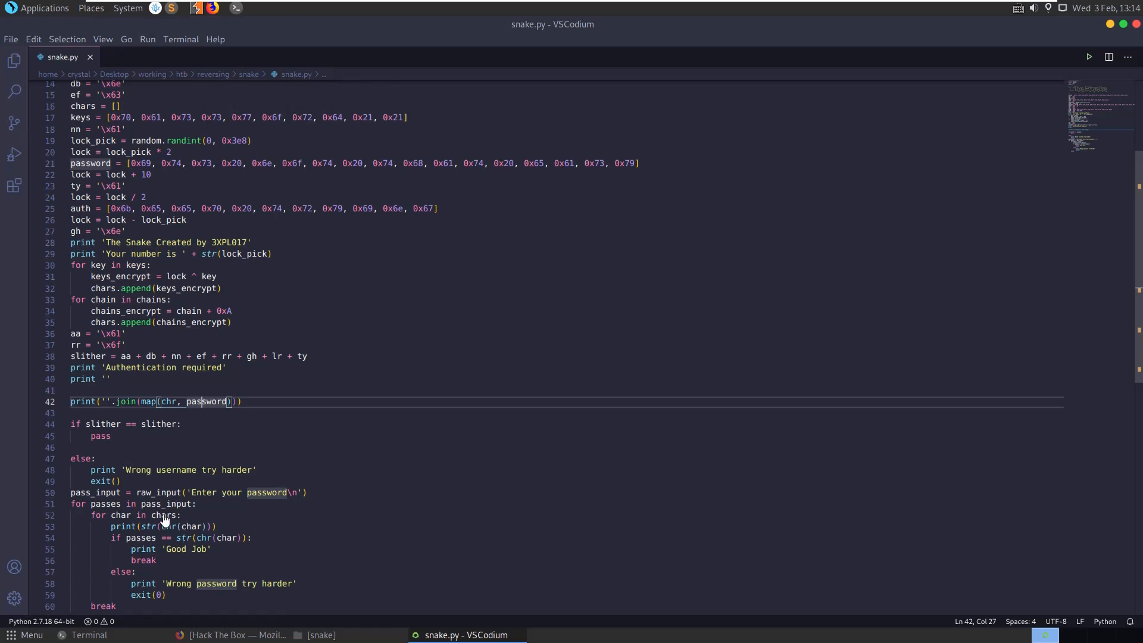
pyautogui.doubleClick(165, 515)
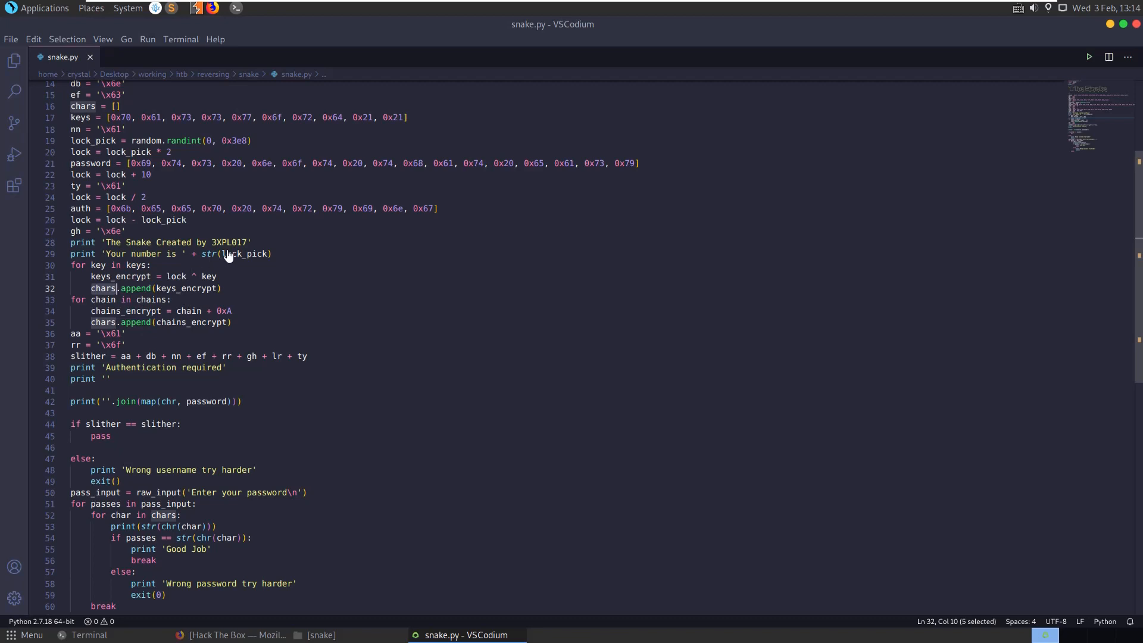
pyautogui.doubleClick(90, 163)
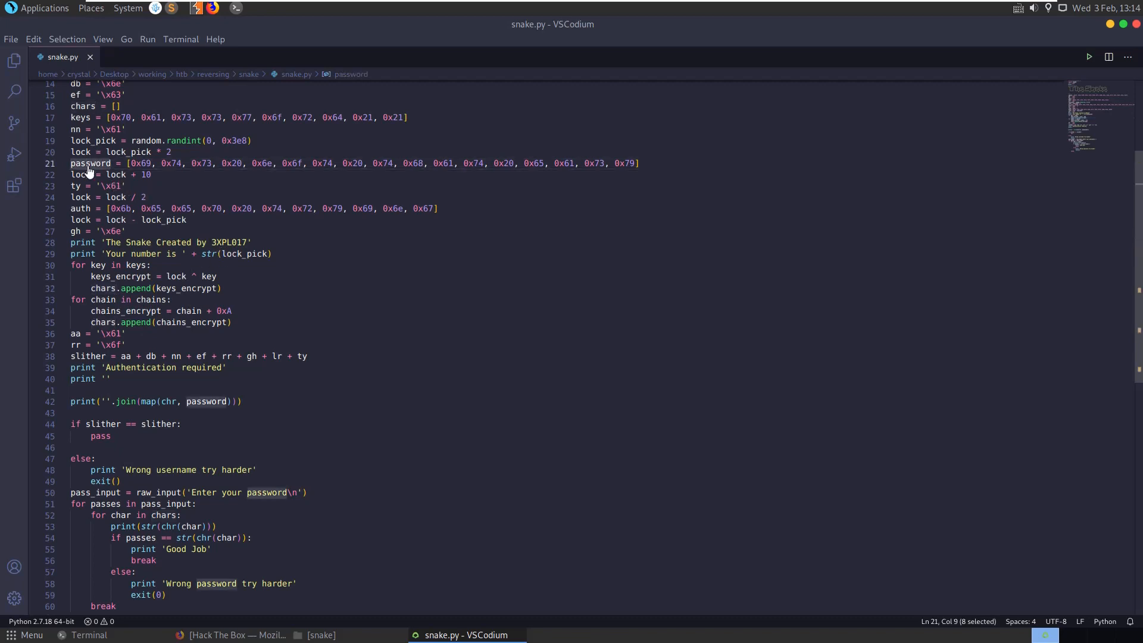
pyautogui.moveTo(275, 270)
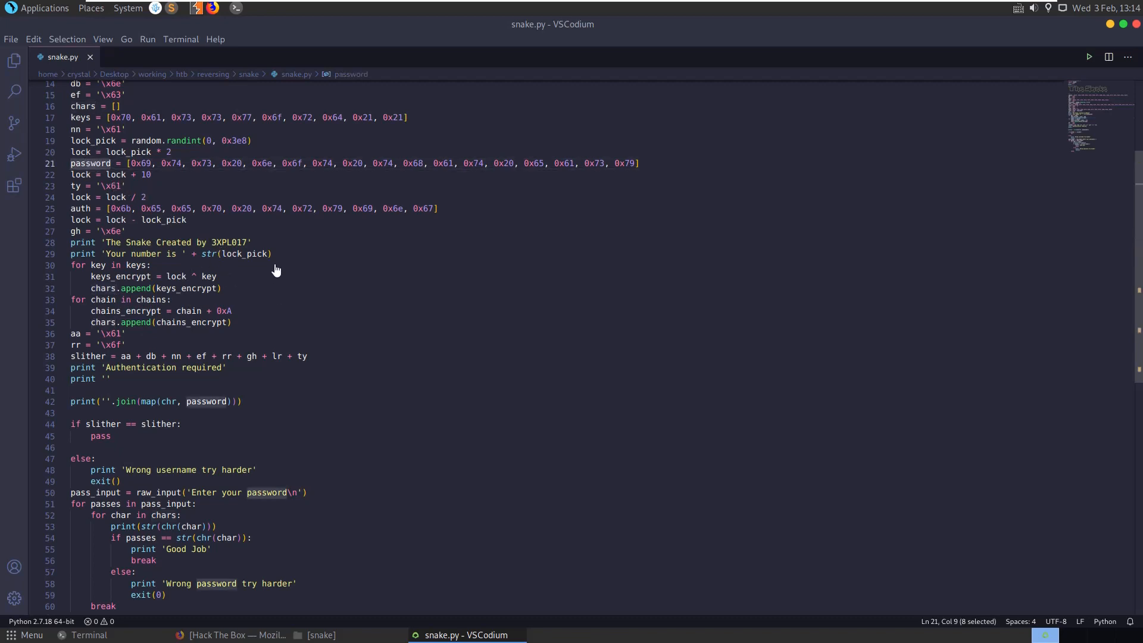
pyautogui.scroll(-3)
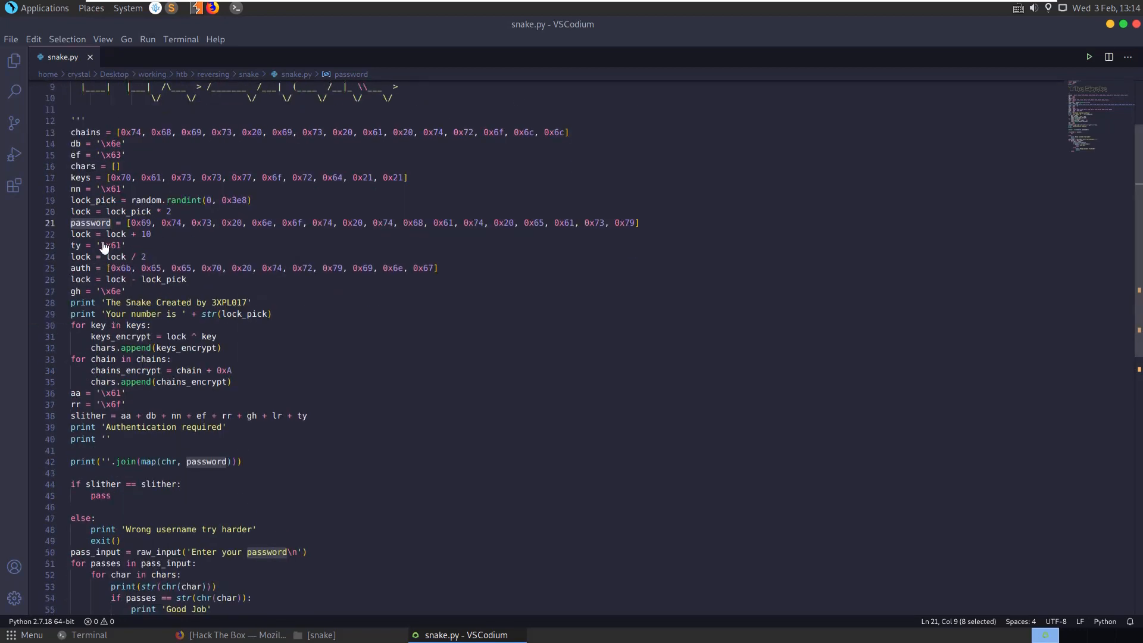
pyautogui.moveTo(337, 408)
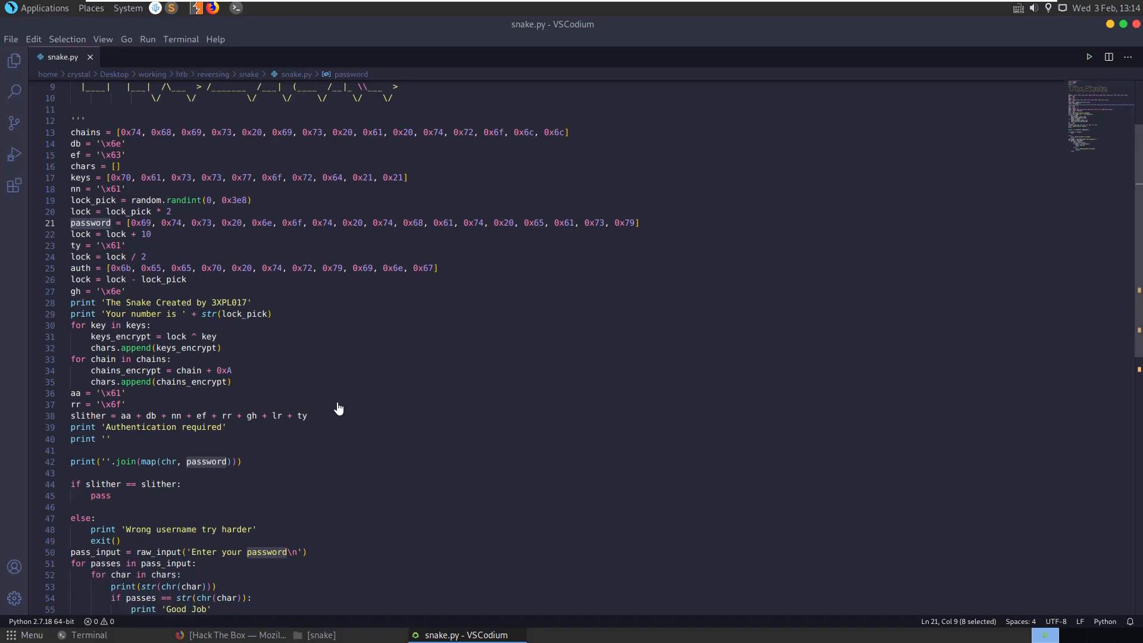
pyautogui.scroll(-3)
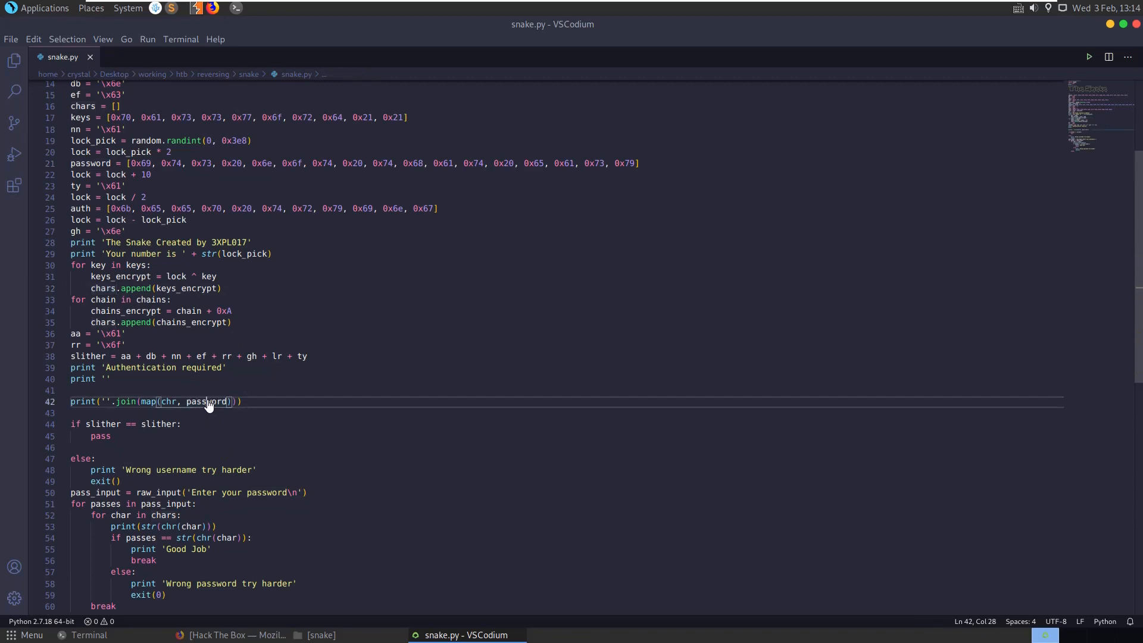
pyautogui.write('chars')
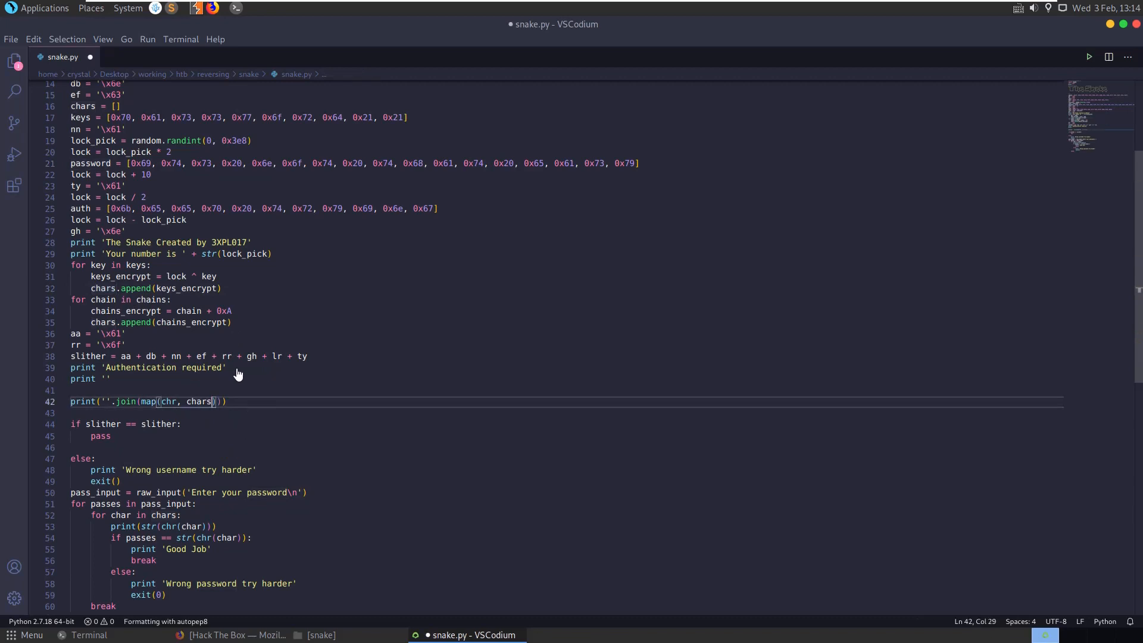
pyautogui.click(89, 634)
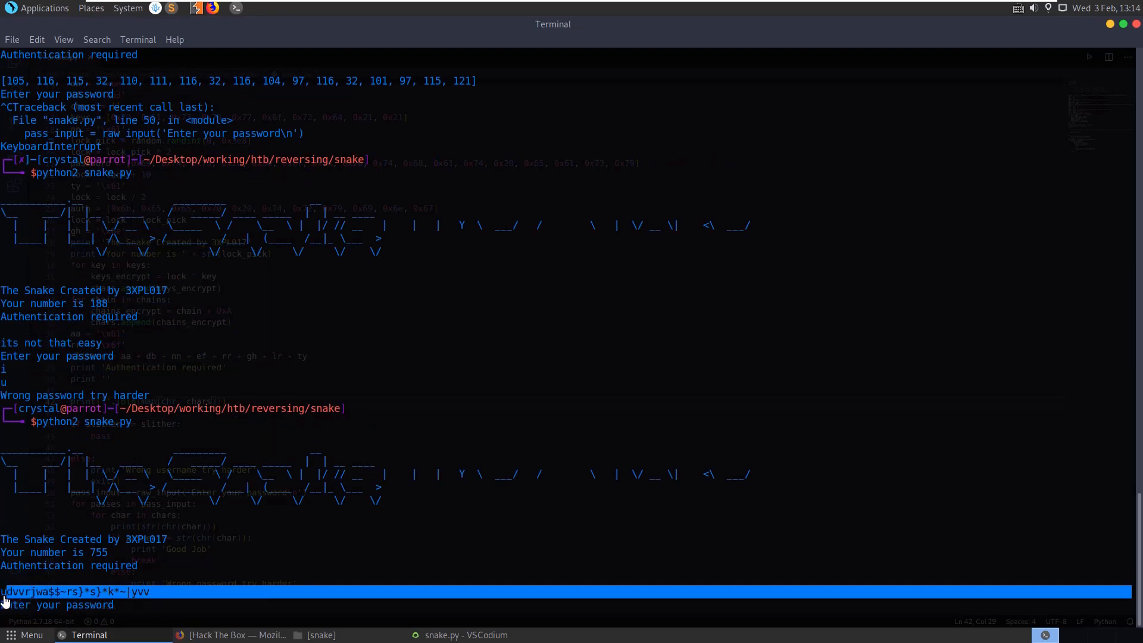
pyautogui.rightClick(6, 594)
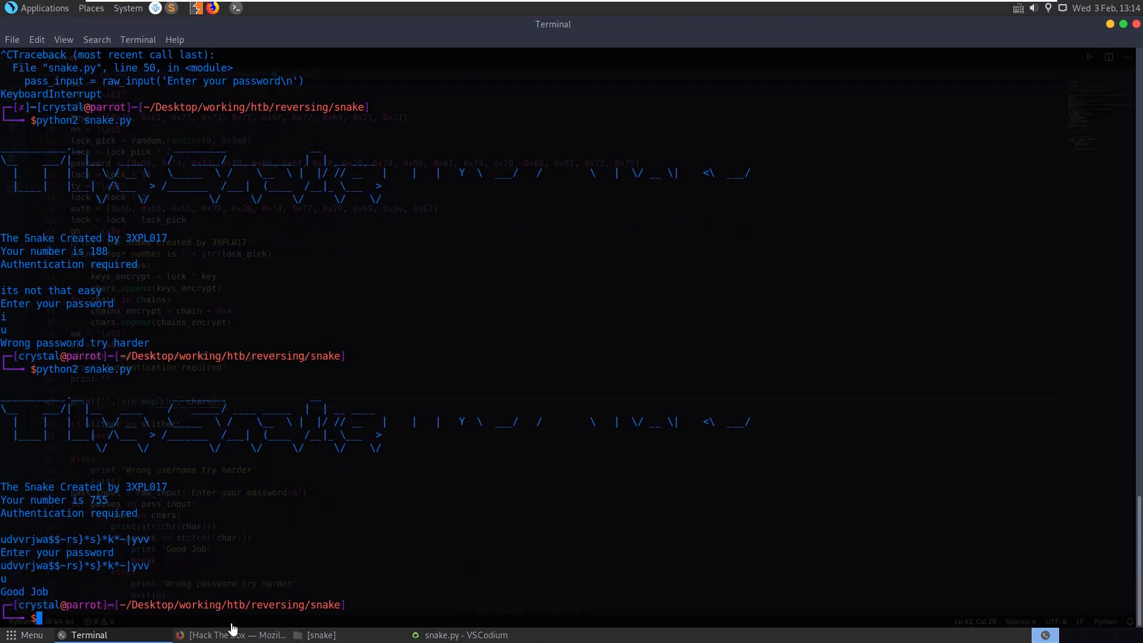
pyautogui.click(230, 635)
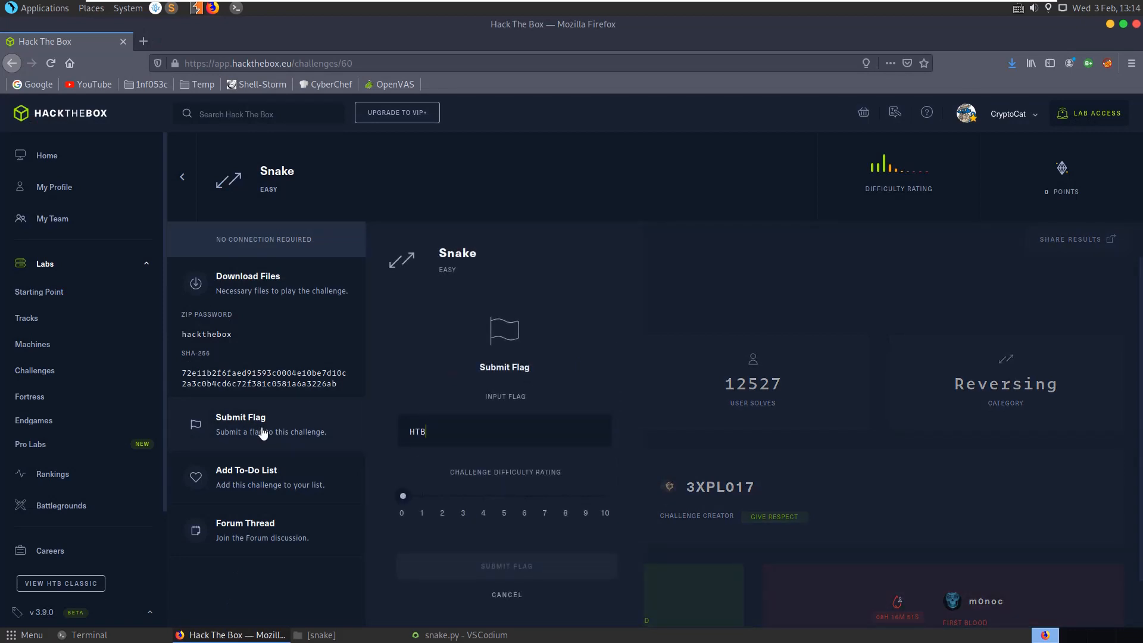
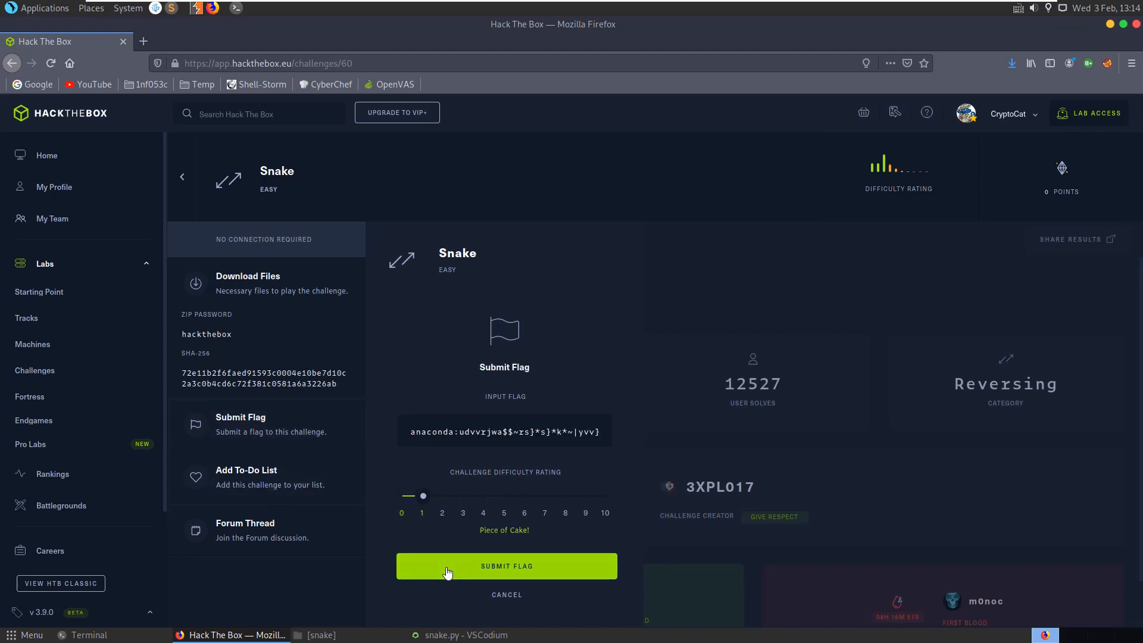
pyautogui.click(506, 565)
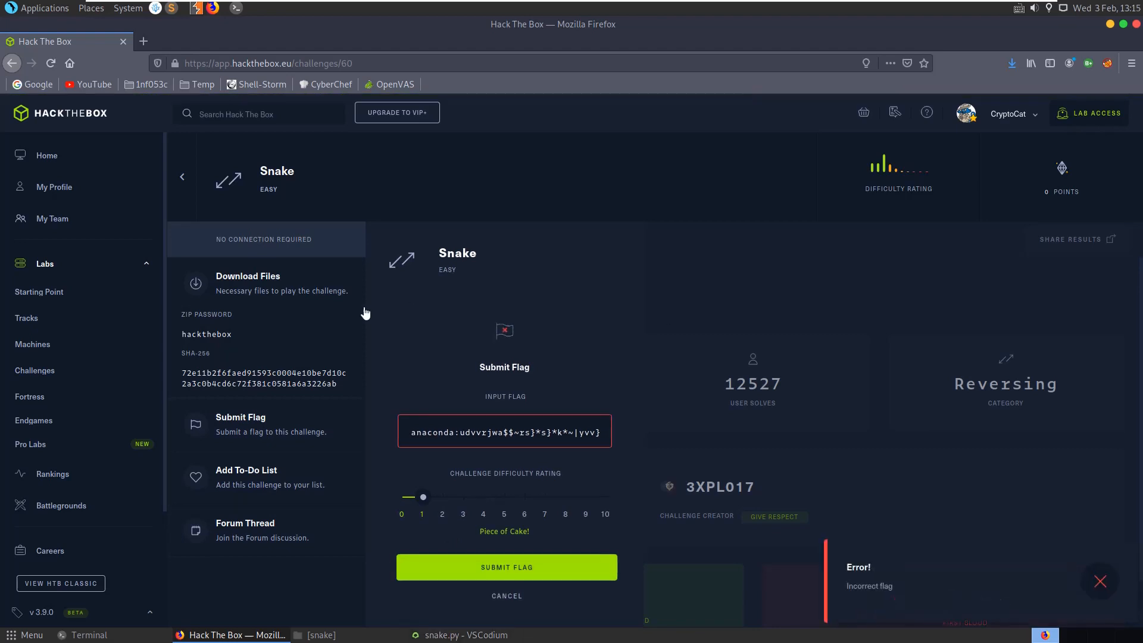
pyautogui.moveTo(1118, 31)
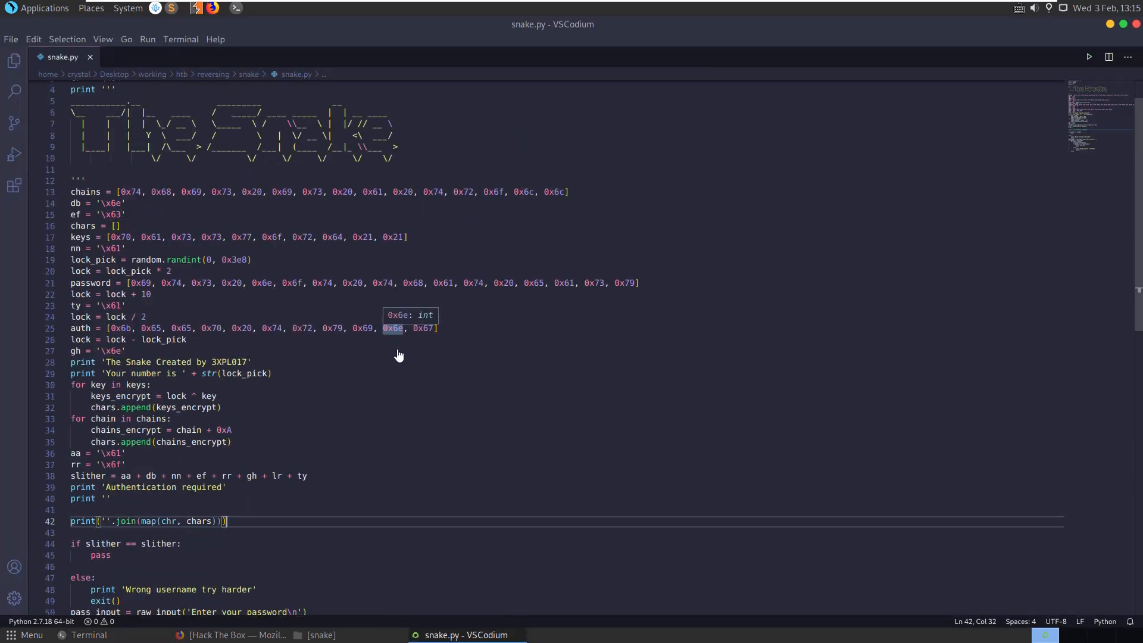
pyautogui.moveTo(171, 434)
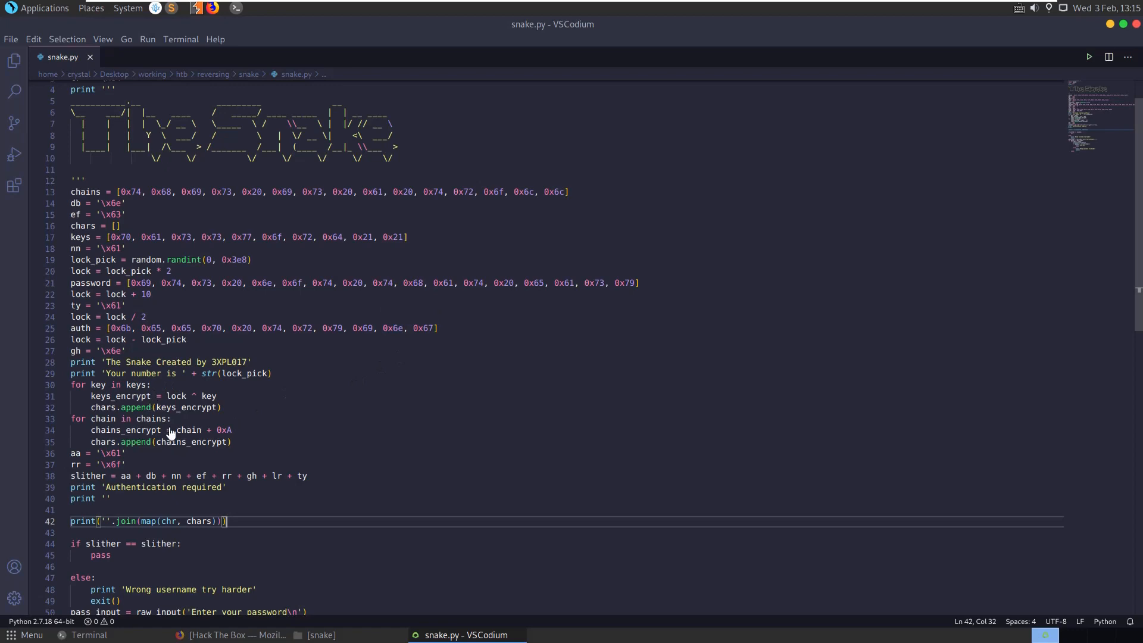
pyautogui.doubleClick(176, 395)
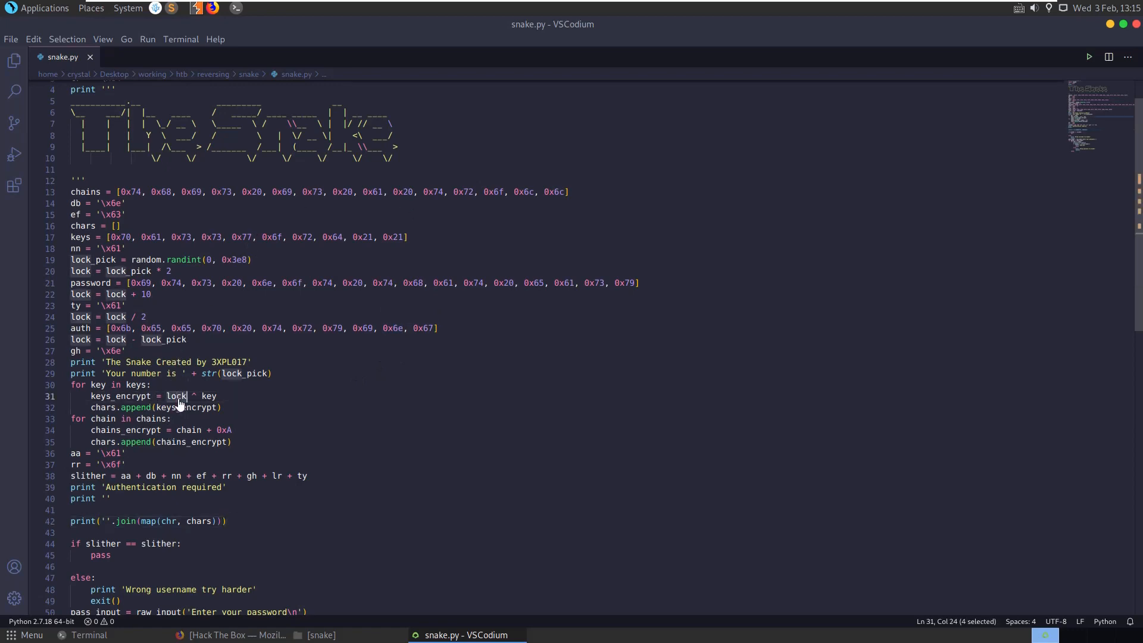
pyautogui.moveTo(181, 355)
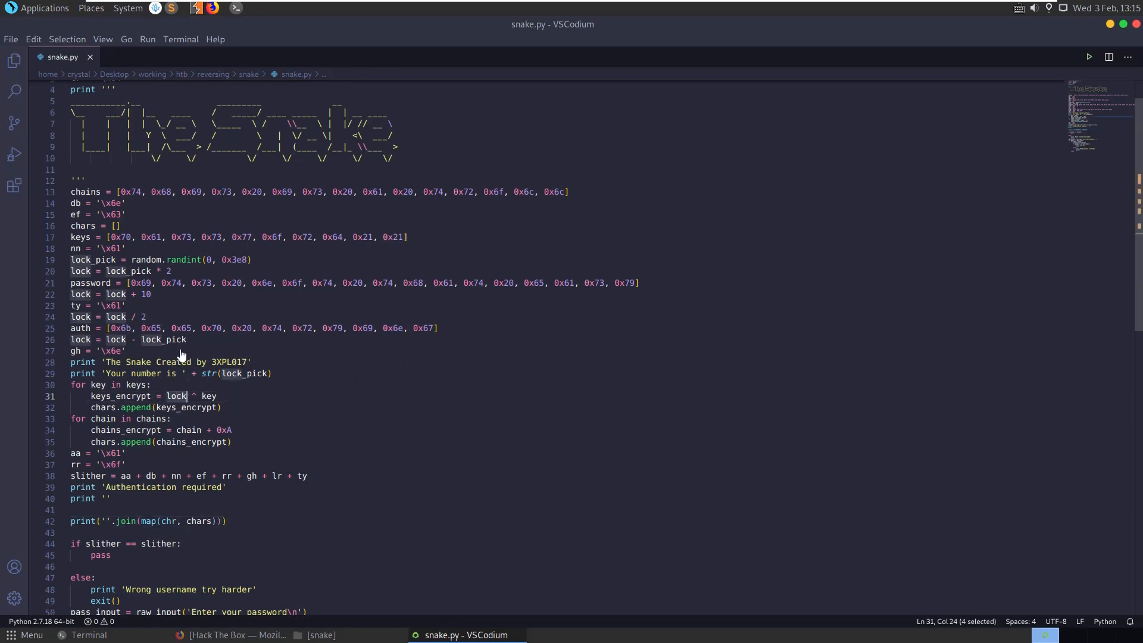
pyautogui.moveTo(186, 407)
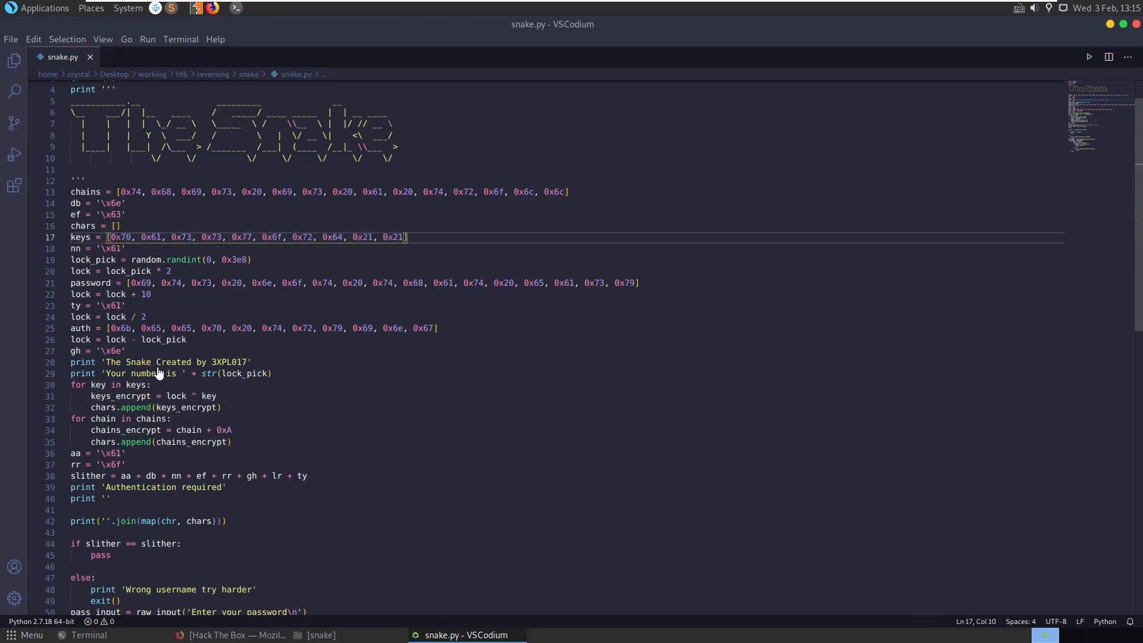
pyautogui.scroll(-3)
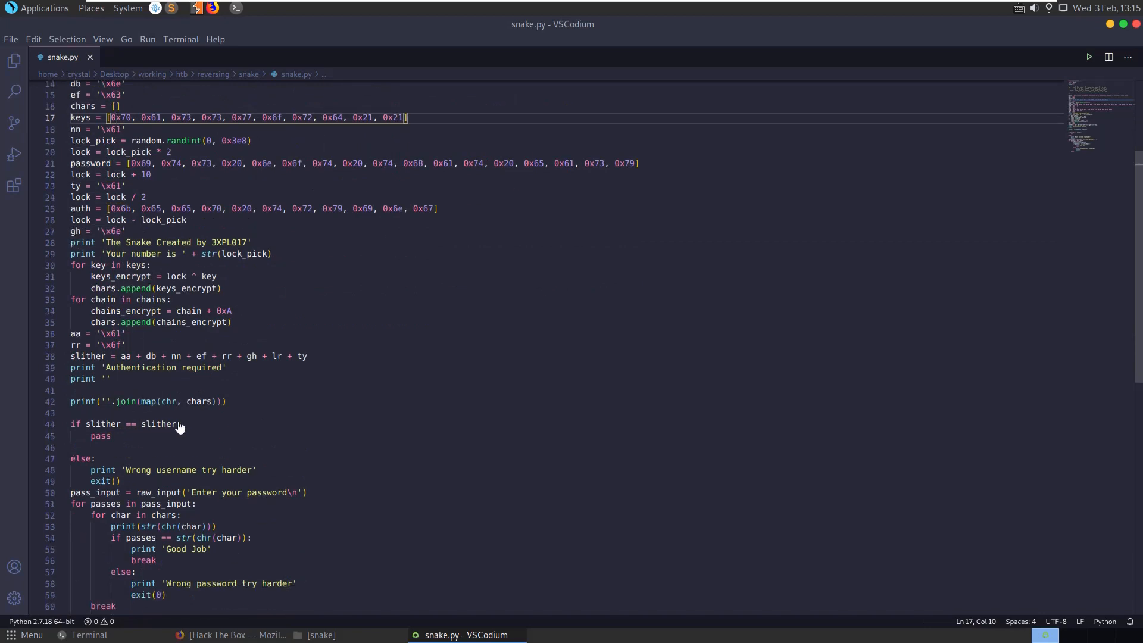
pyautogui.doubleClick(196, 401)
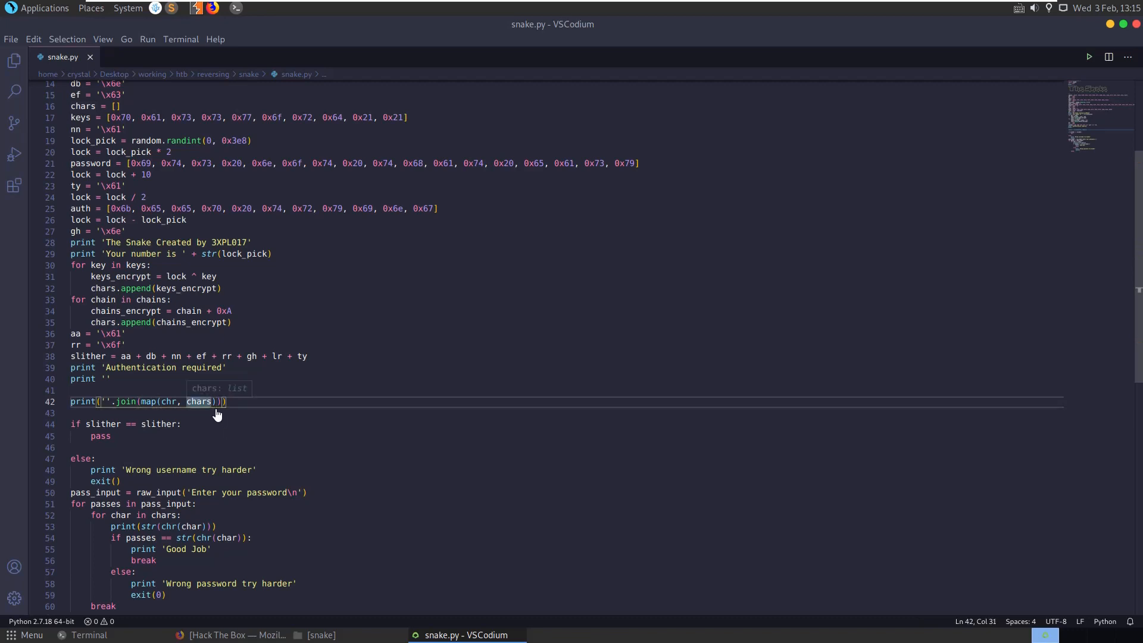
pyautogui.write('[:]')
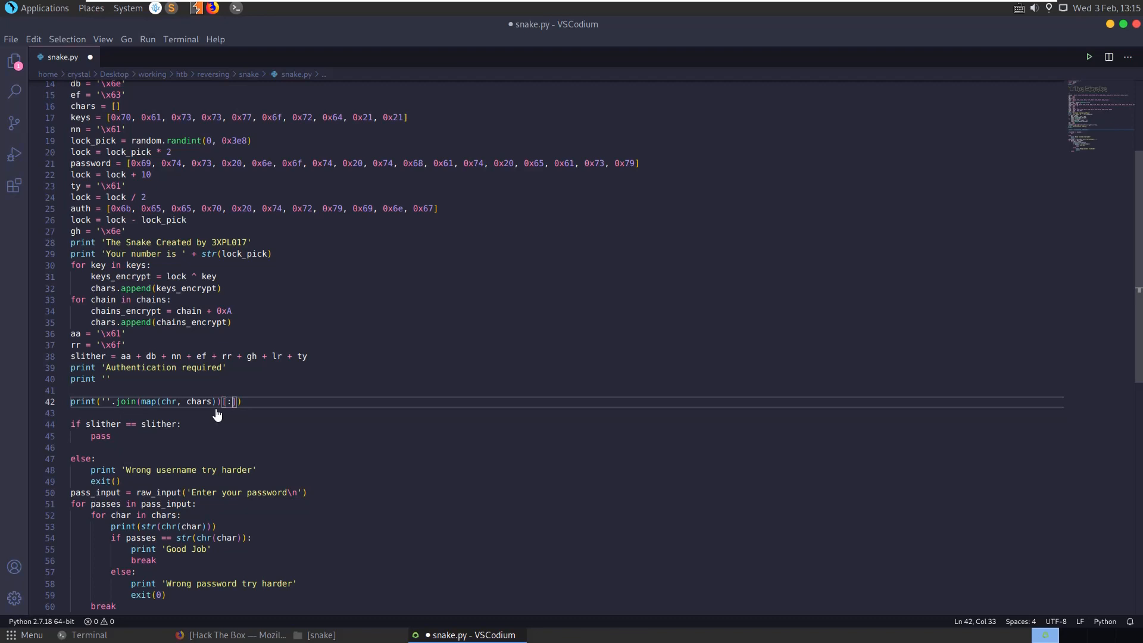
pyautogui.write('len')
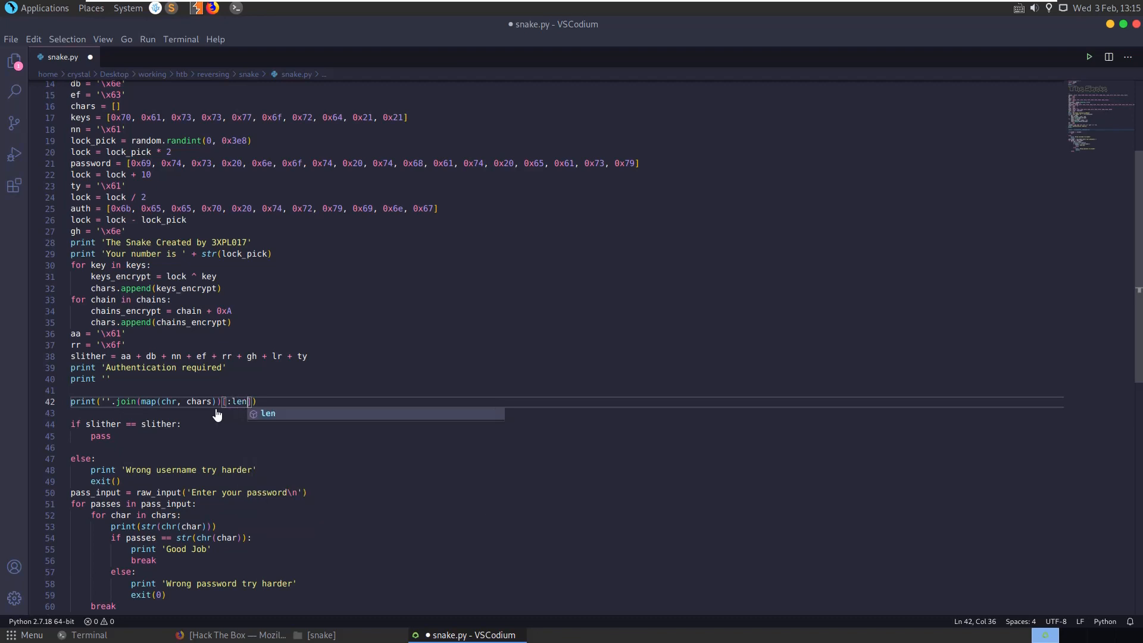
pyautogui.write('keys)')
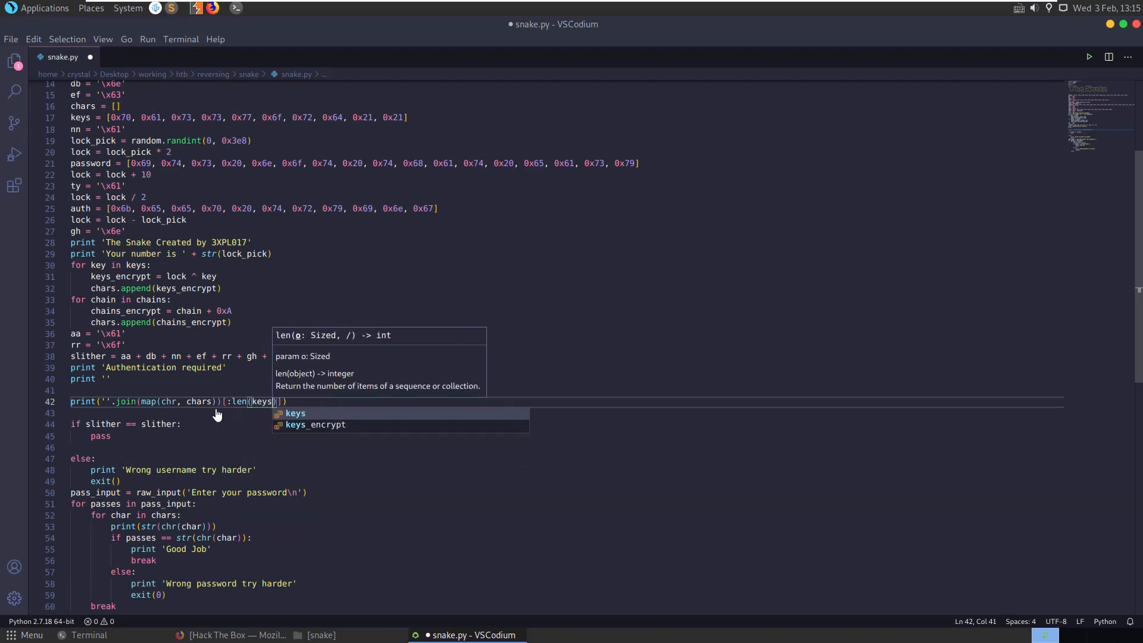
pyautogui.click(89, 634)
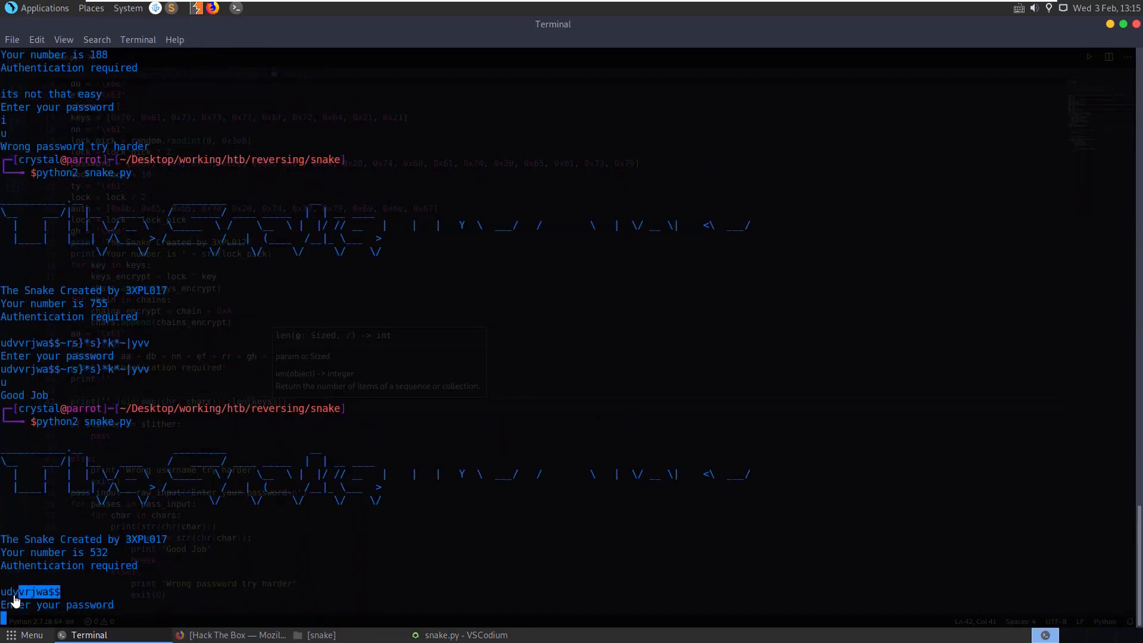
pyautogui.rightClick(14, 591)
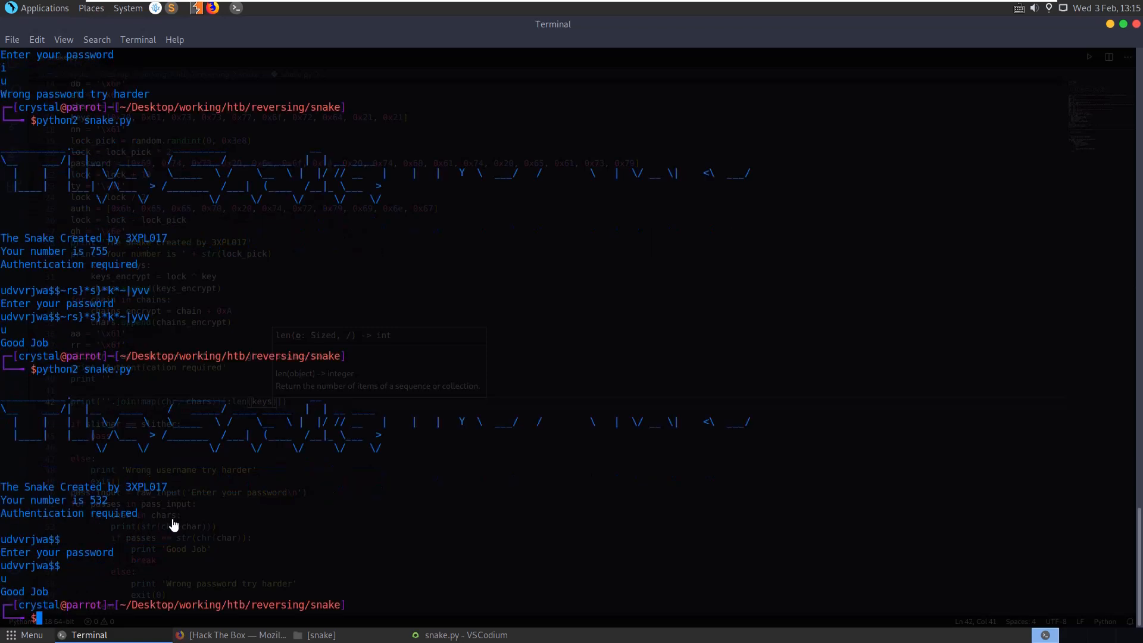
pyautogui.click(464, 634)
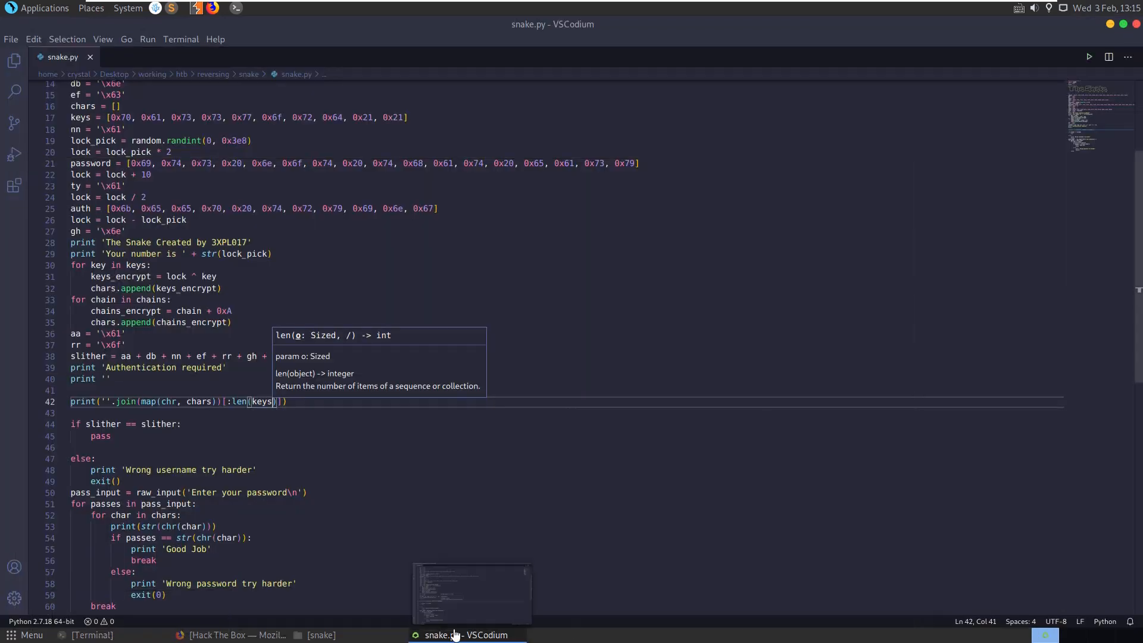
pyautogui.click(233, 634)
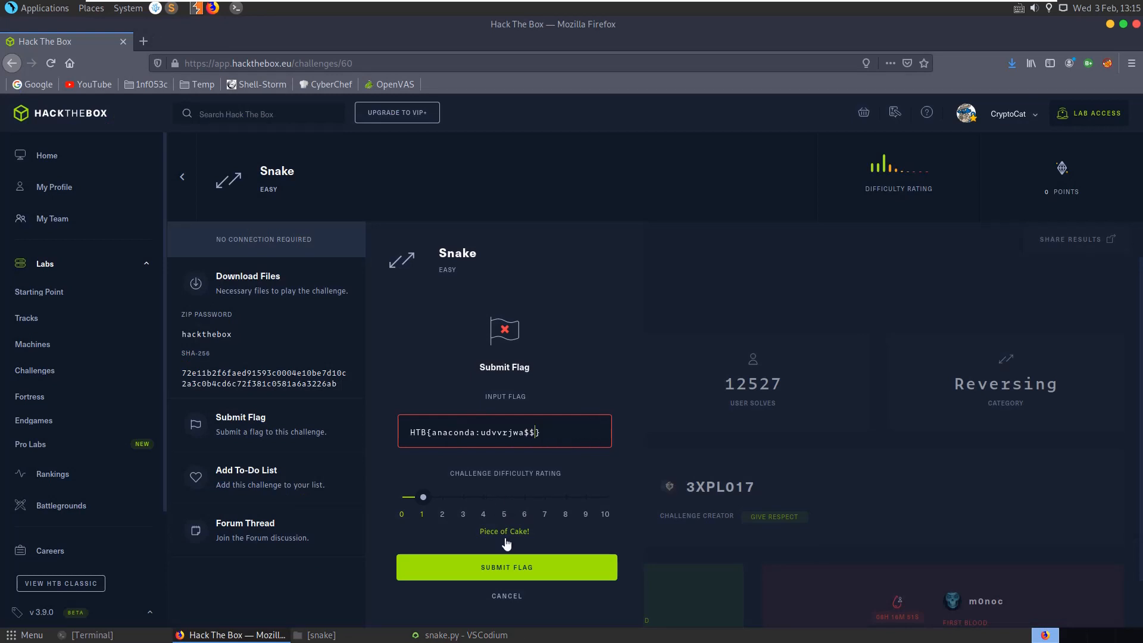
pyautogui.click(505, 567)
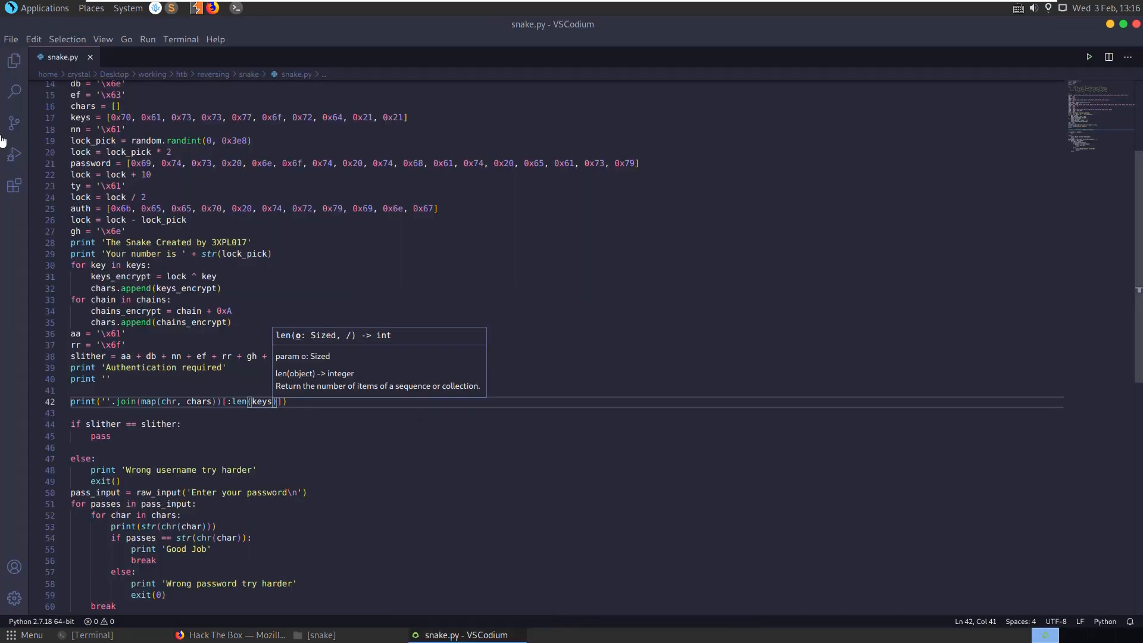
pyautogui.click(89, 57)
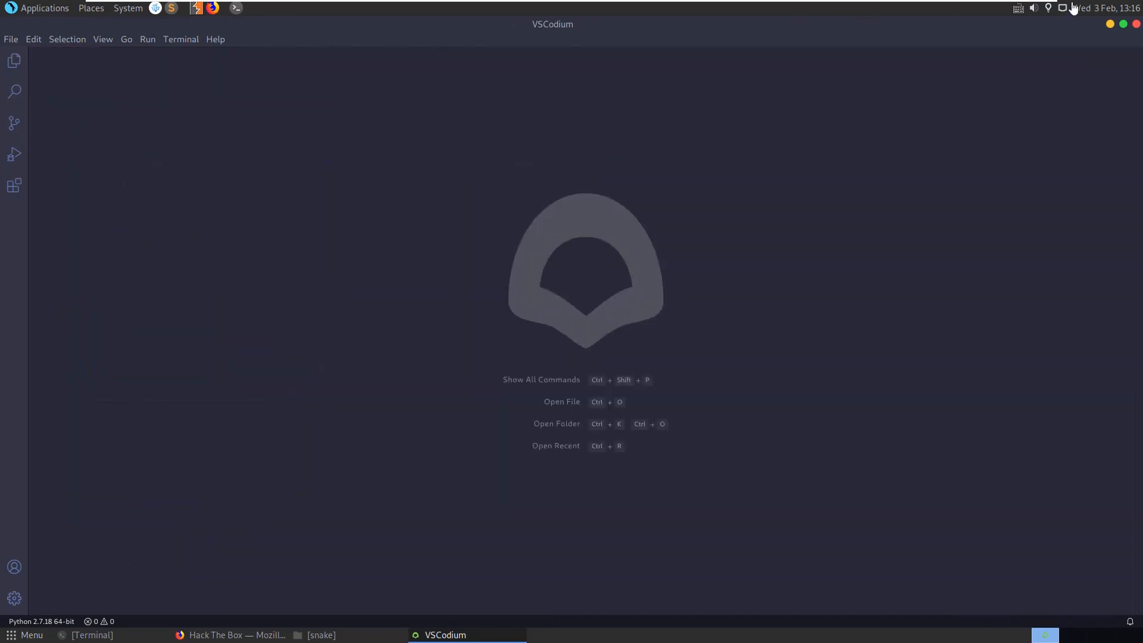
pyautogui.click(236, 634)
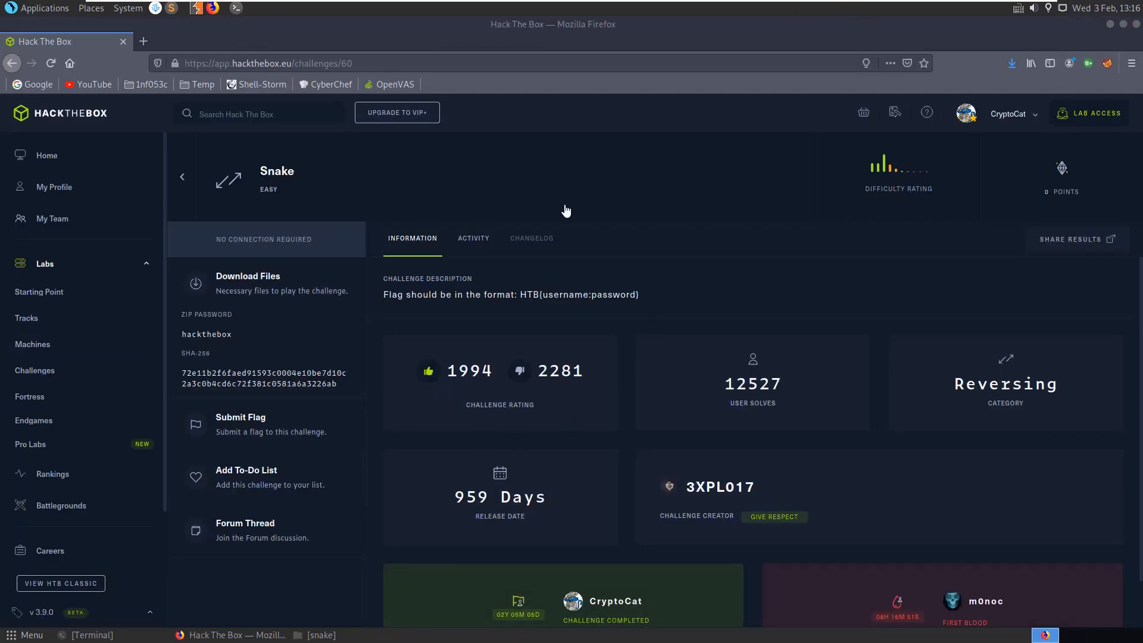